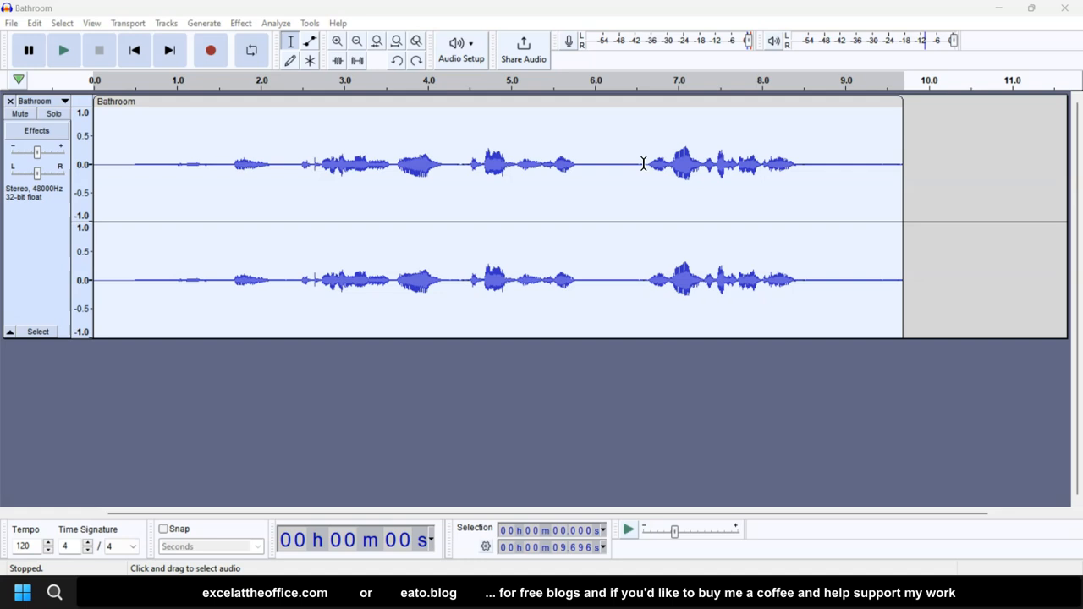
pyautogui.moveTo(514, 223)
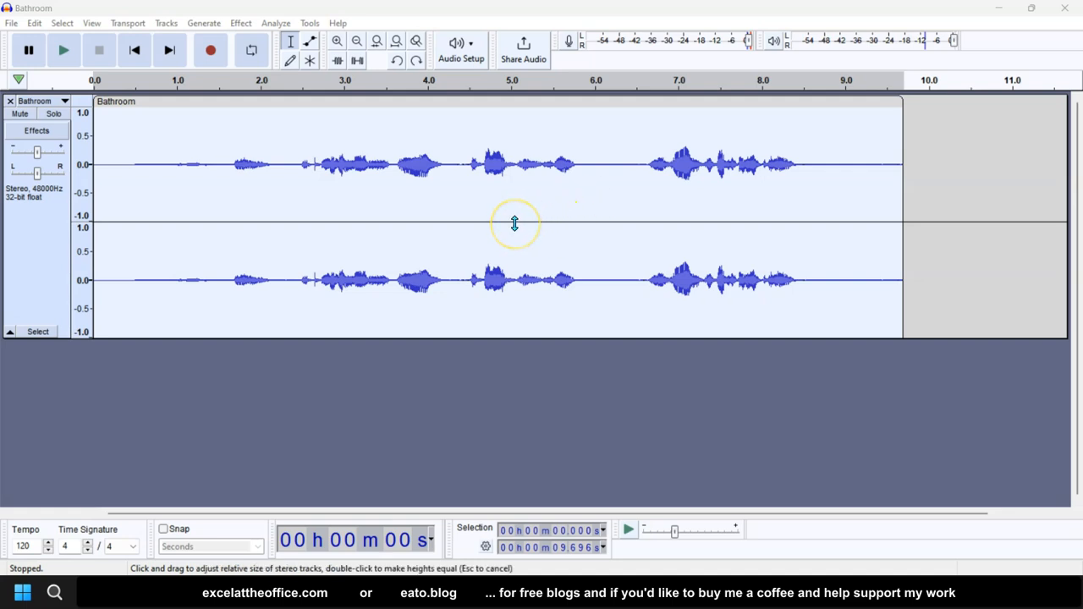
pyautogui.moveTo(430, 201)
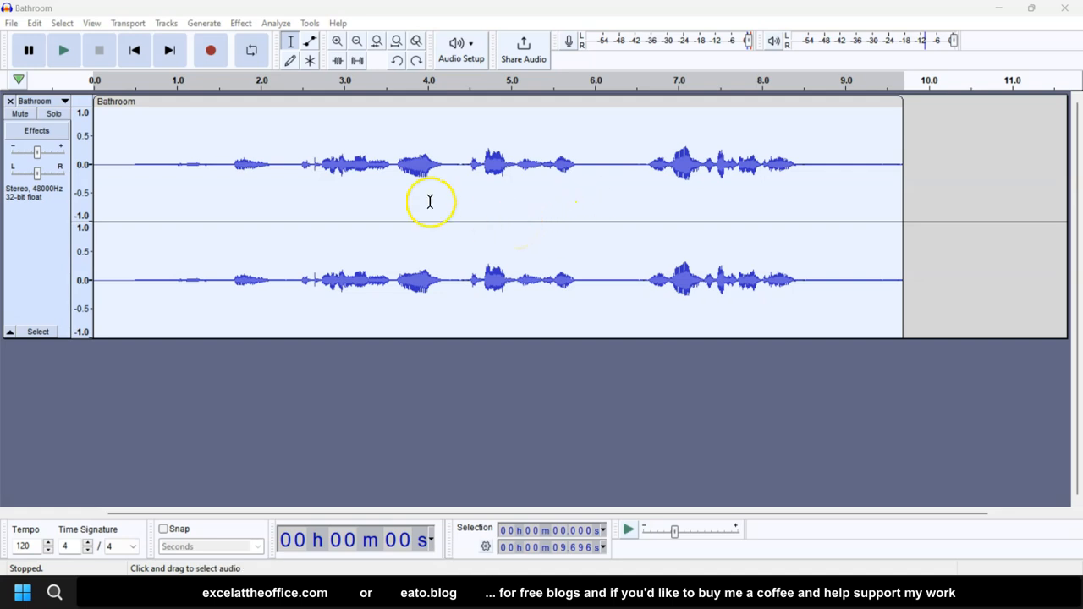
pyautogui.moveTo(212, 173)
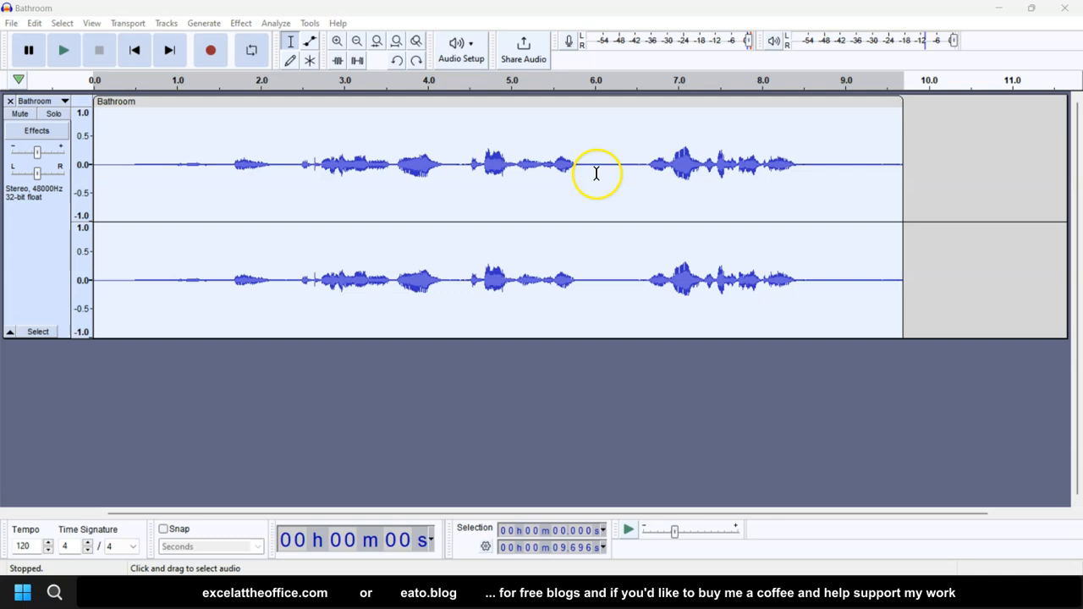
pyautogui.moveTo(153, 122)
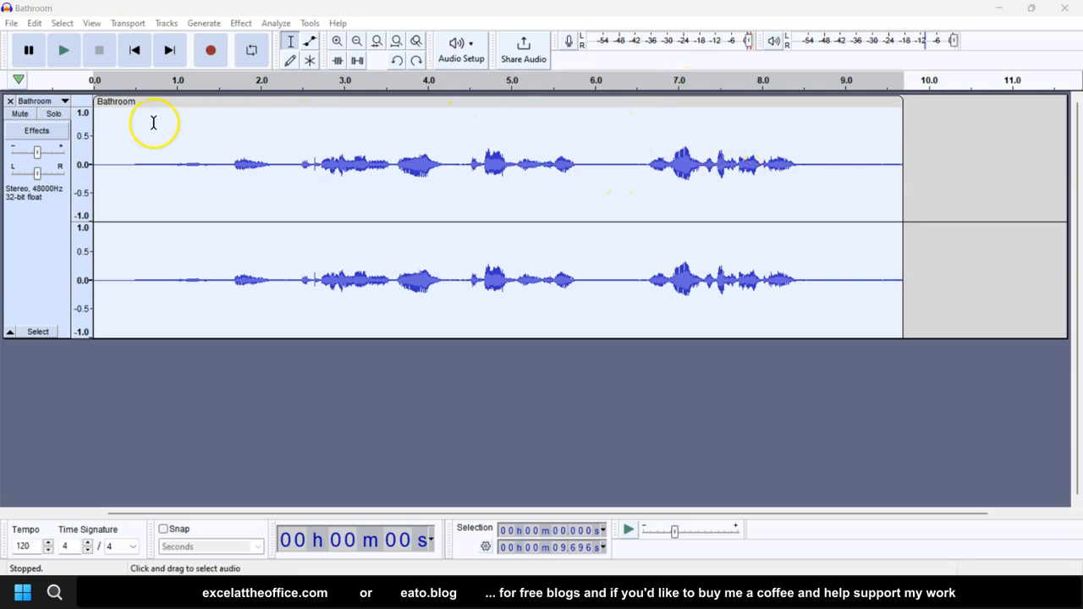
pyautogui.moveTo(206, 213)
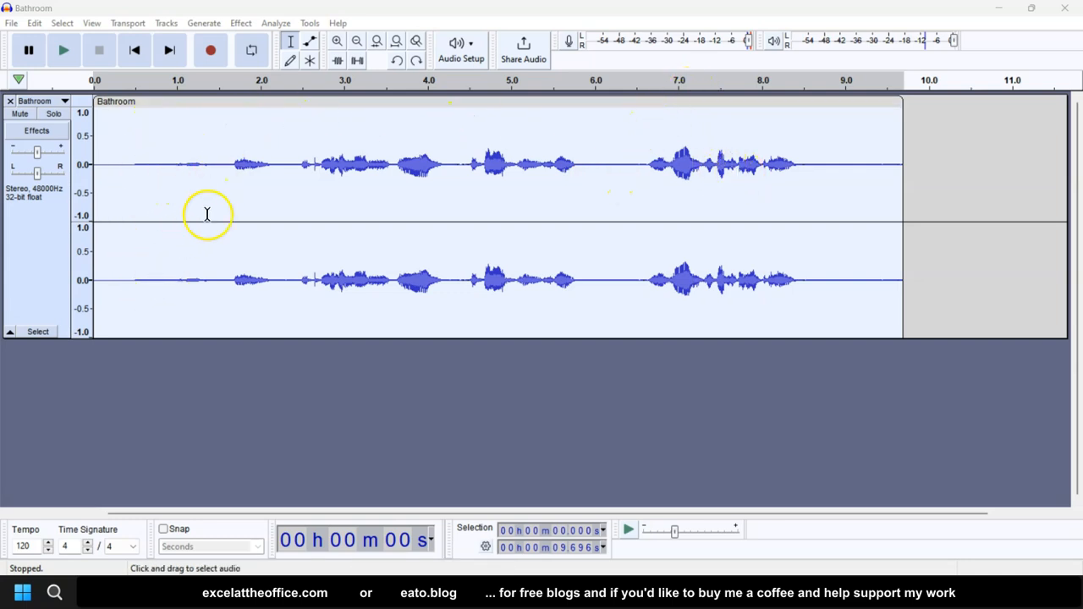
pyautogui.moveTo(98, 119)
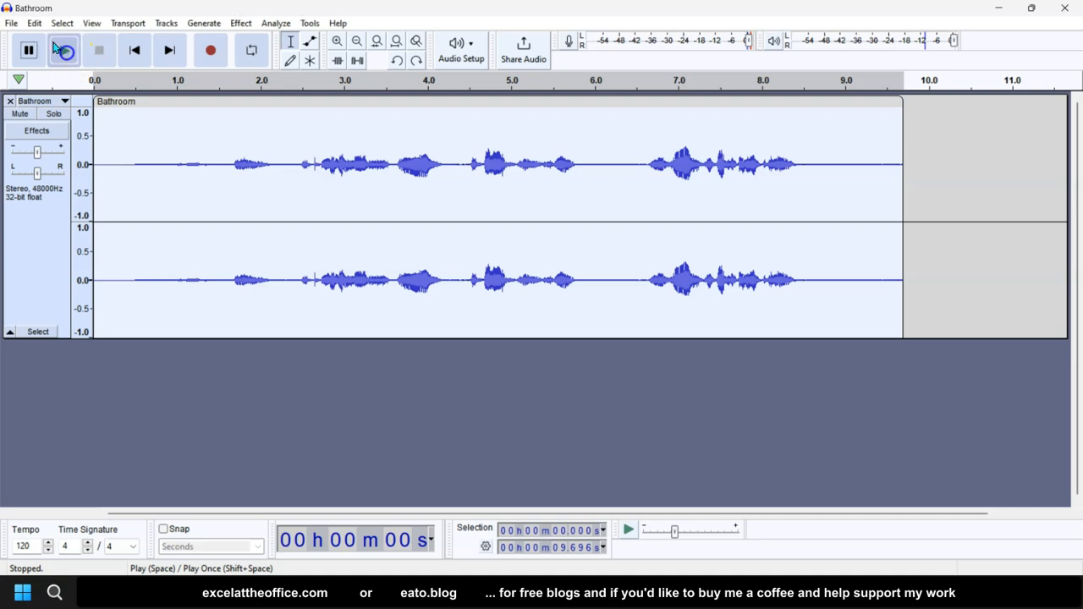
# - Play back the Bathroom recording to hear where the stretch to mark lies
pyautogui.click(64, 51)
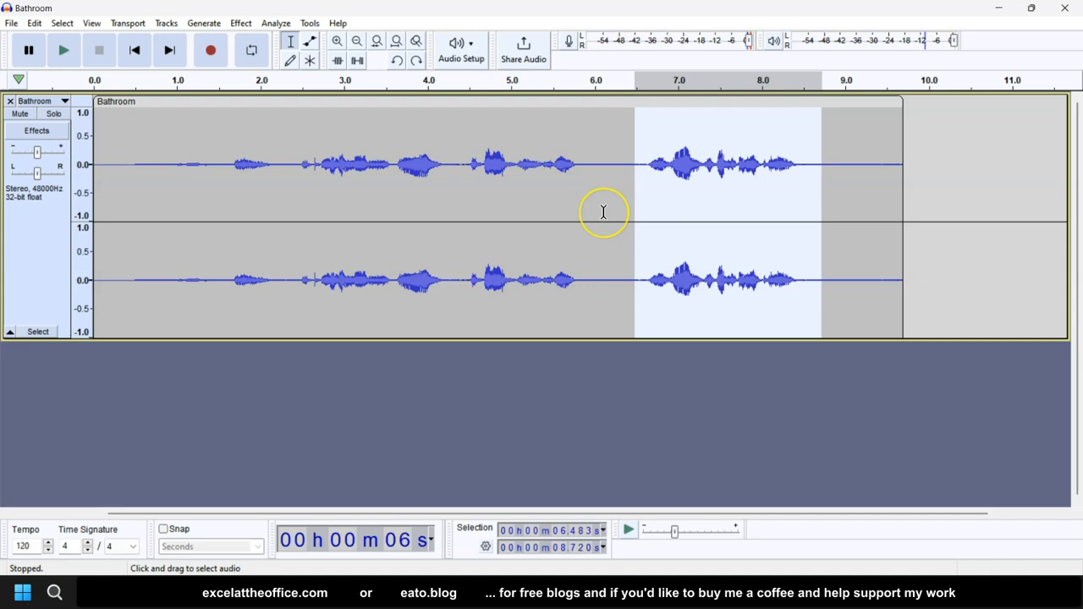
pyautogui.moveTo(337, 166)
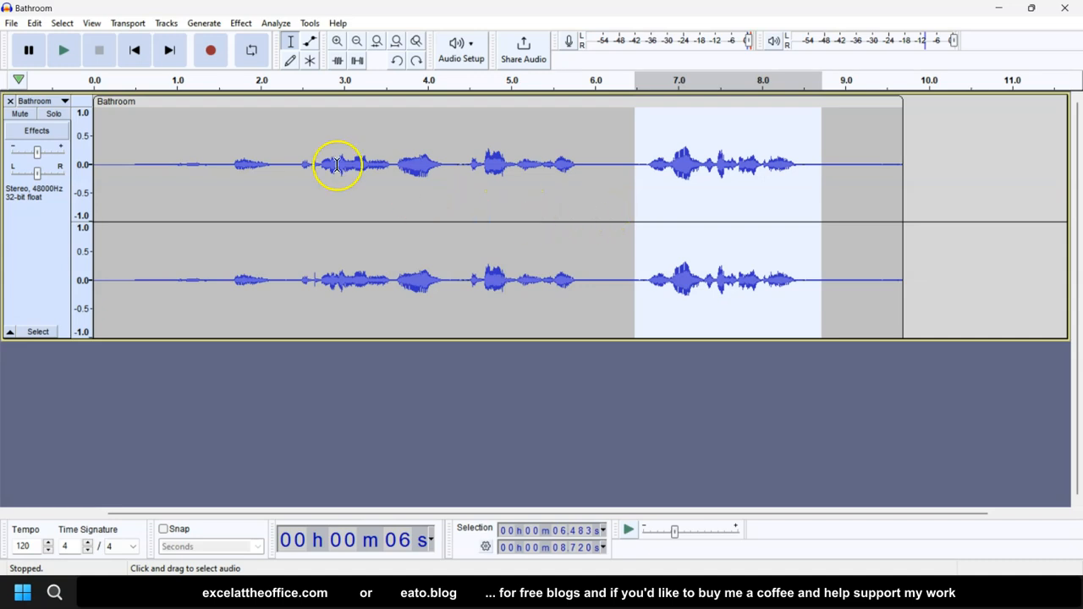
pyautogui.moveTo(241, 112)
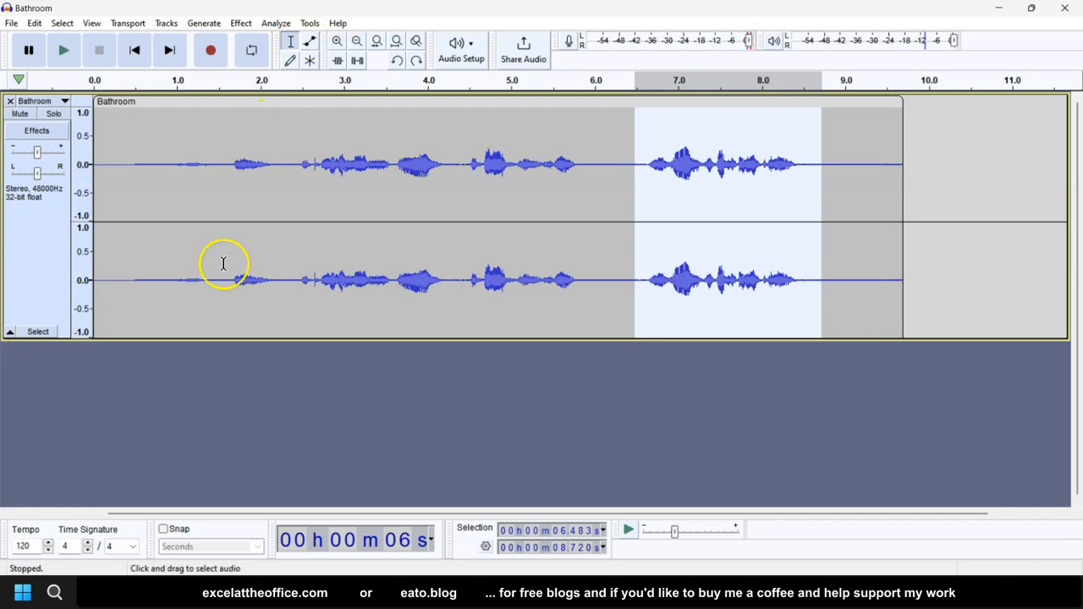
pyautogui.moveTo(207, 102)
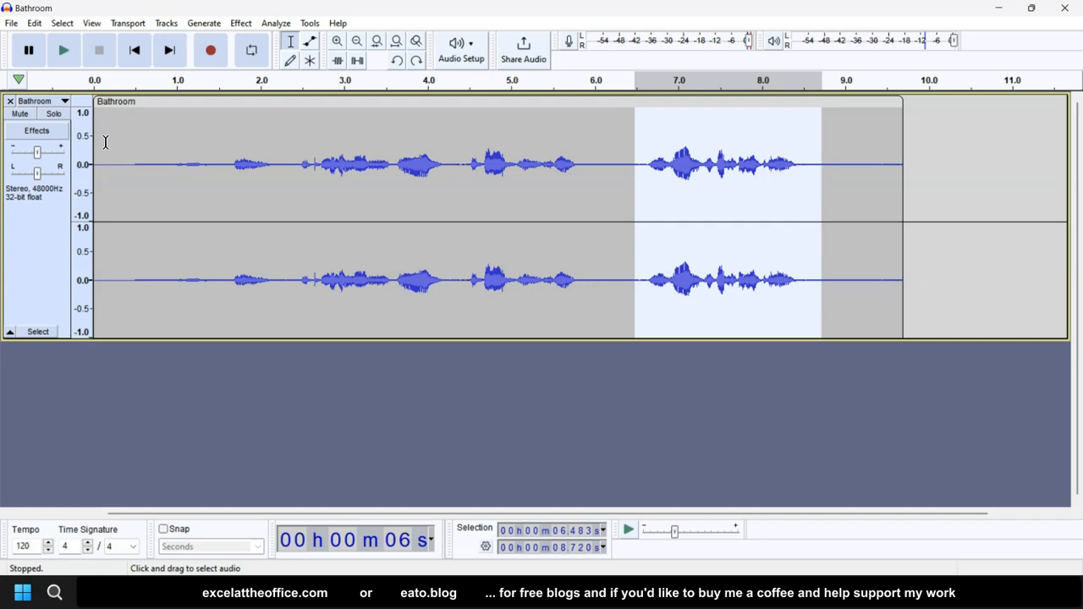
pyautogui.moveTo(110, 136)
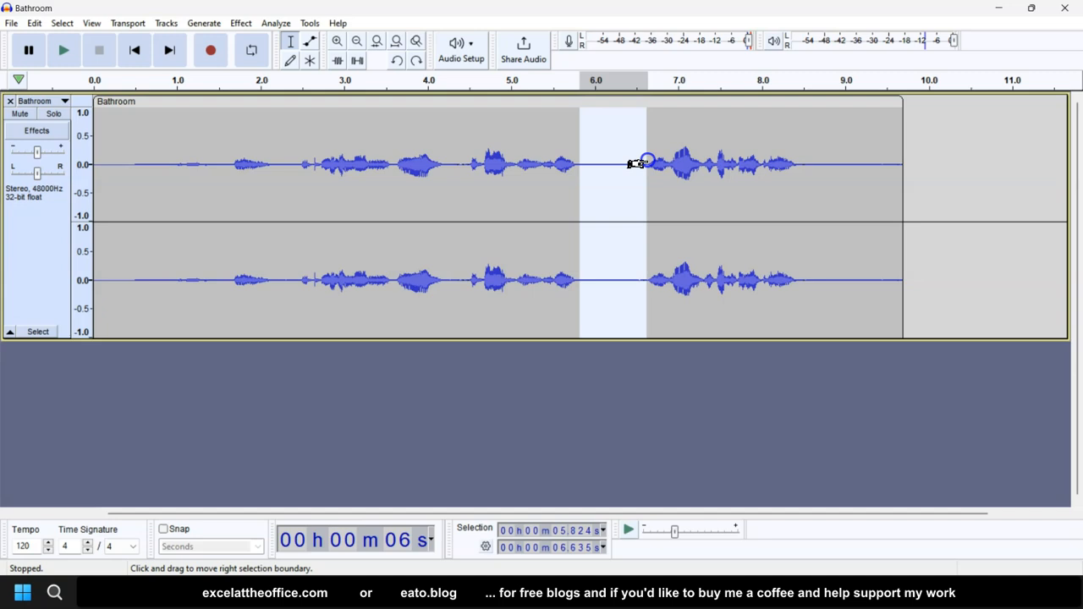
pyautogui.moveTo(156, 146)
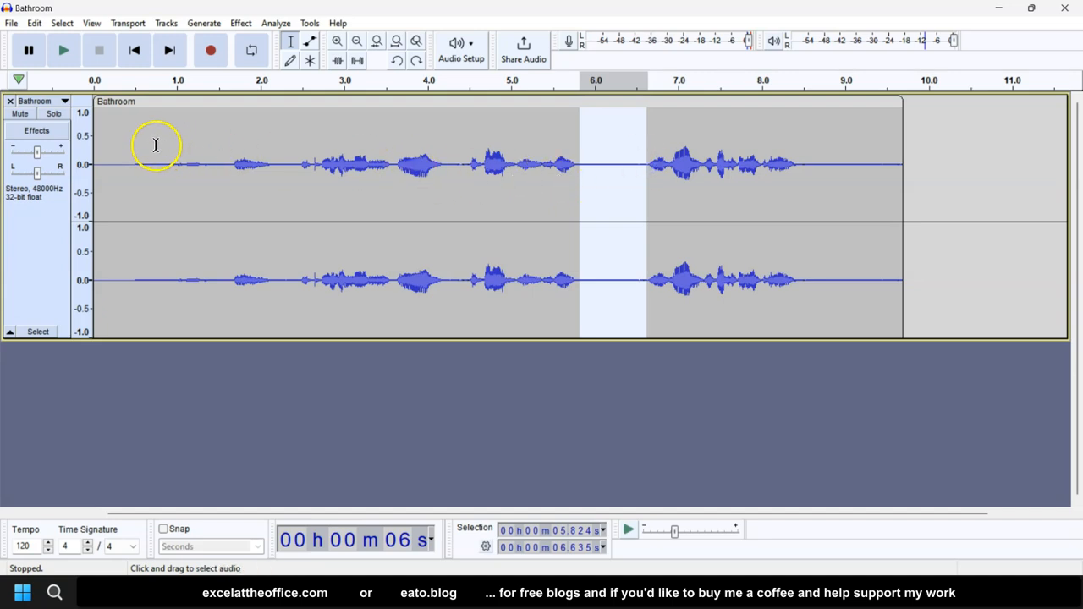
pyautogui.moveTo(189, 142)
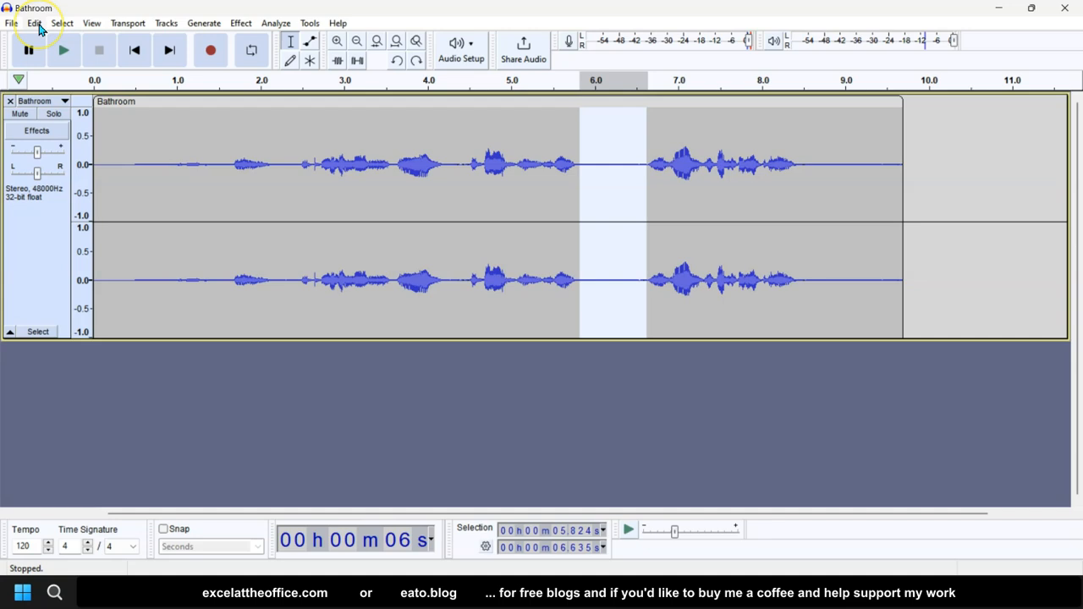
# - Select the whole Bathroom recording from 0 to about 9.7 seconds via Select > All
pyautogui.click(61, 23)
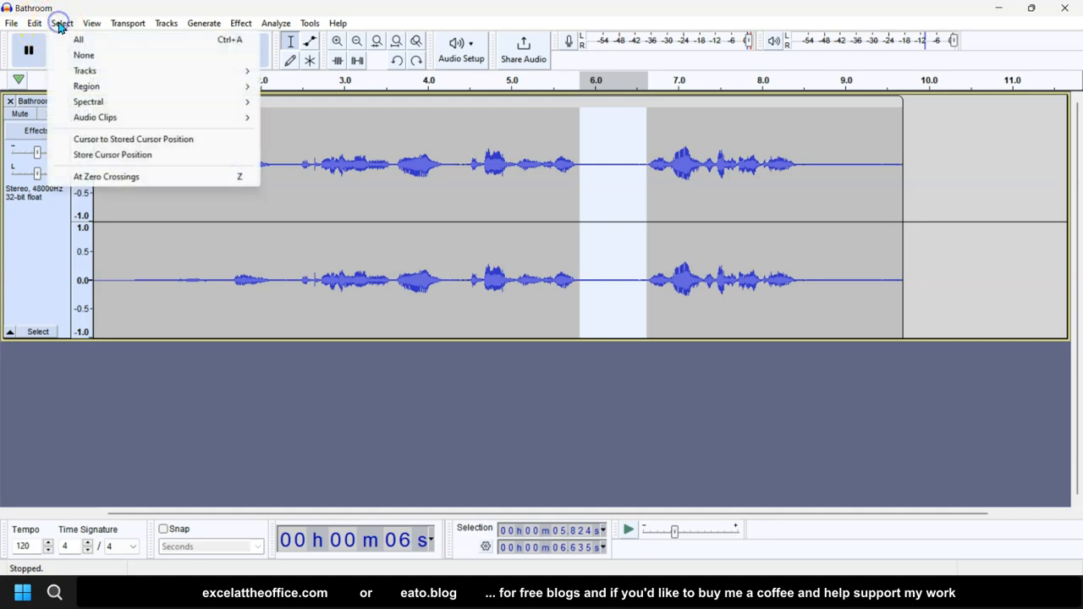
pyautogui.click(78, 38)
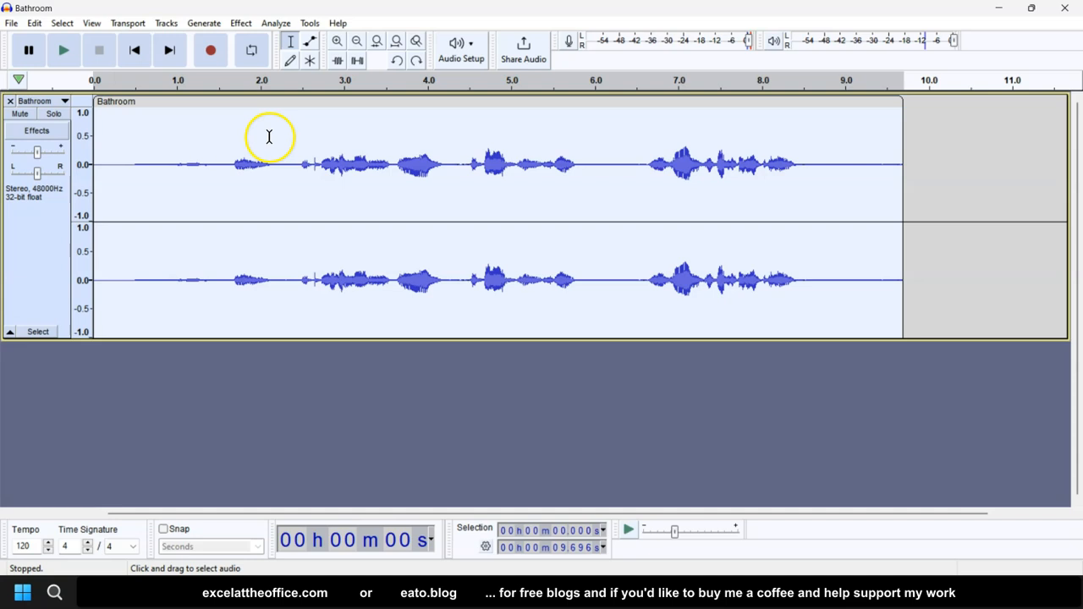
pyautogui.moveTo(372, 238)
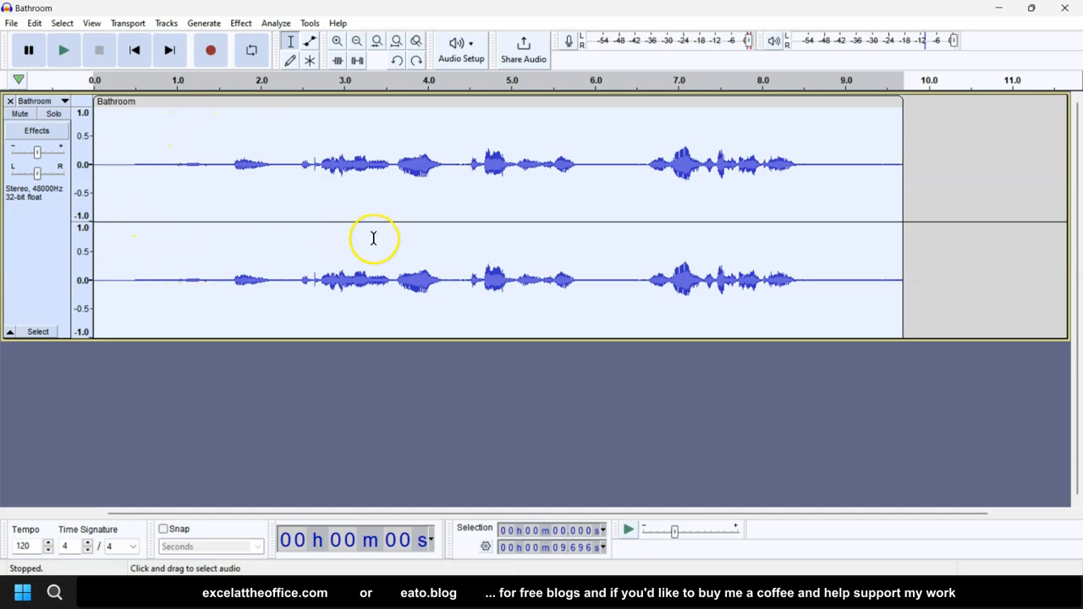
pyautogui.moveTo(351, 240)
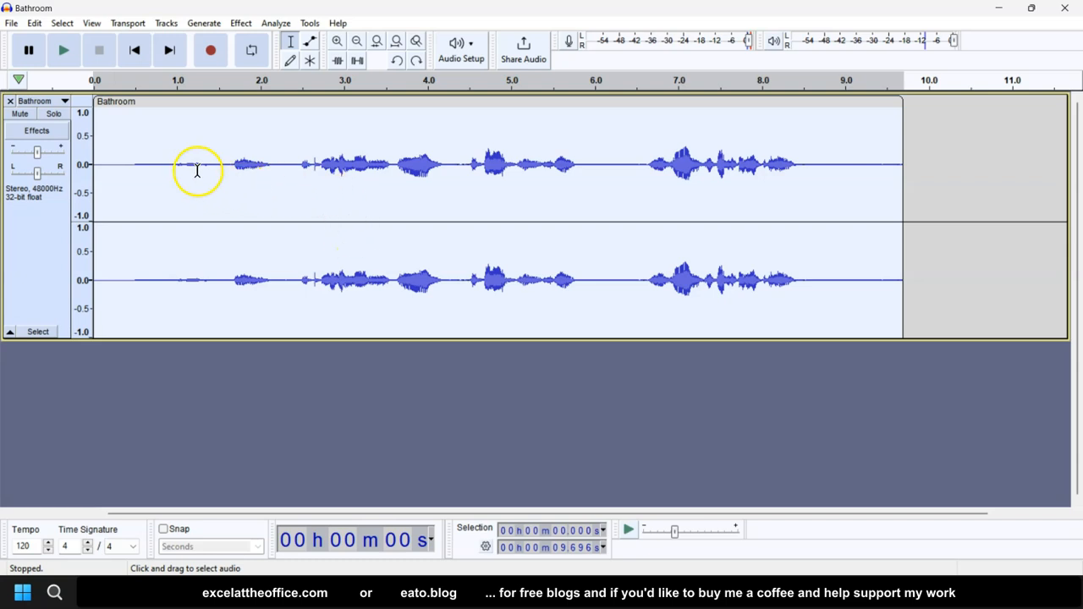
pyautogui.moveTo(806, 172)
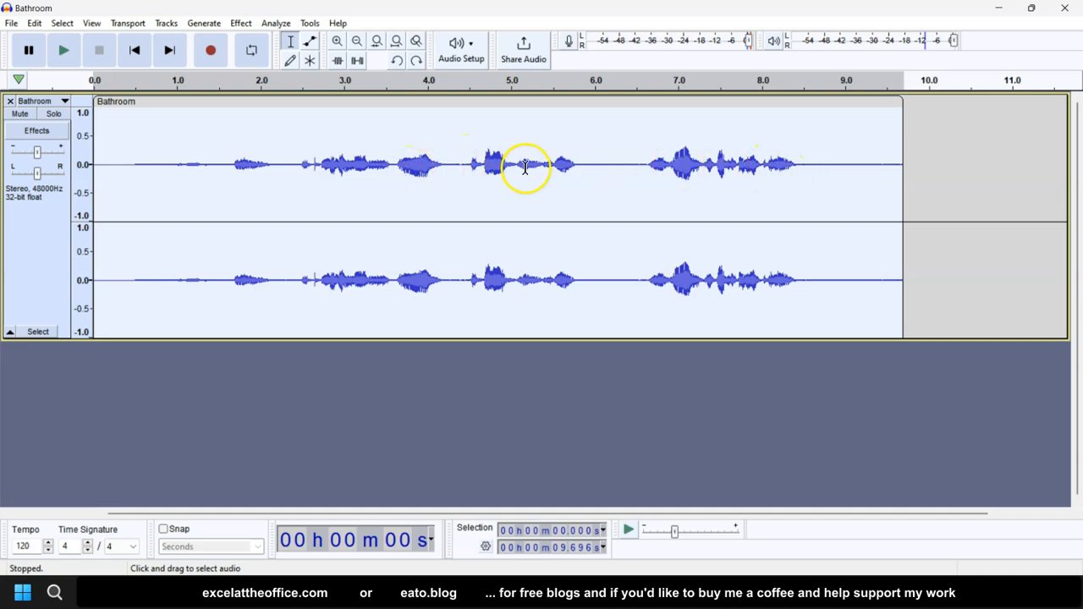
pyautogui.moveTo(391, 166)
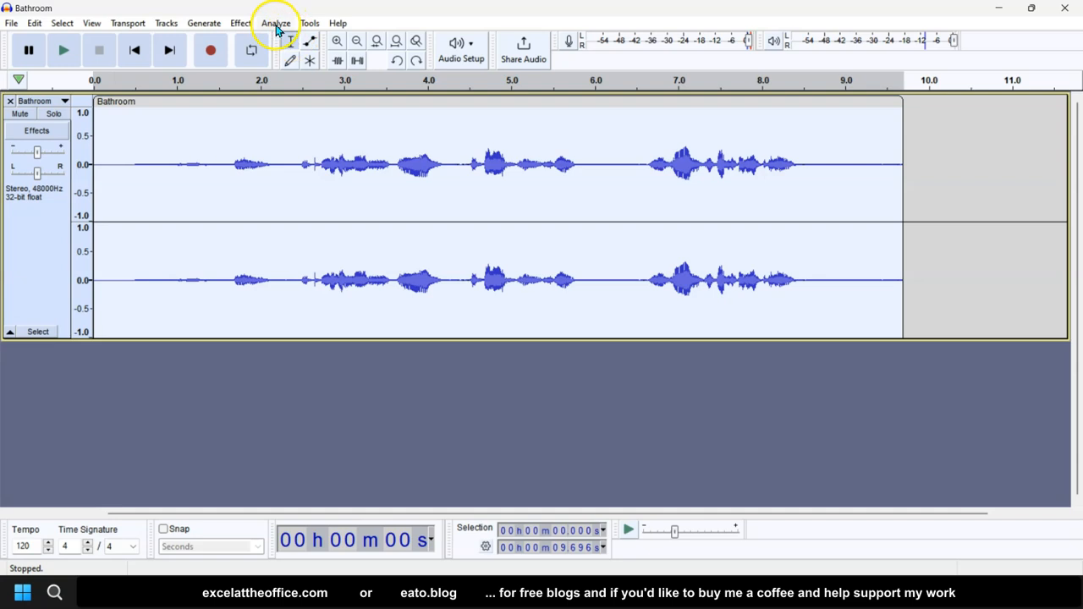
# - Amplify the whole recording by 9.6 dB, new peak about -0.54 dB, clipping not allowed
pyautogui.click(240, 24)
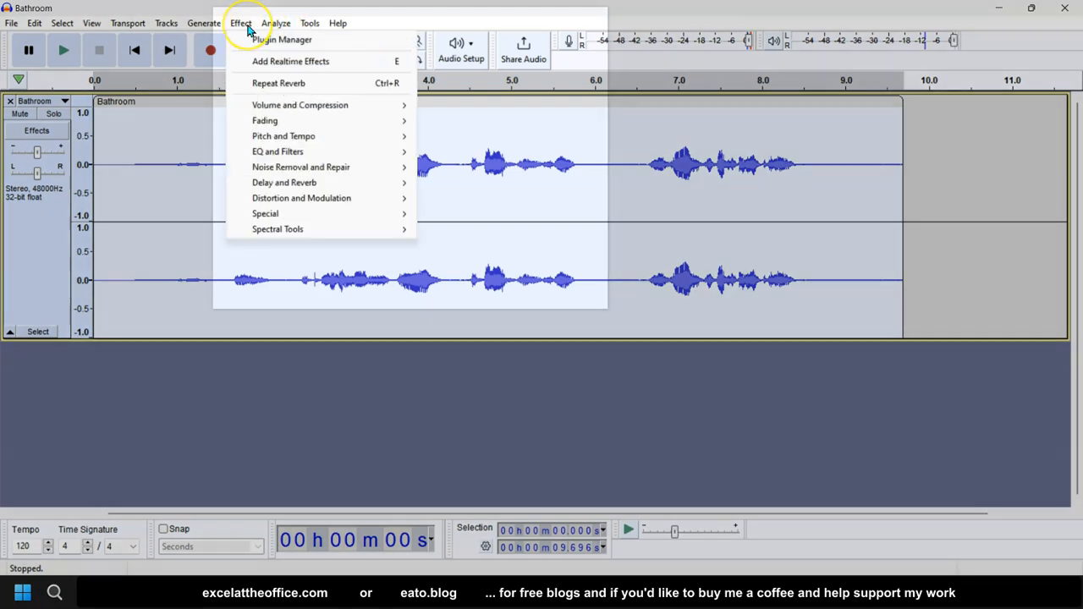
pyautogui.moveTo(300, 105)
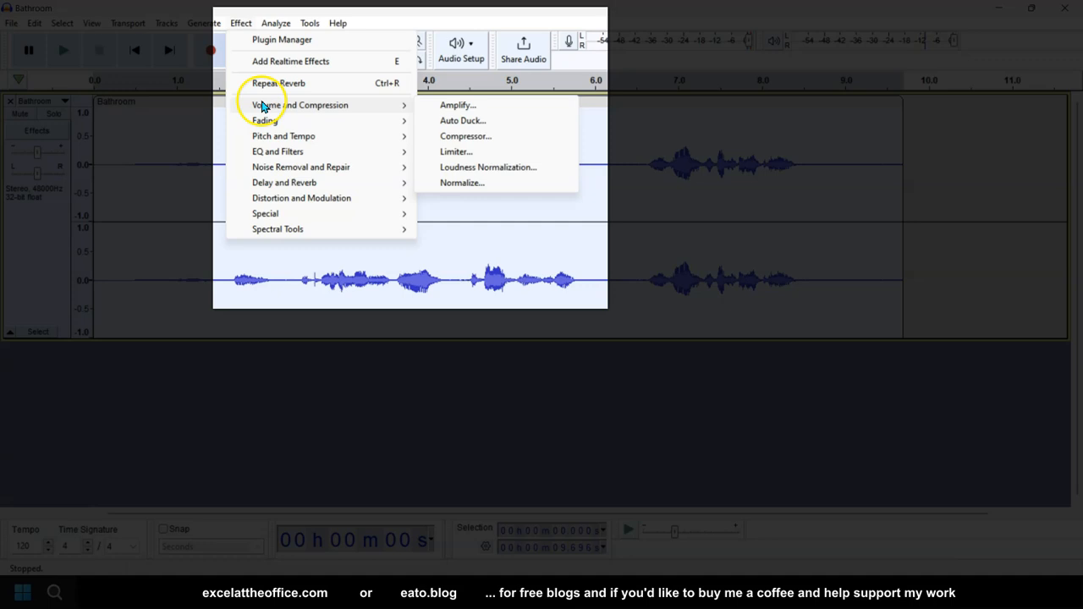
pyautogui.moveTo(455, 105)
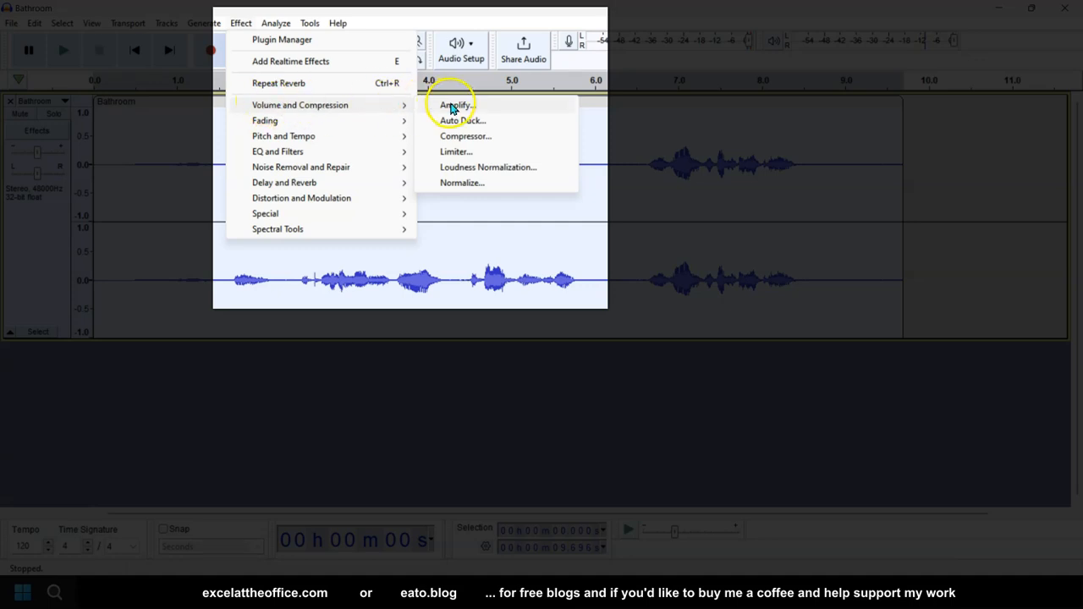
pyautogui.click(455, 105)
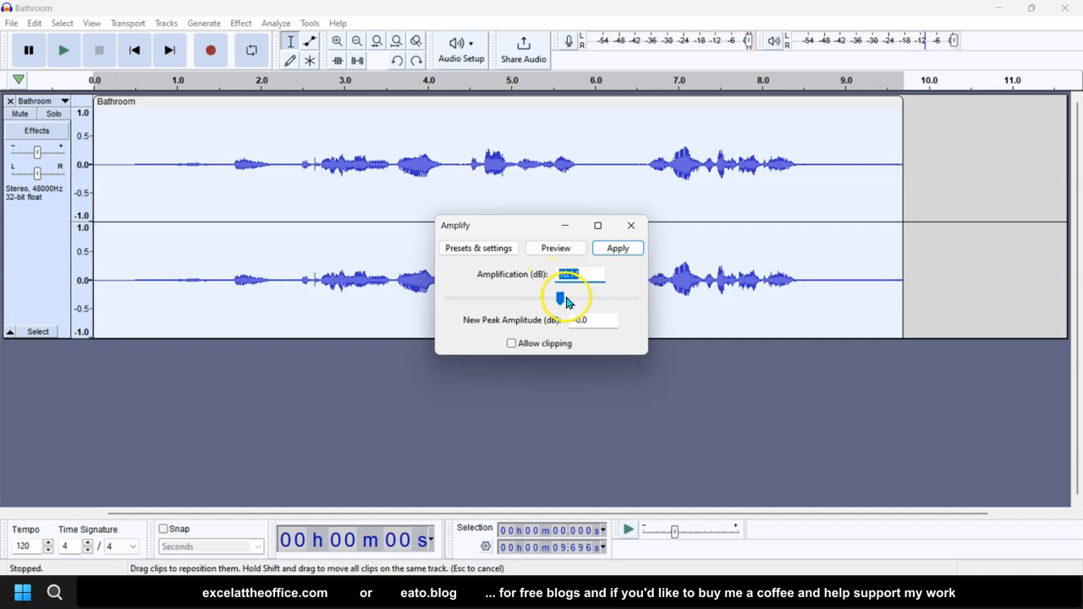
pyautogui.moveTo(559, 298); pyautogui.dragTo(561, 298)
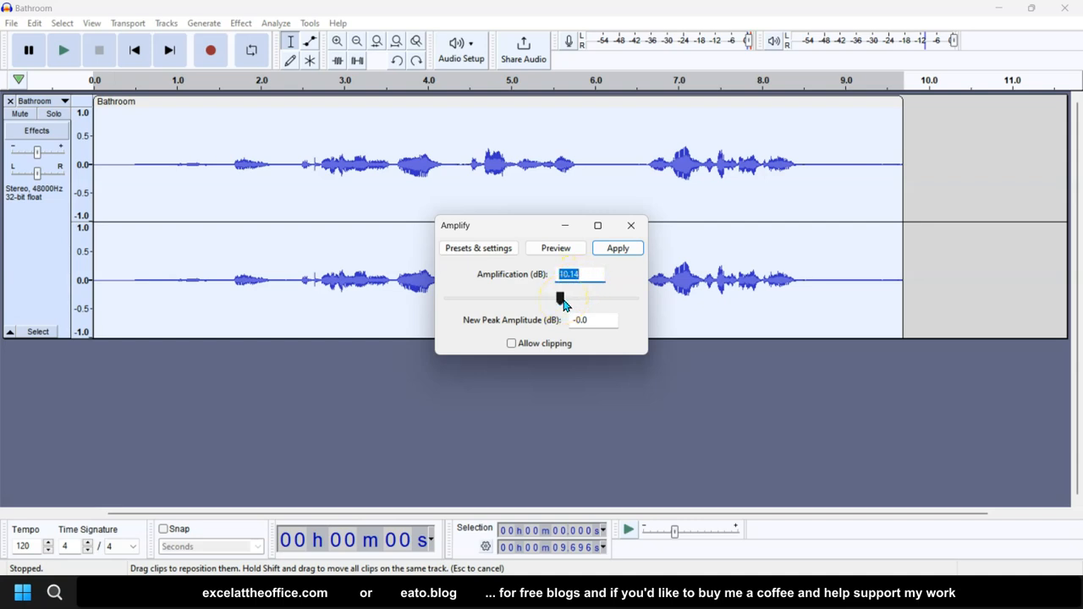
pyautogui.click(582, 275)
pyautogui.write('7.4')
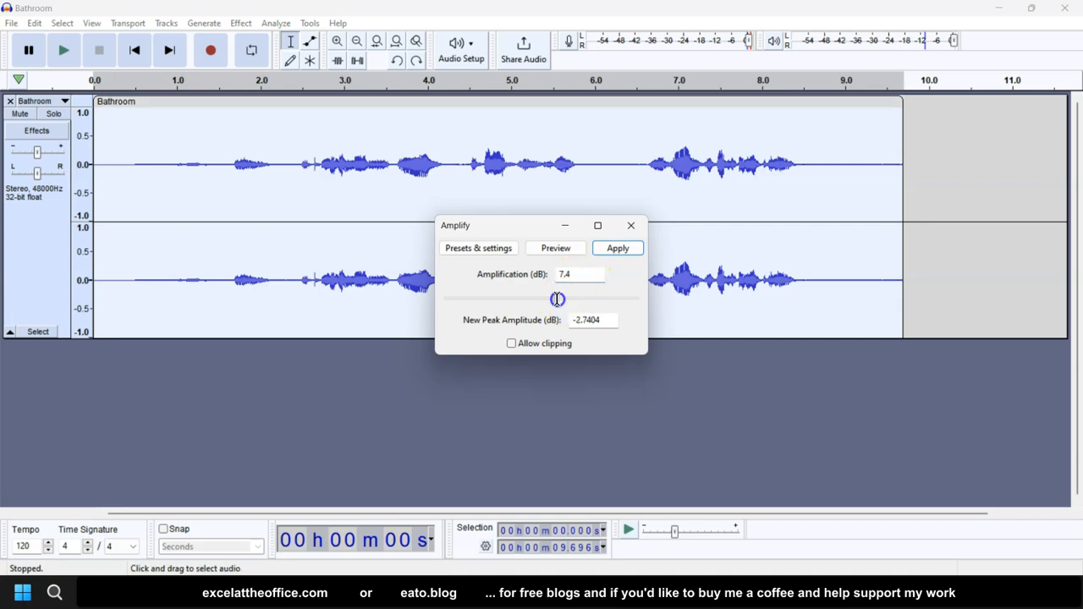
pyautogui.moveTo(555, 298); pyautogui.dragTo(562, 298)
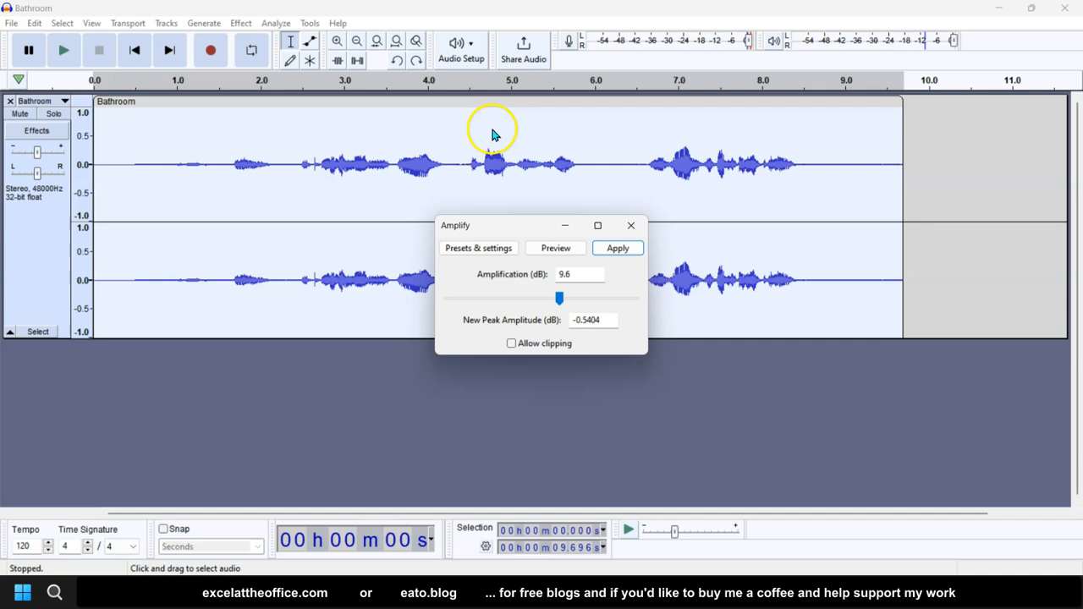
pyautogui.moveTo(491, 116)
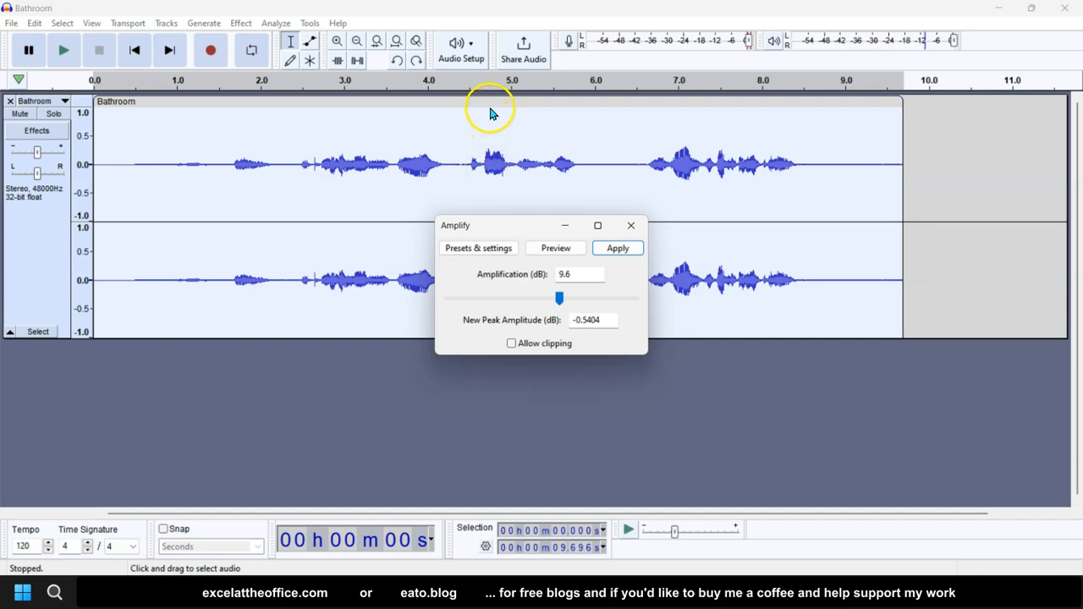
pyautogui.moveTo(494, 161)
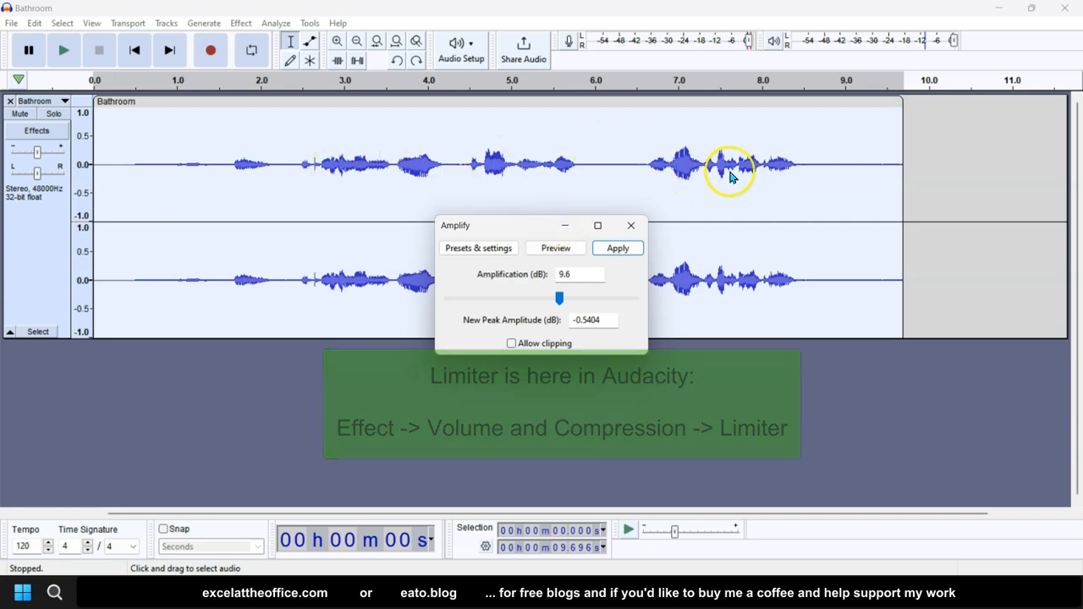
pyautogui.click(617, 247)
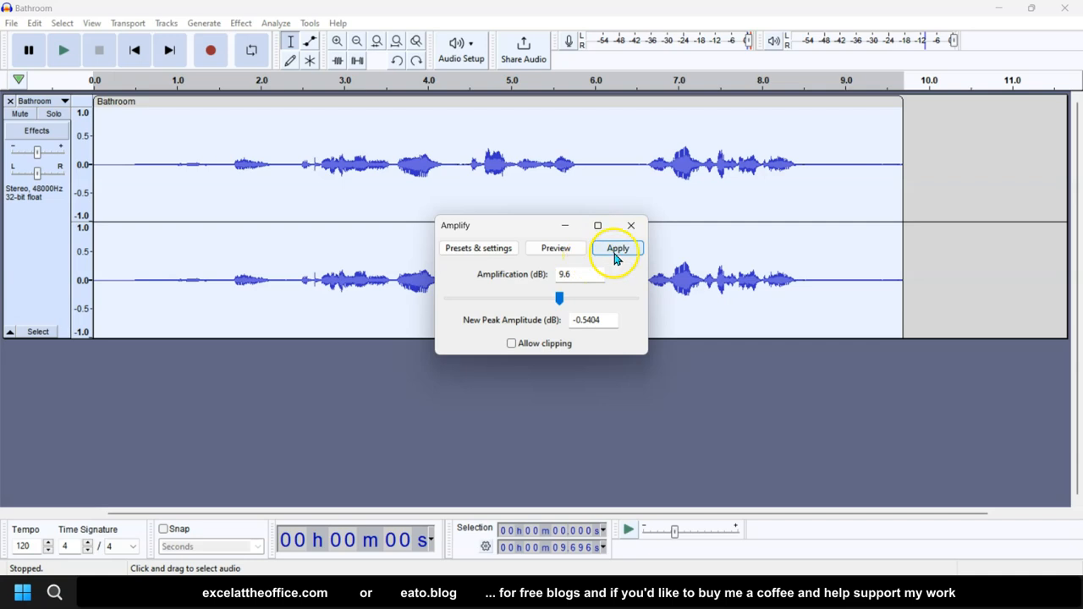
pyautogui.click(616, 247)
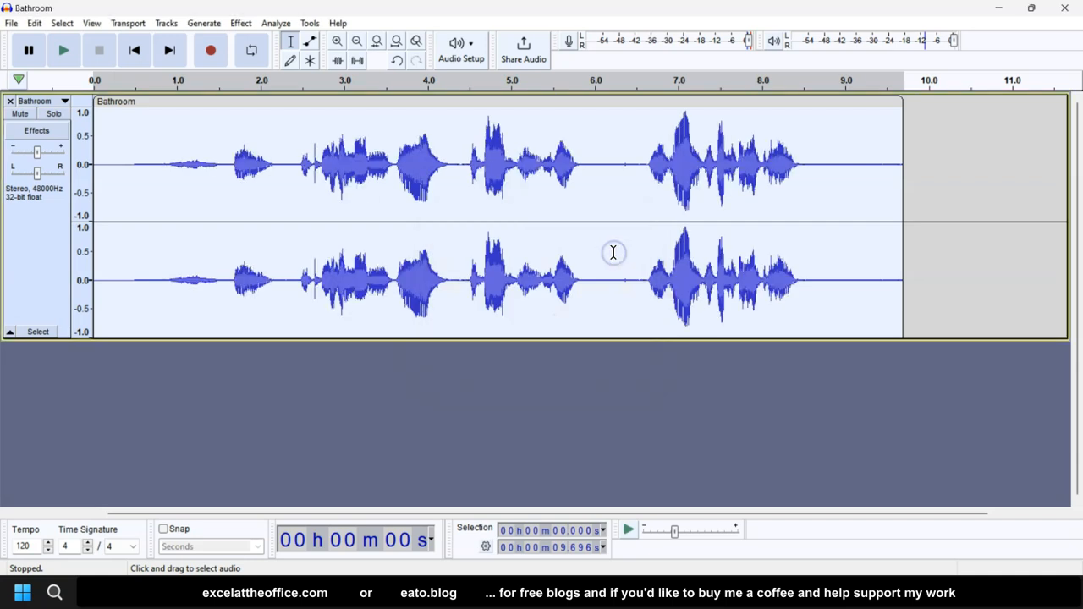
pyautogui.moveTo(419, 234)
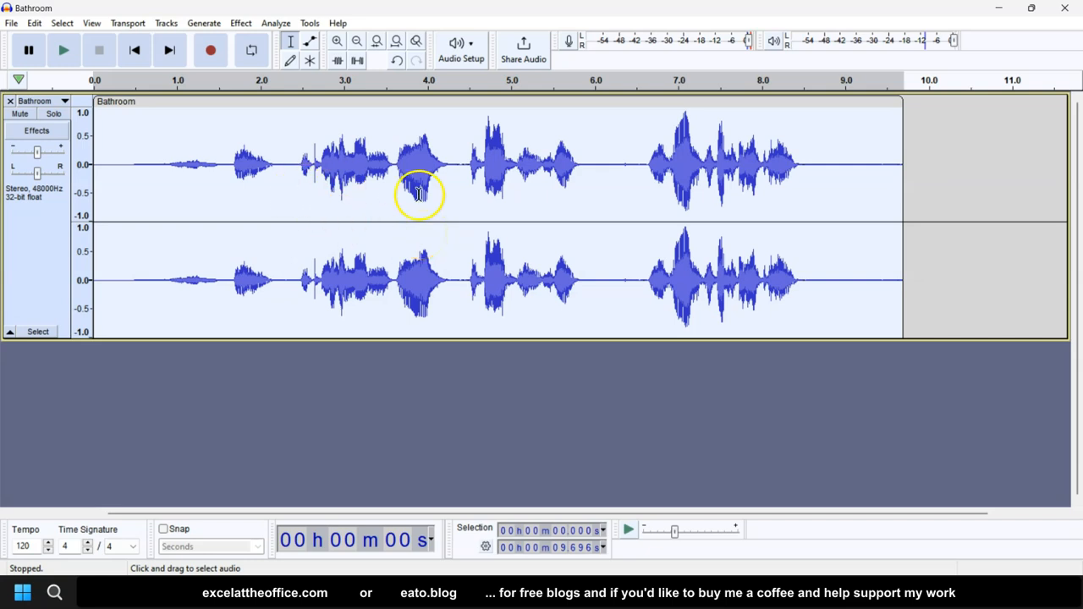
pyautogui.moveTo(247, 190)
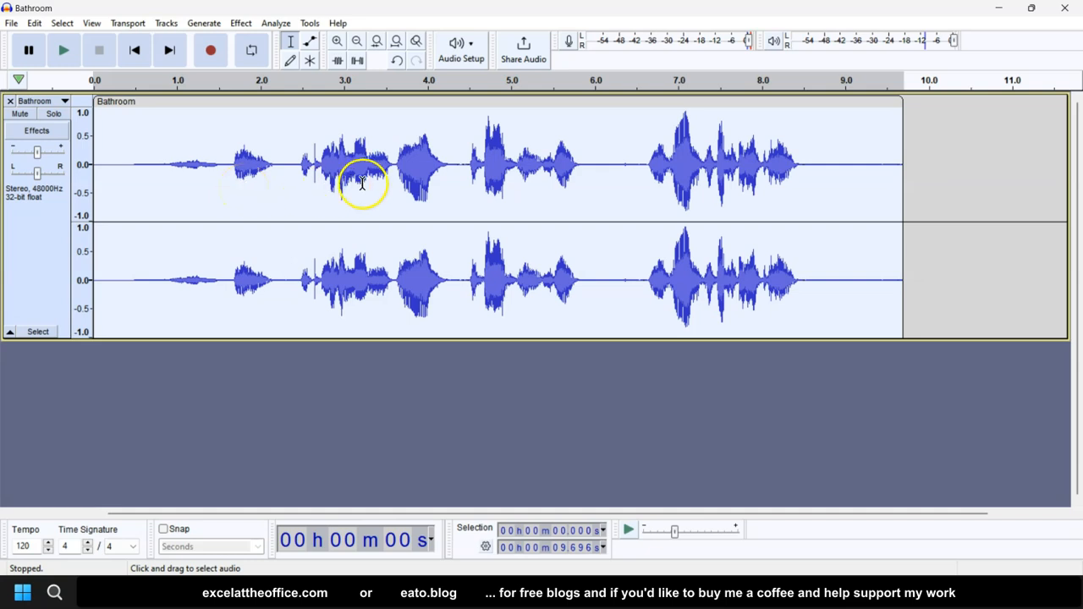
pyautogui.moveTo(186, 151)
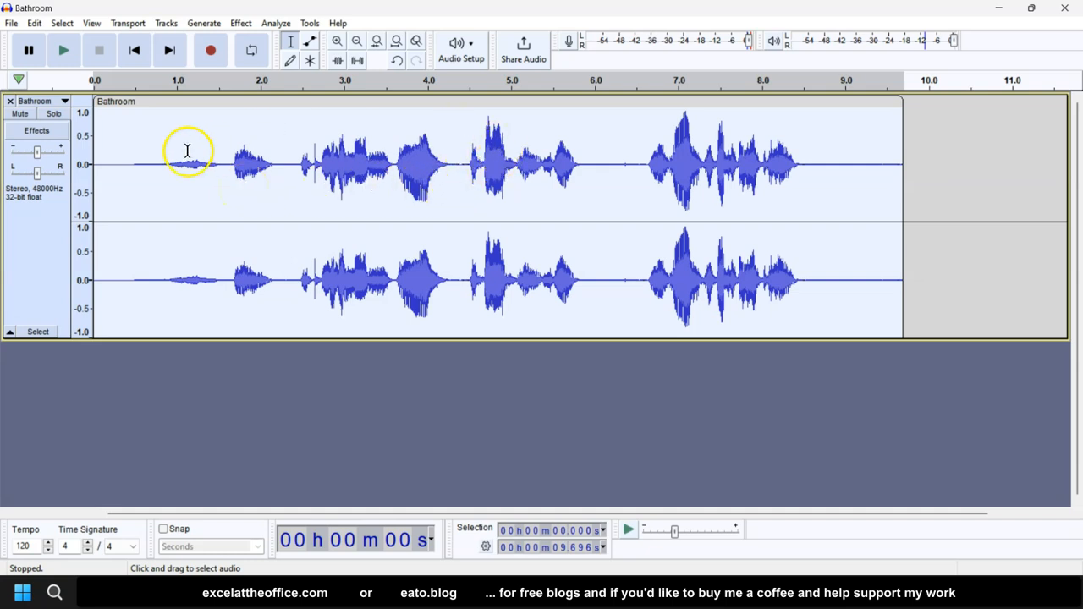
pyautogui.moveTo(254, 167)
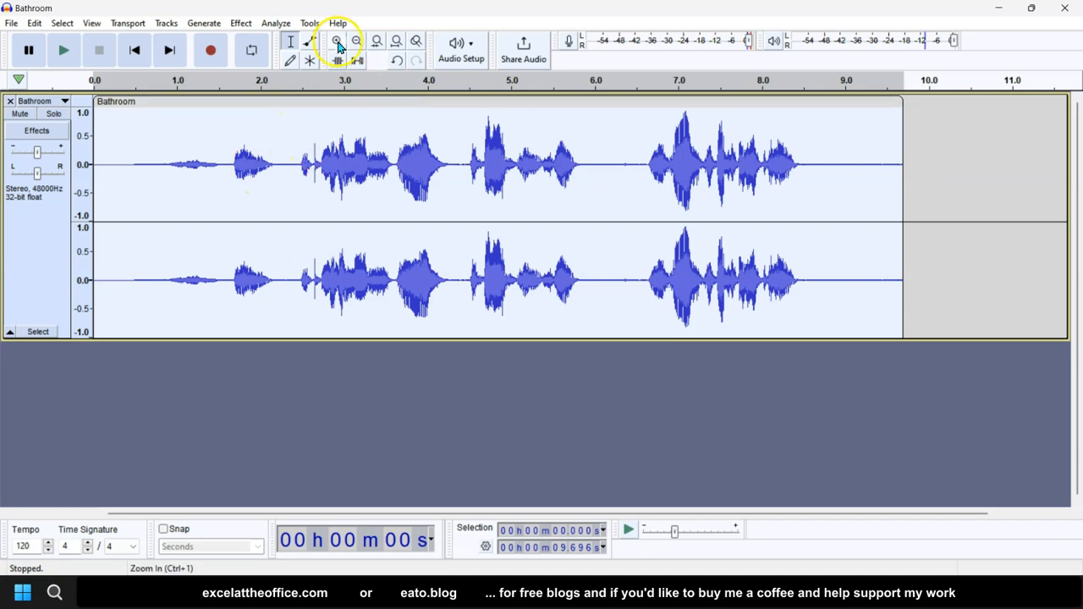
pyautogui.click(335, 41)
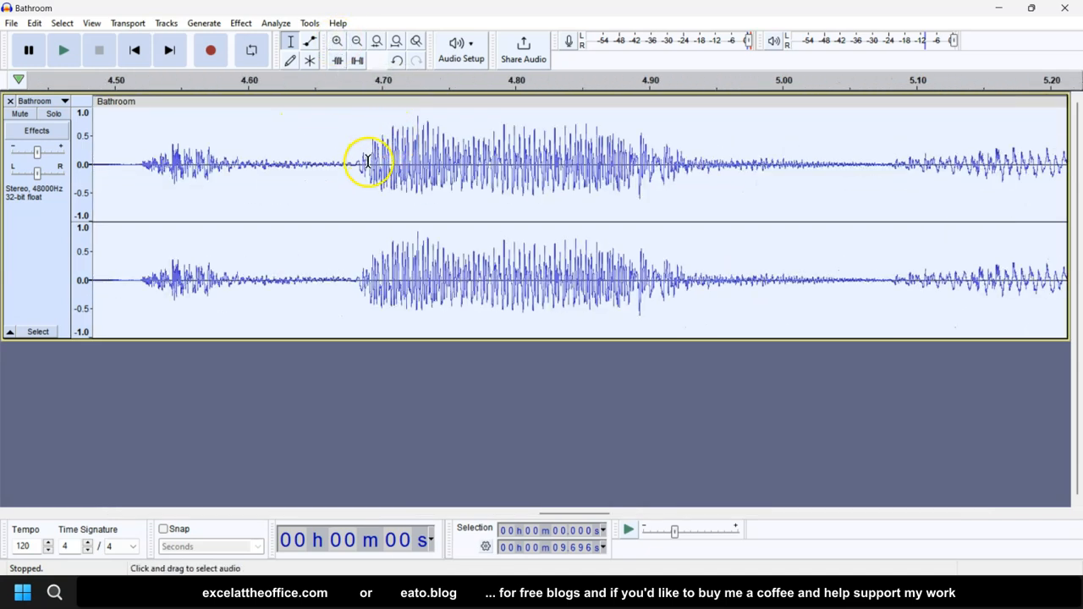
pyautogui.moveTo(443, 135)
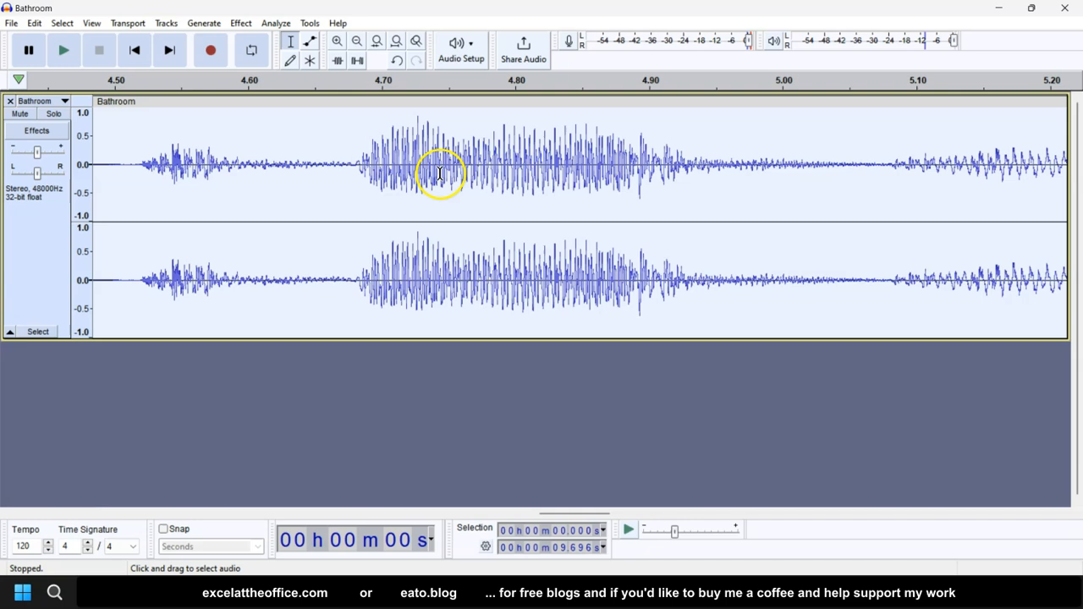
pyautogui.moveTo(210, 179)
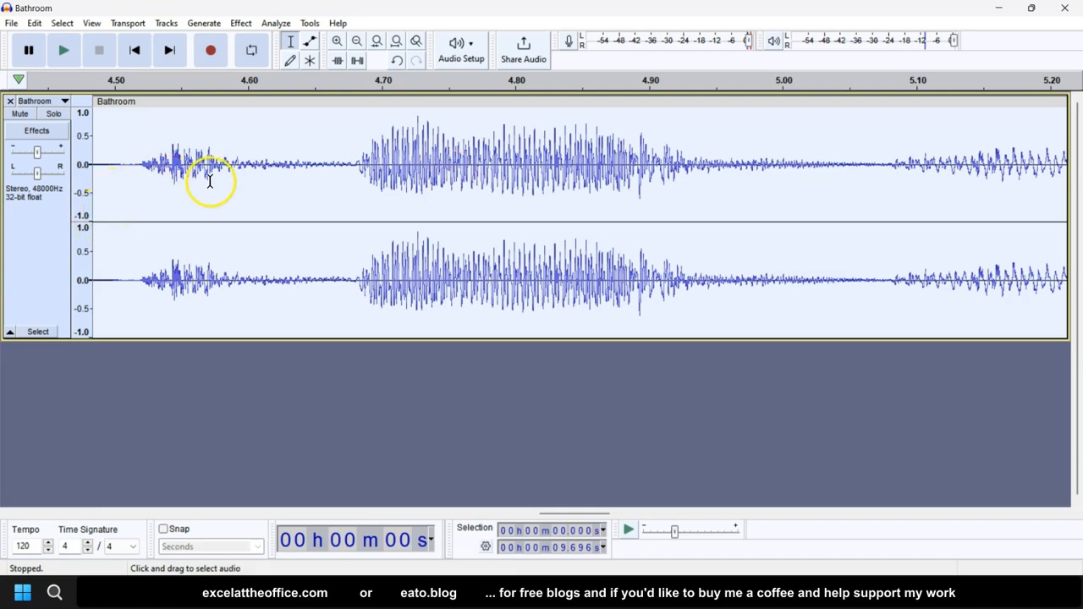
pyautogui.moveTo(350, 171)
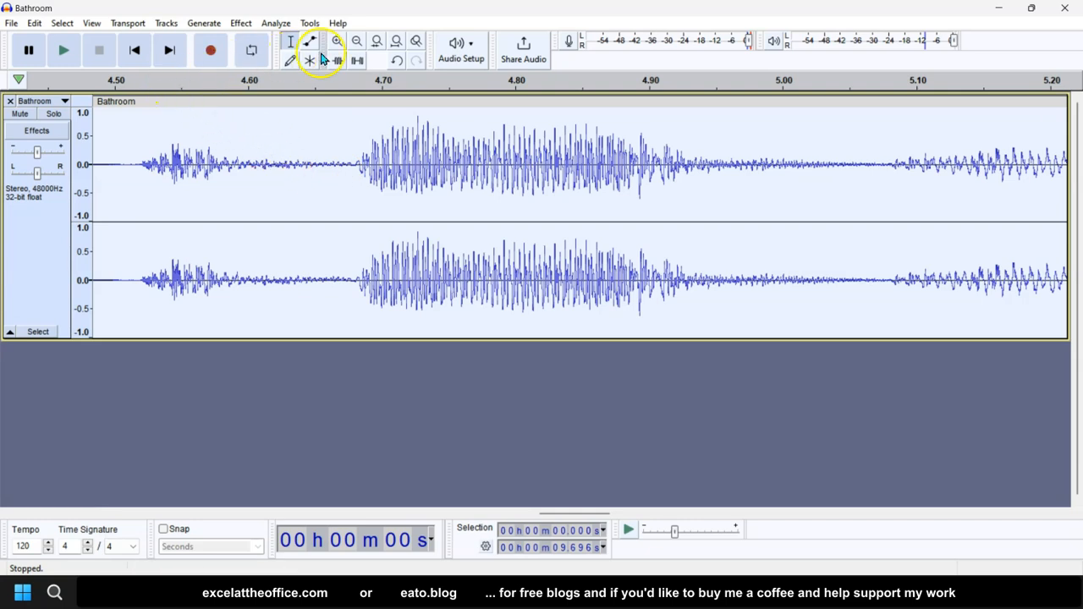
pyautogui.click(356, 40)
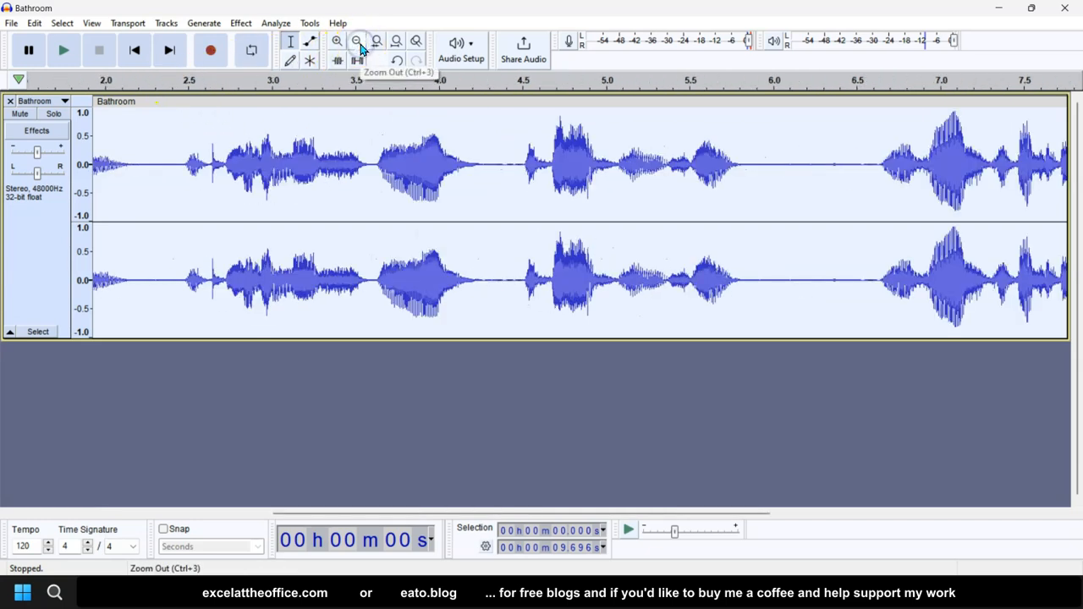
pyautogui.click(355, 41)
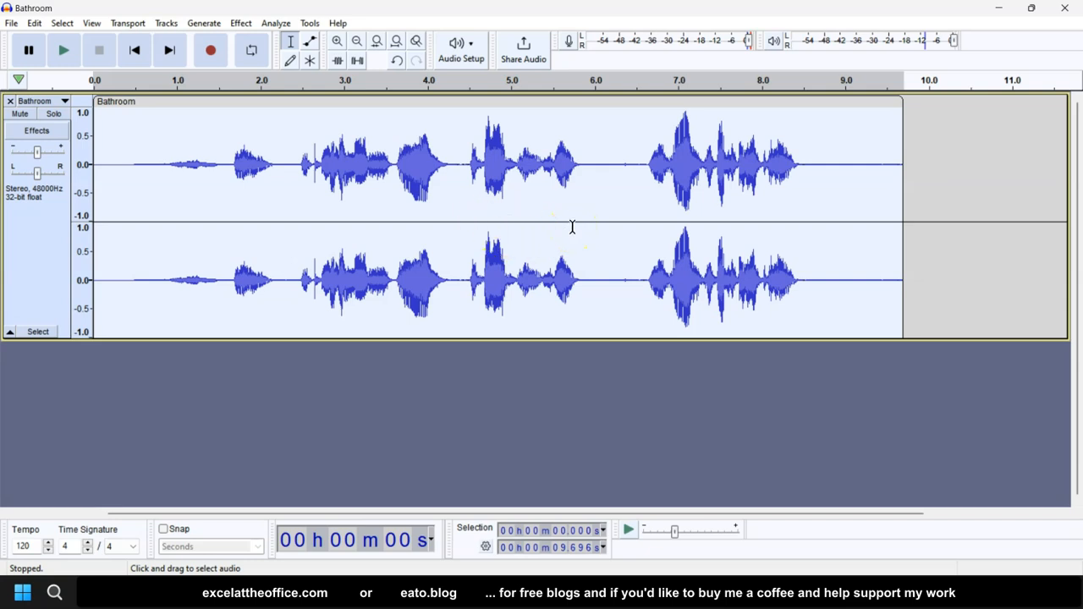
pyautogui.moveTo(414, 196)
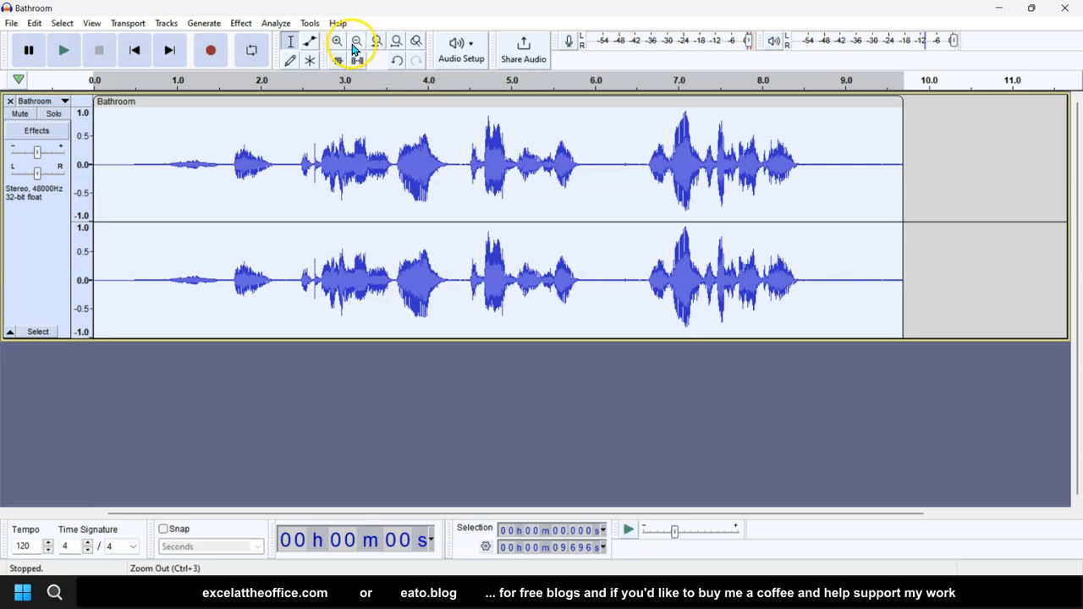
pyautogui.moveTo(356, 40)
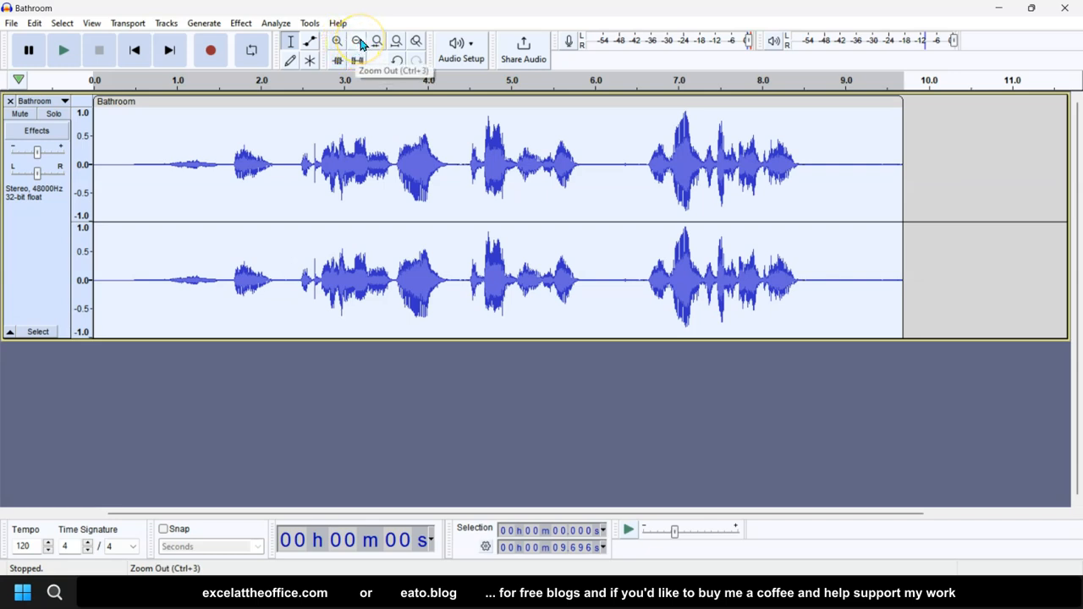
pyautogui.moveTo(279, 92)
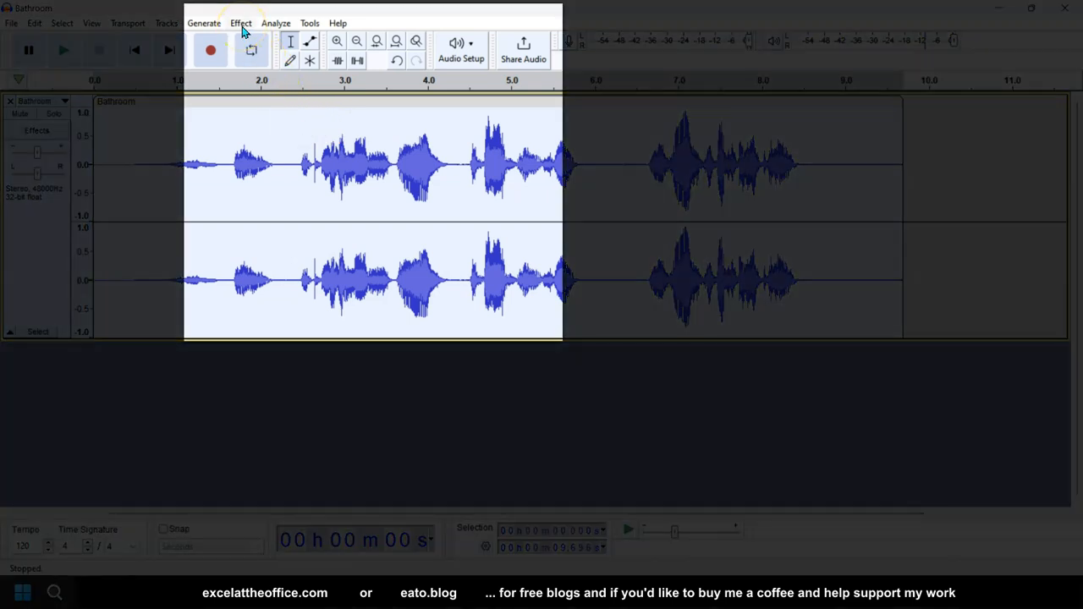
# - Bring up the Reverb effect settings for the amplified Bathroom recording
pyautogui.click(241, 23)
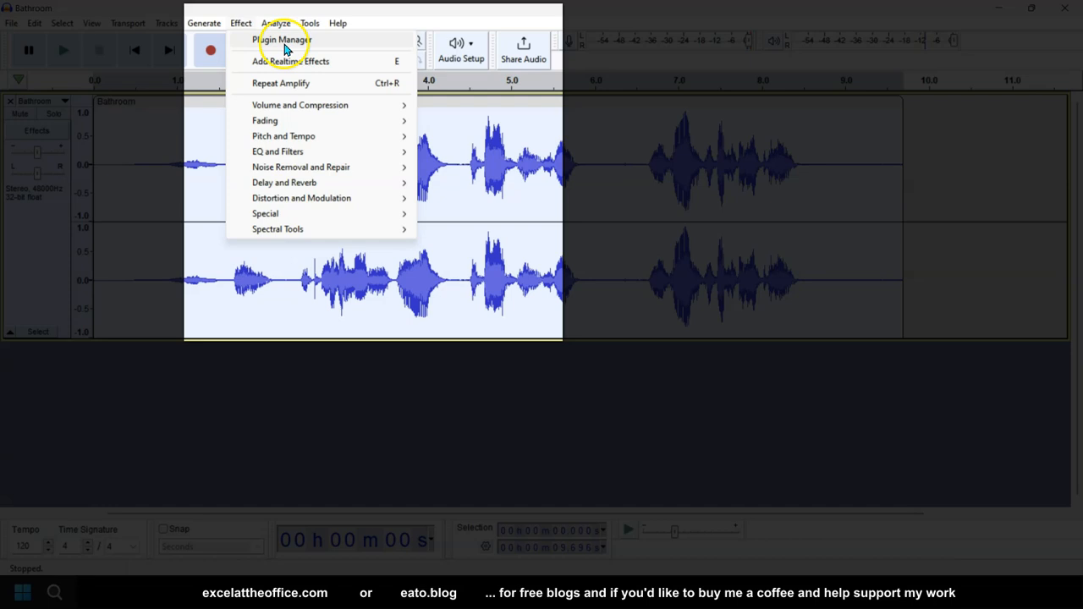
pyautogui.moveTo(284, 183)
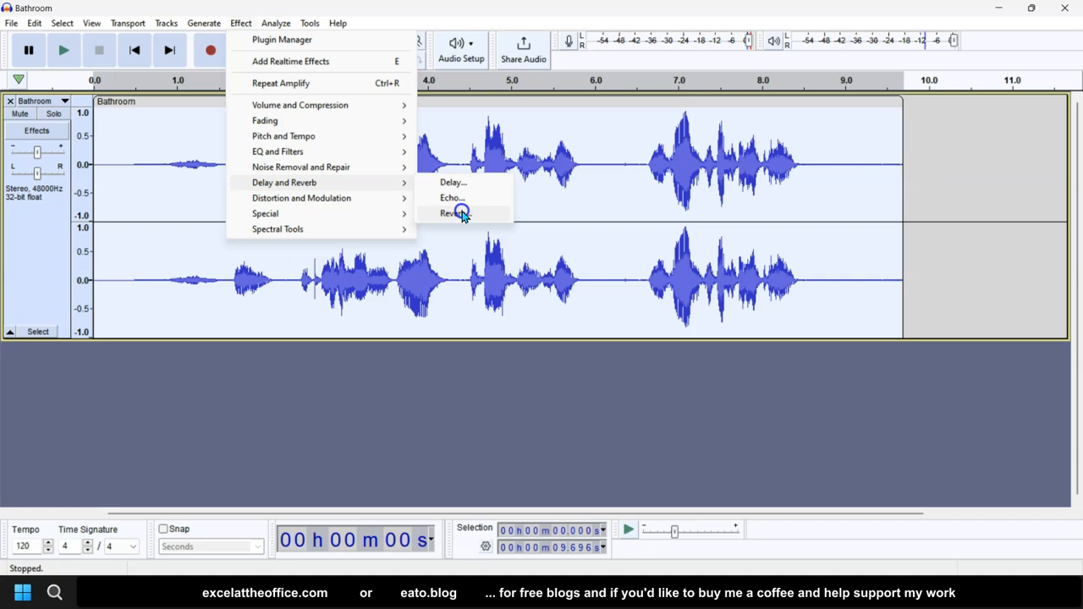
pyautogui.click(451, 213)
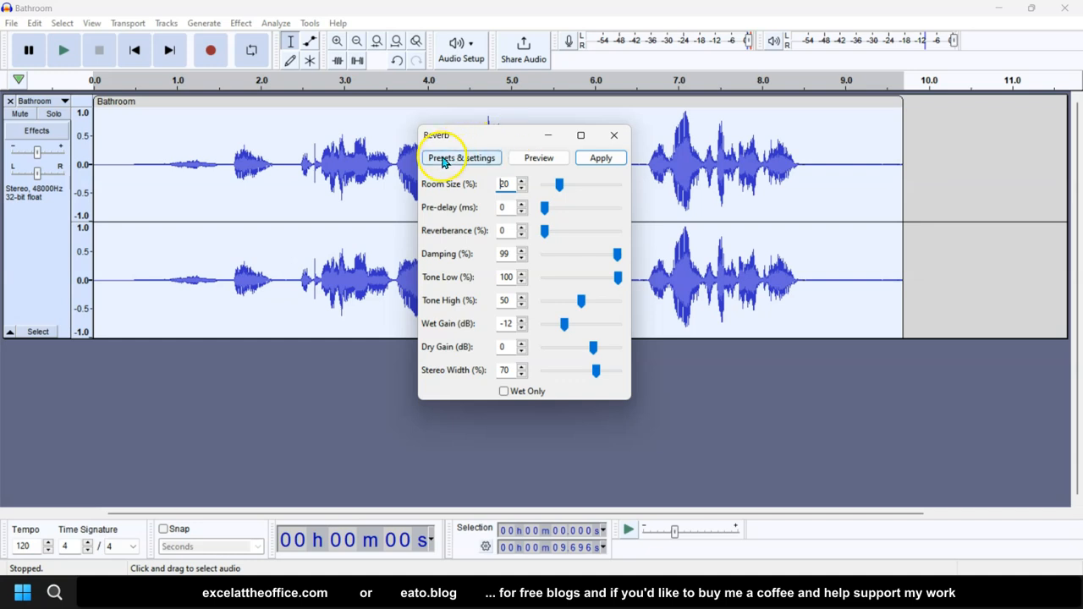
# - Load the Cathedral factory preset into Reverb (Room Size 90%, Dry Gain -20 dB)
pyautogui.click(461, 158)
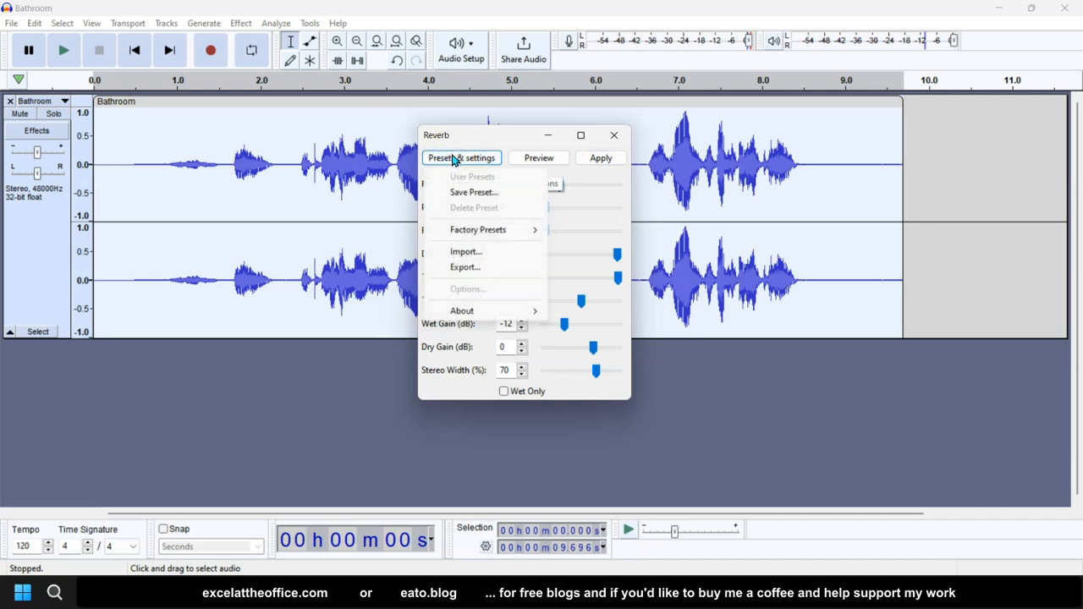
pyautogui.click(477, 231)
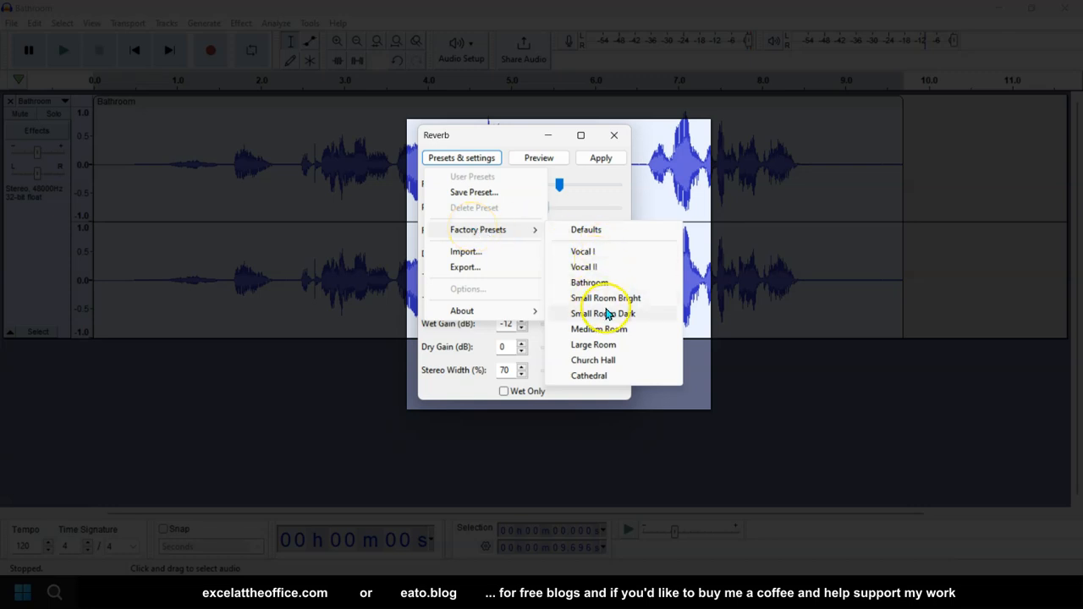
pyautogui.moveTo(616, 303)
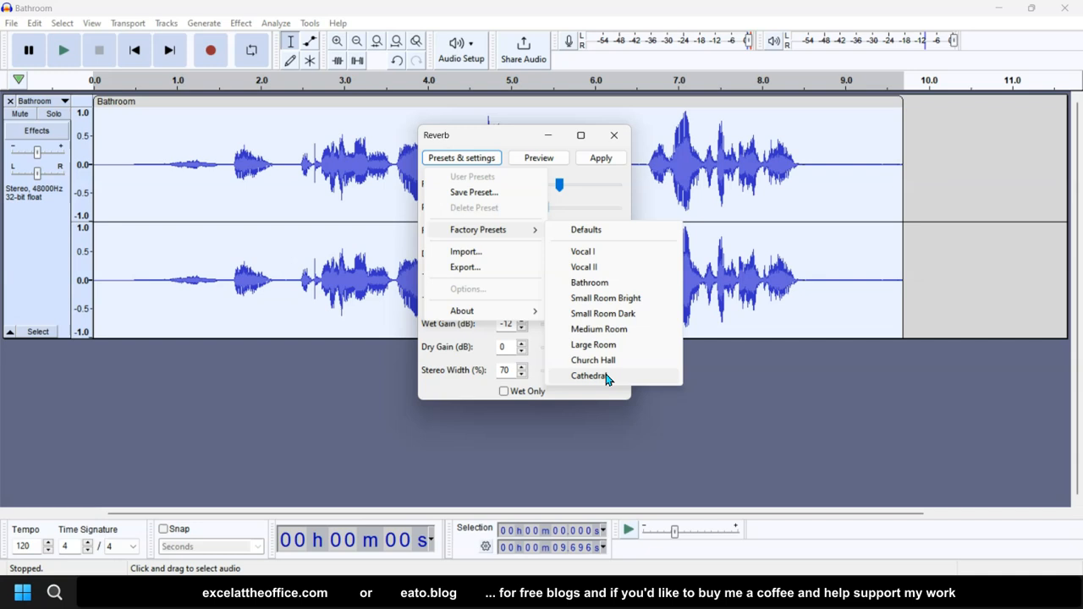
pyautogui.click(589, 376)
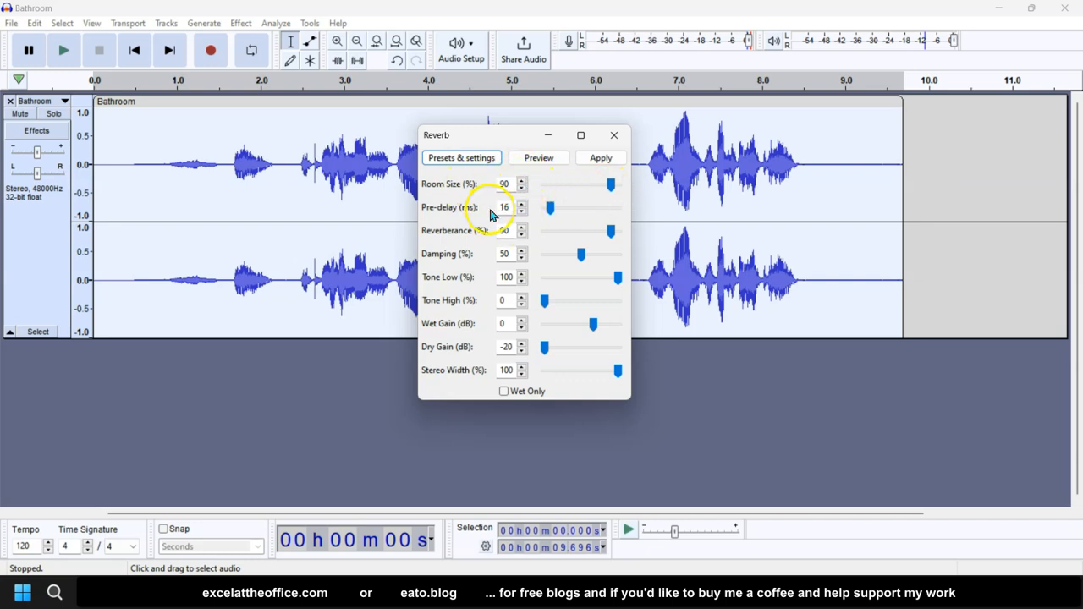
# - Set Reverb pre-delay to 33 ms and dry gain back to 0 dB, previewing each change
pyautogui.moveTo(550, 208); pyautogui.dragTo(576, 208)
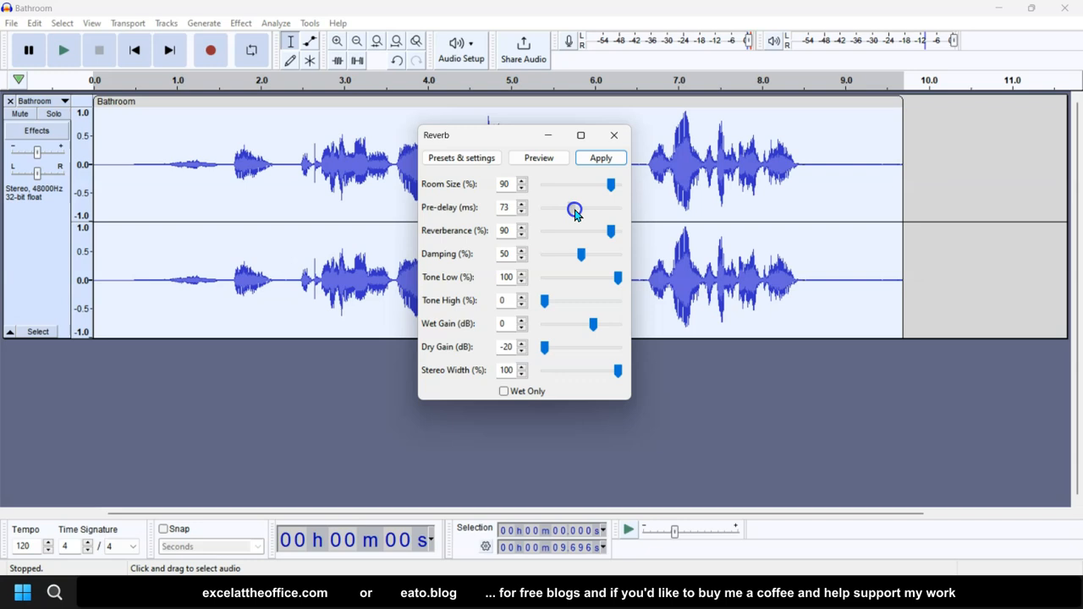
pyautogui.moveTo(575, 210); pyautogui.dragTo(557, 210)
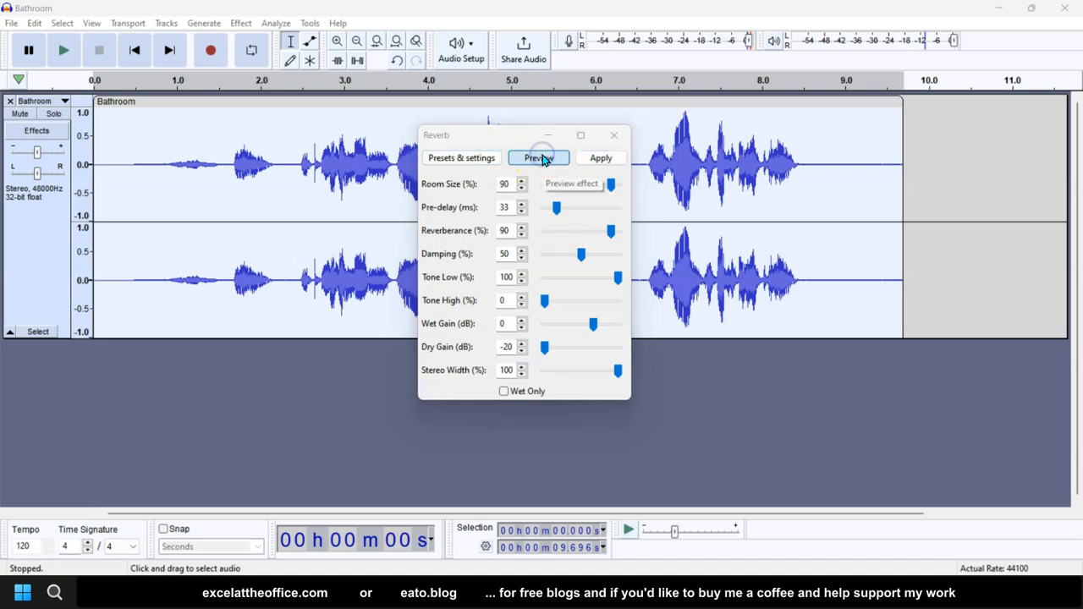
pyautogui.click(539, 157)
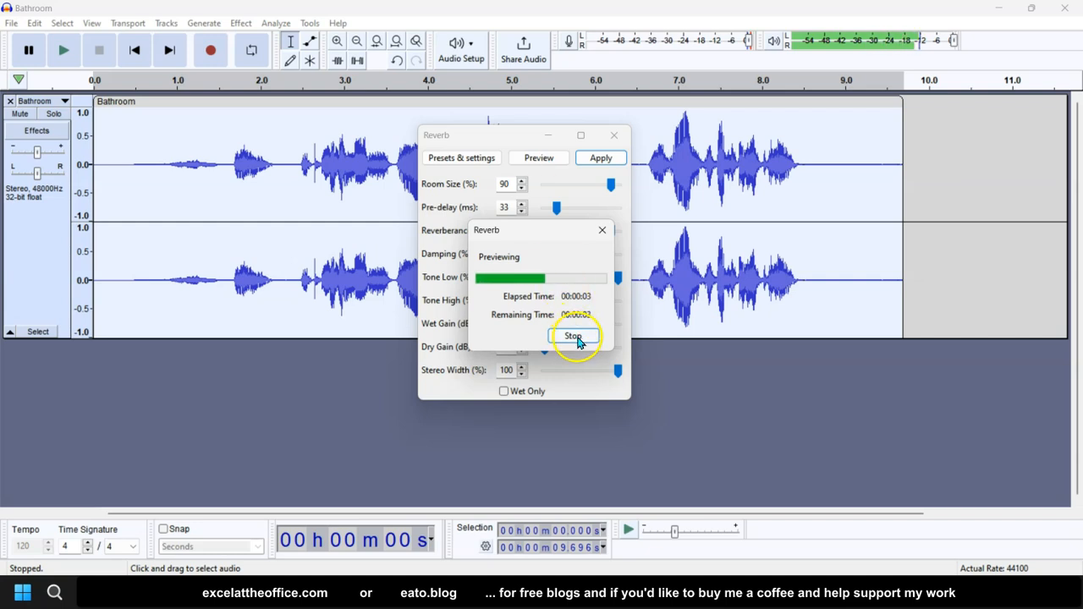
pyautogui.click(574, 335)
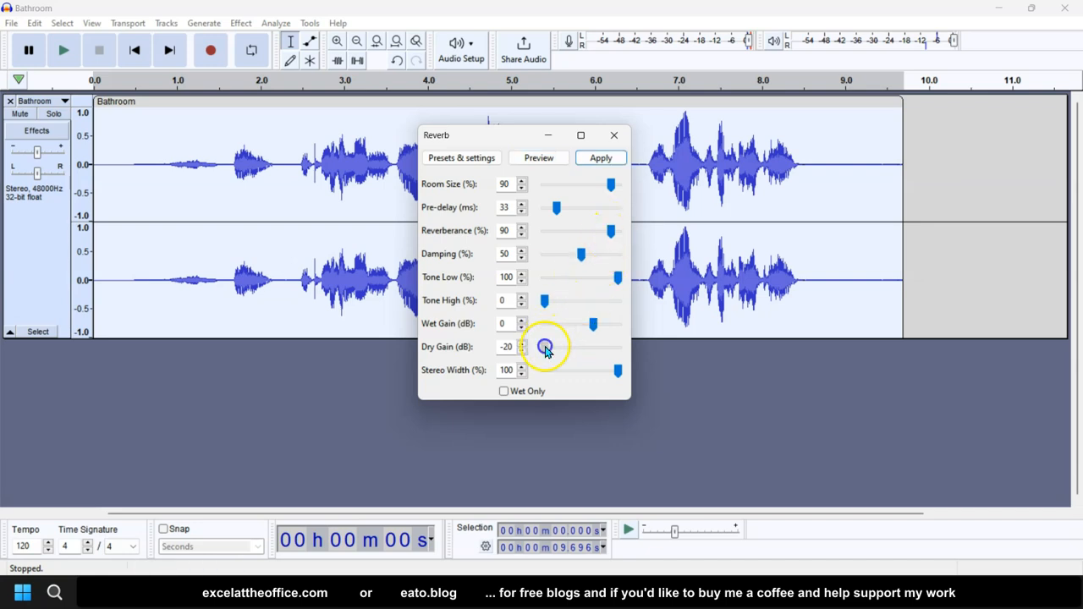
pyautogui.moveTo(545, 346); pyautogui.dragTo(592, 345)
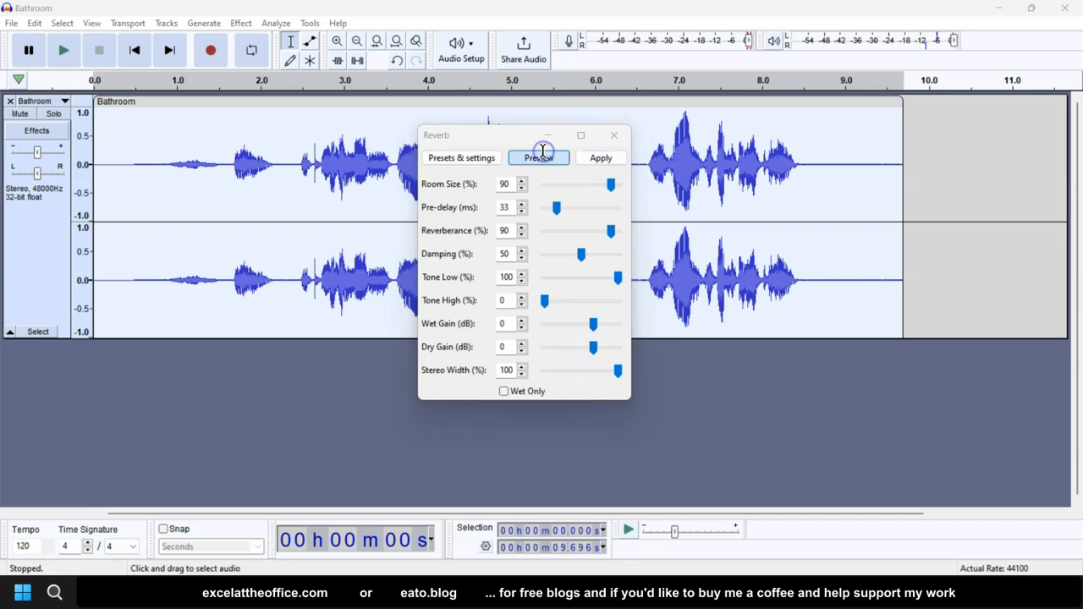
pyautogui.click(538, 157)
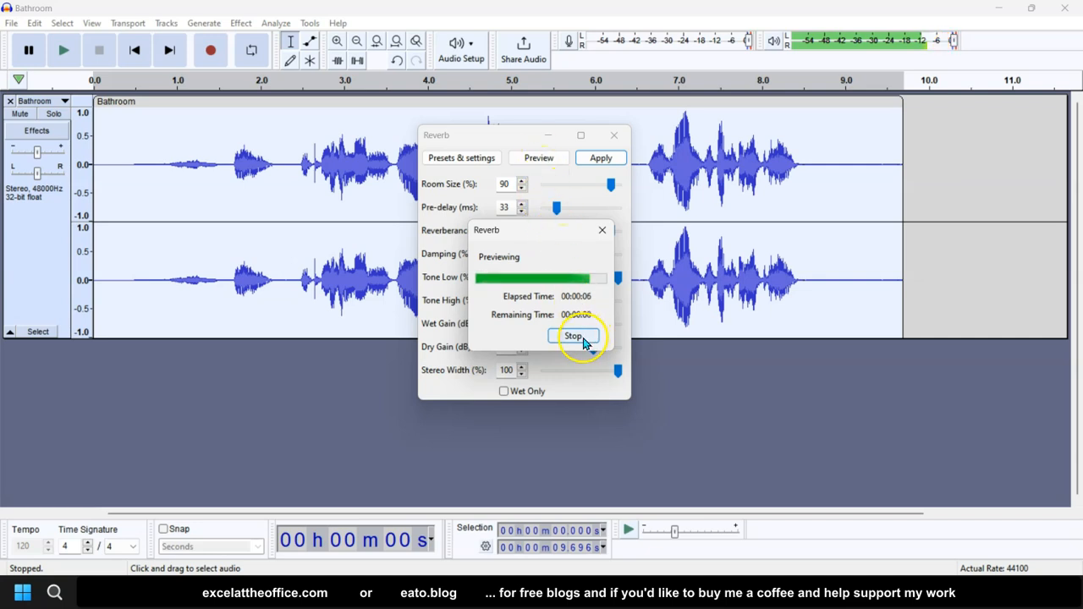
pyautogui.click(574, 335)
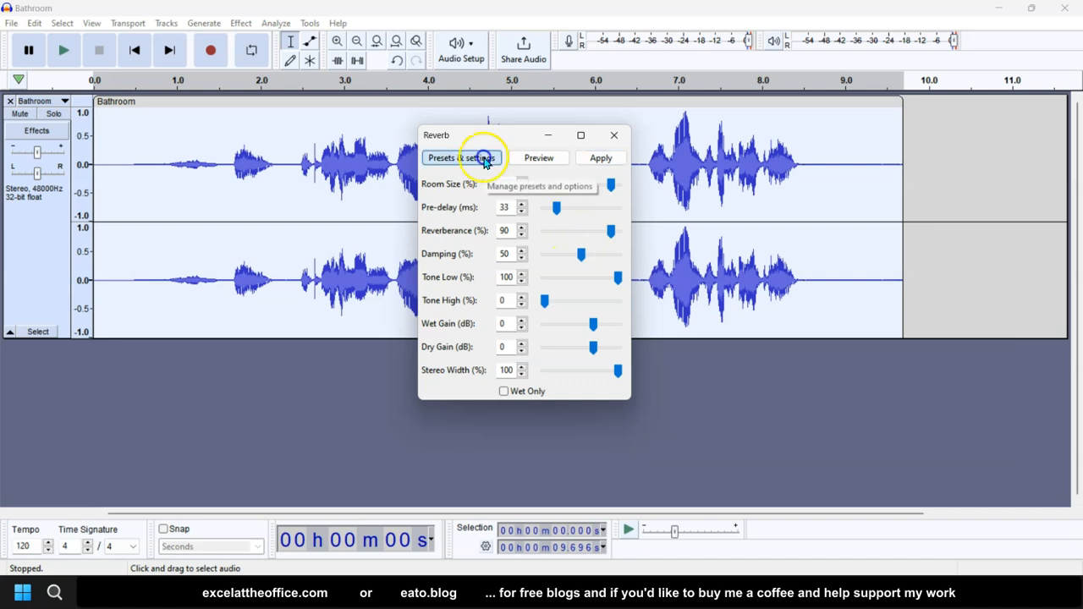
# - Load the Small Room Bright factory preset into Reverb and preview it
pyautogui.click(460, 158)
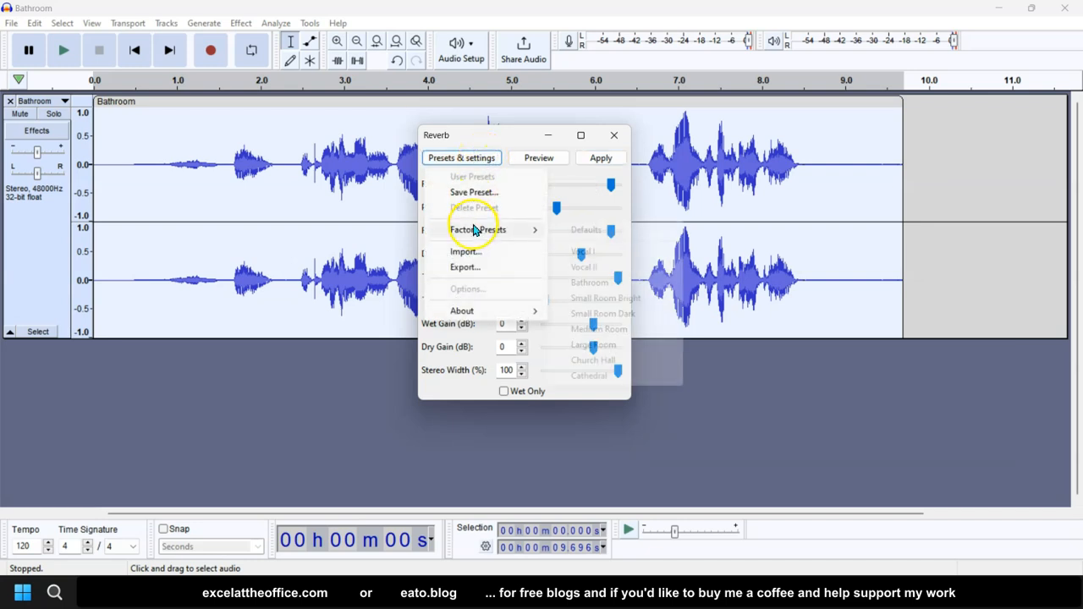
pyautogui.click(477, 230)
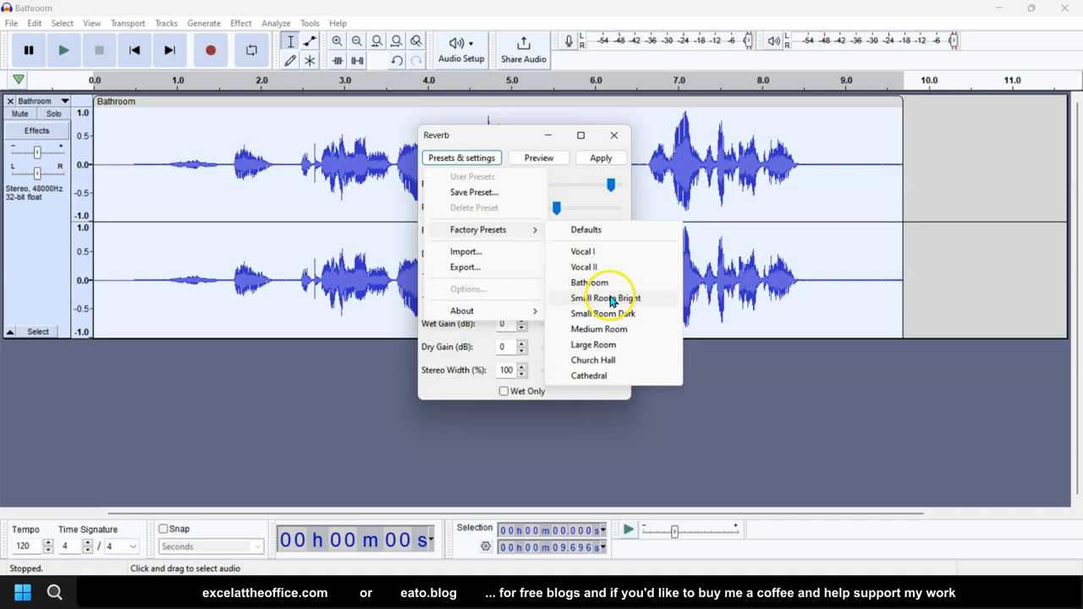
pyautogui.click(606, 298)
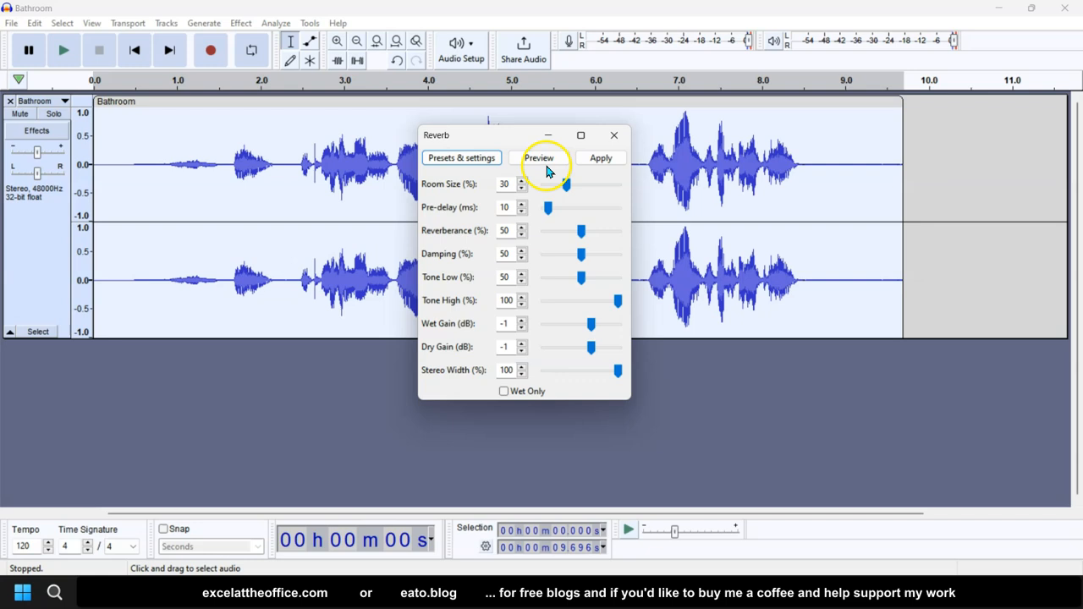
pyautogui.click(539, 157)
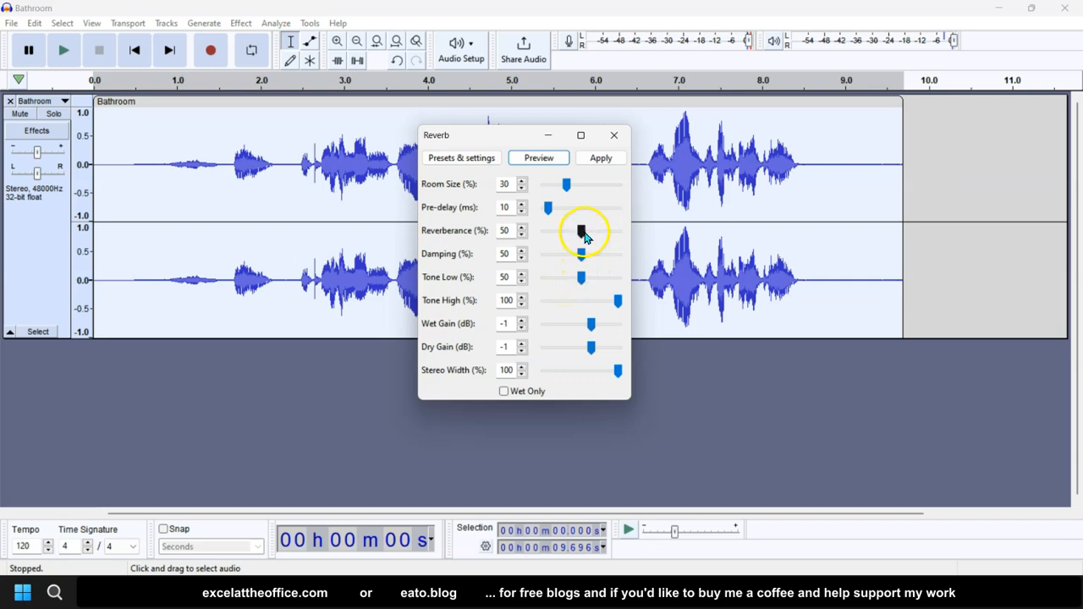
# - Set Reverb reverberance to 0% and room size to 20%, then preview the result
pyautogui.moveTo(582, 230); pyautogui.dragTo(545, 230)
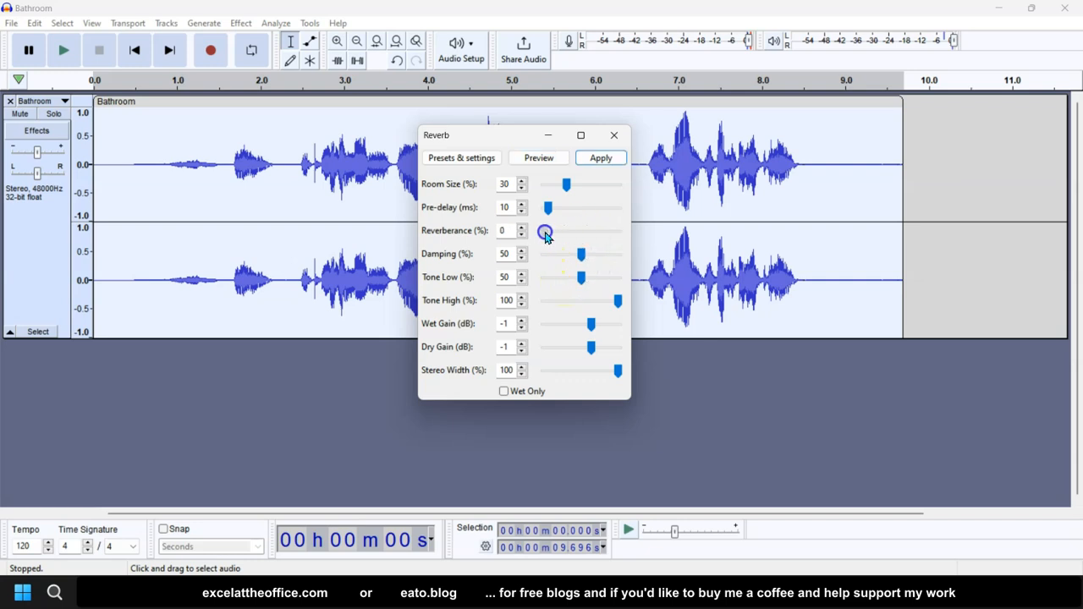
pyautogui.moveTo(545, 232); pyautogui.dragTo(595, 232)
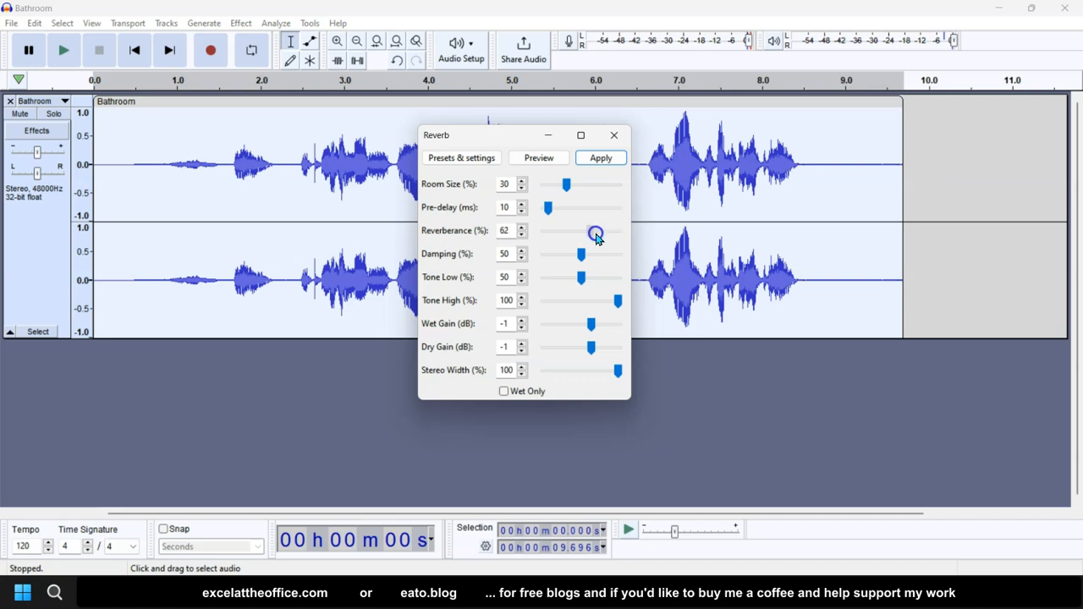
pyautogui.moveTo(596, 232); pyautogui.dragTo(545, 232)
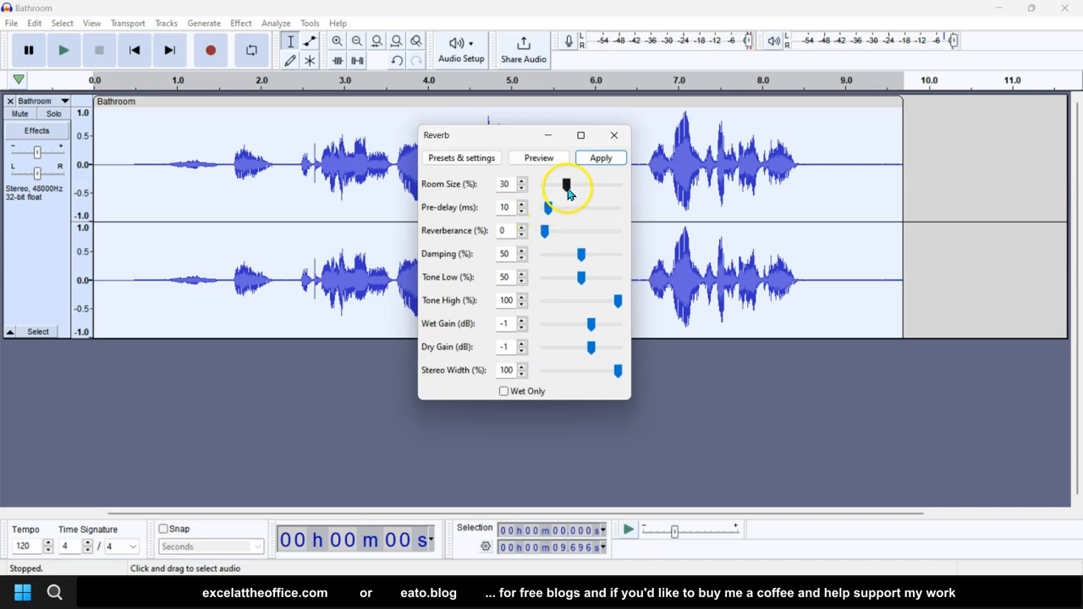
pyautogui.moveTo(565, 184); pyautogui.dragTo(562, 185)
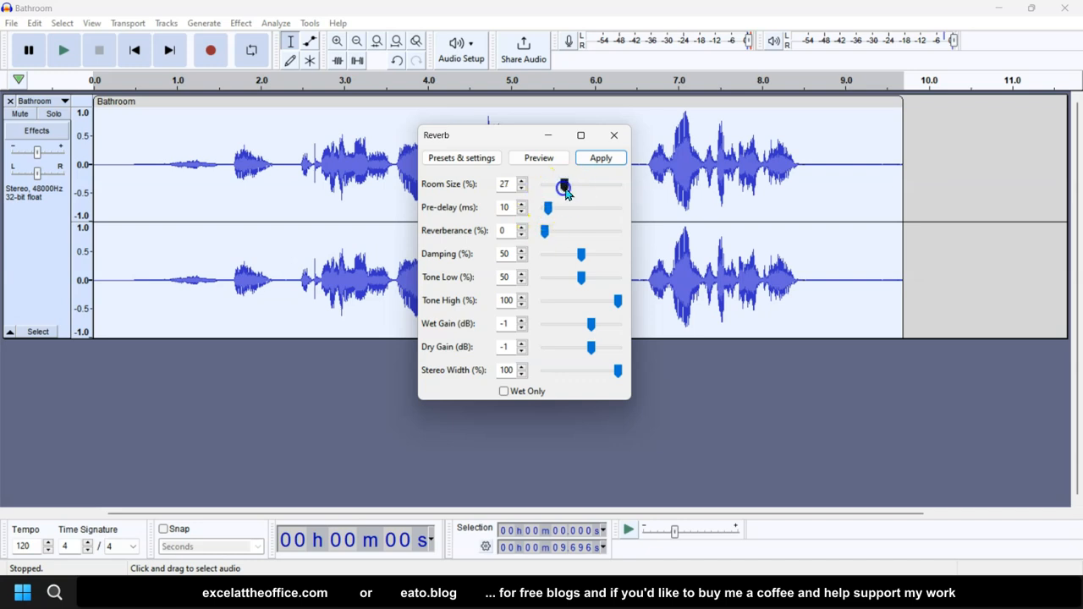
pyautogui.moveTo(567, 186); pyautogui.dragTo(560, 186)
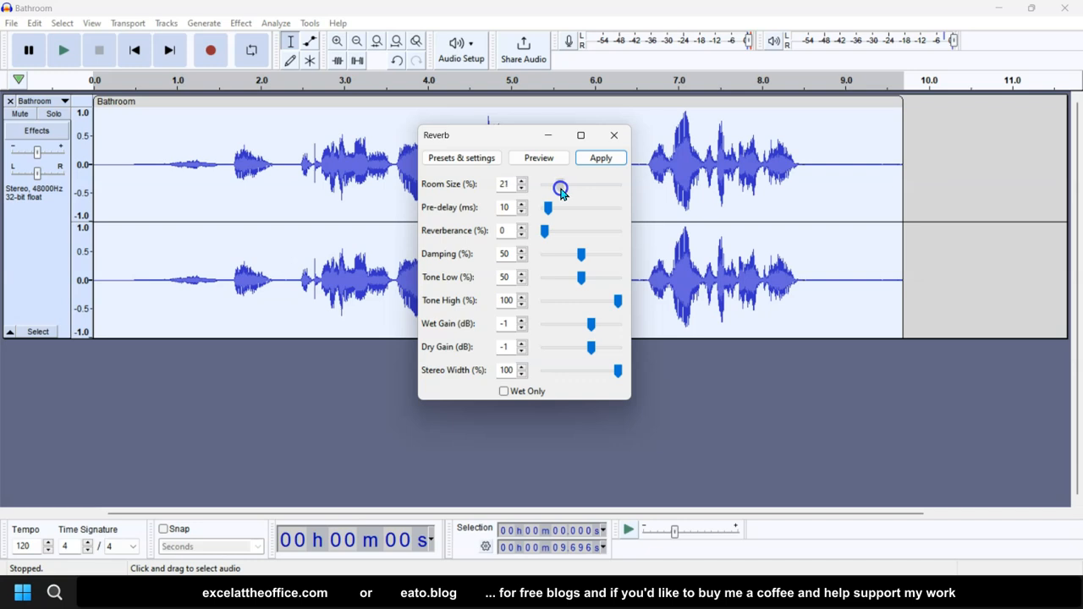
pyautogui.moveTo(562, 186); pyautogui.dragTo(559, 187)
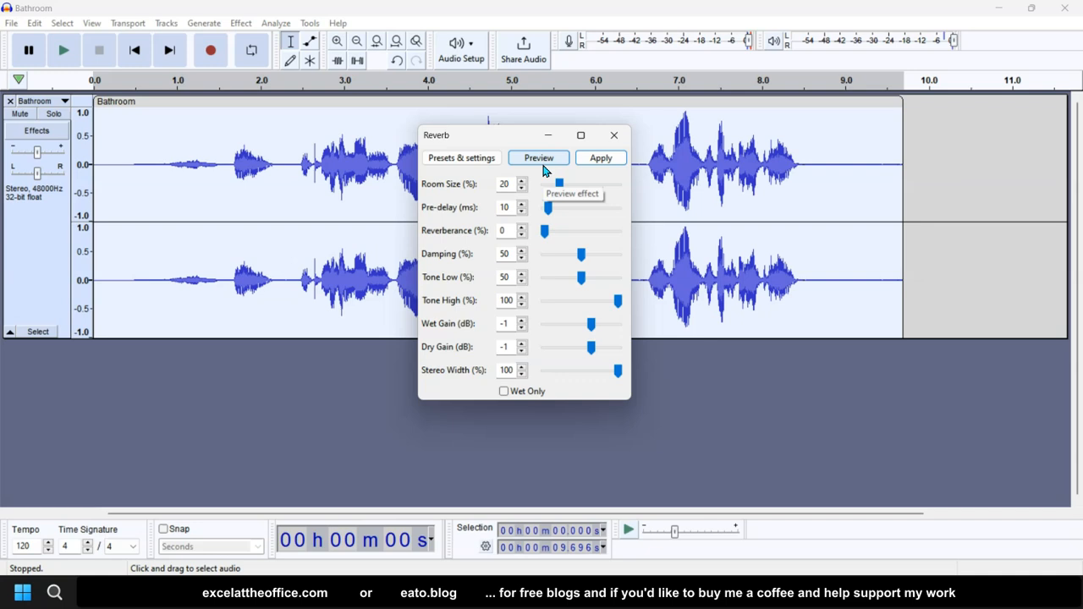
pyautogui.click(539, 158)
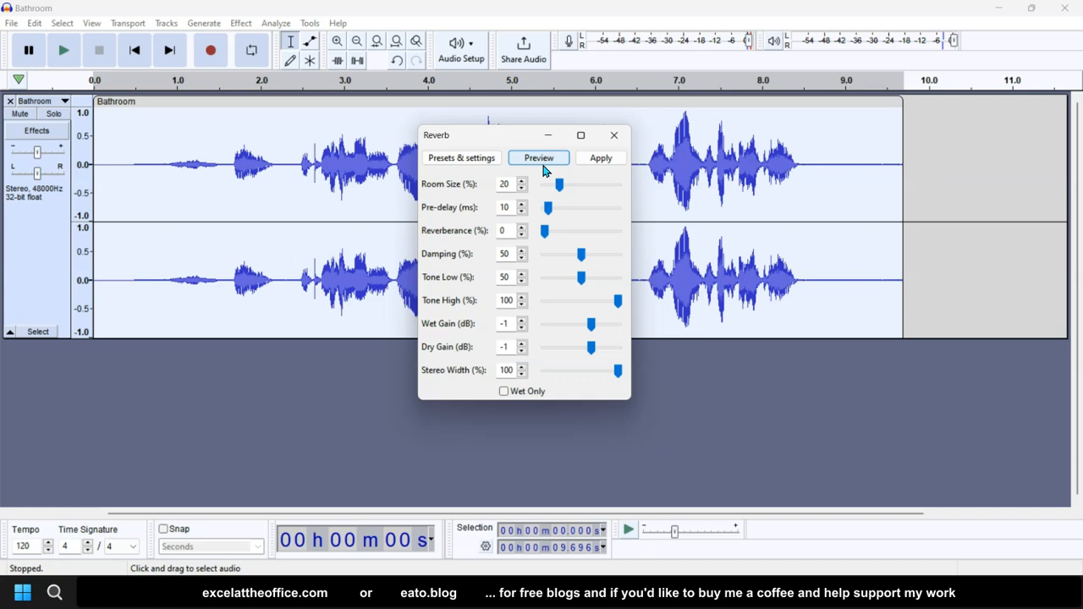
pyautogui.moveTo(538, 157)
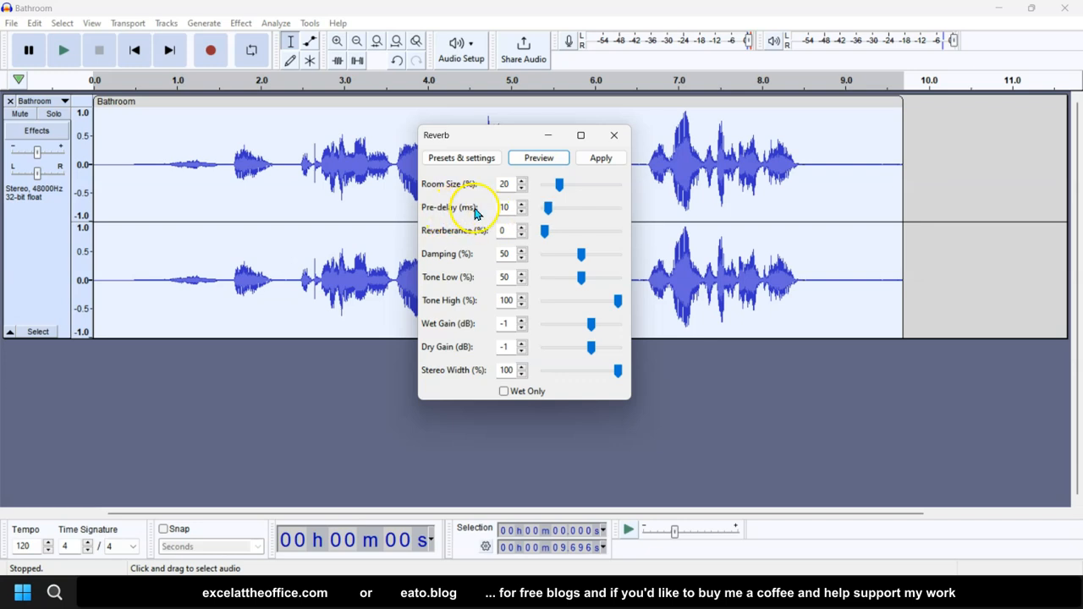
# - Push Reverb pre-delay to its 200 ms maximum and preview the exaggerated echo
pyautogui.moveTo(548, 207); pyautogui.dragTo(617, 207)
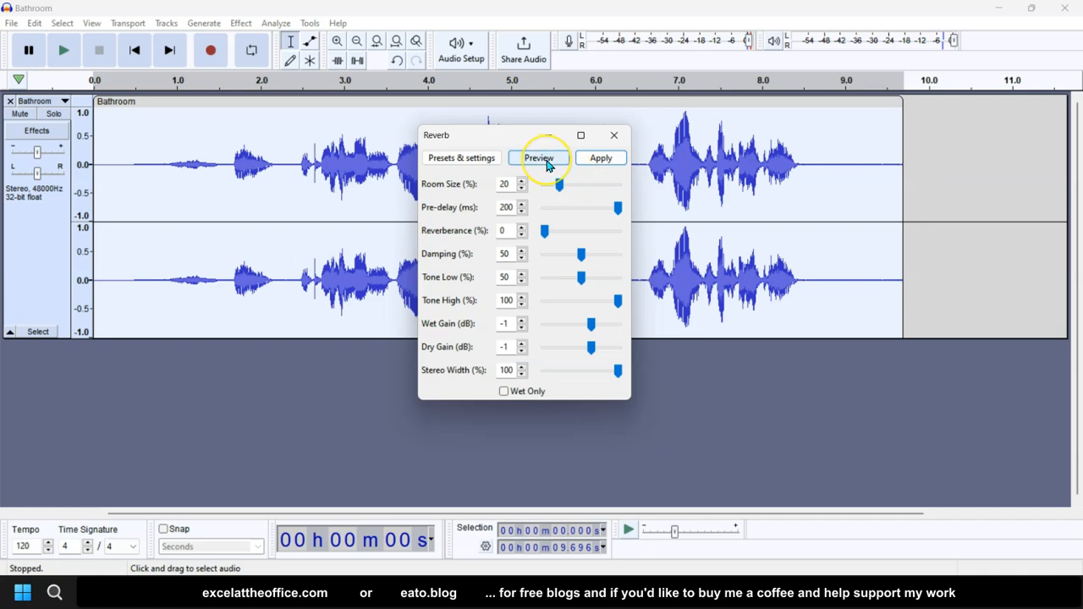
pyautogui.moveTo(539, 157)
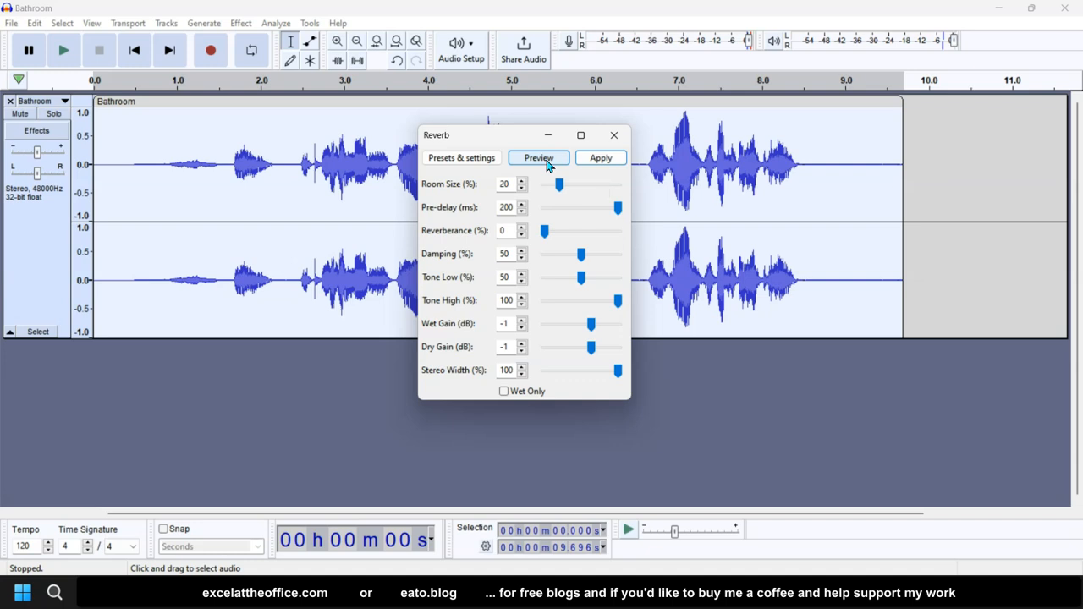
pyautogui.click(538, 158)
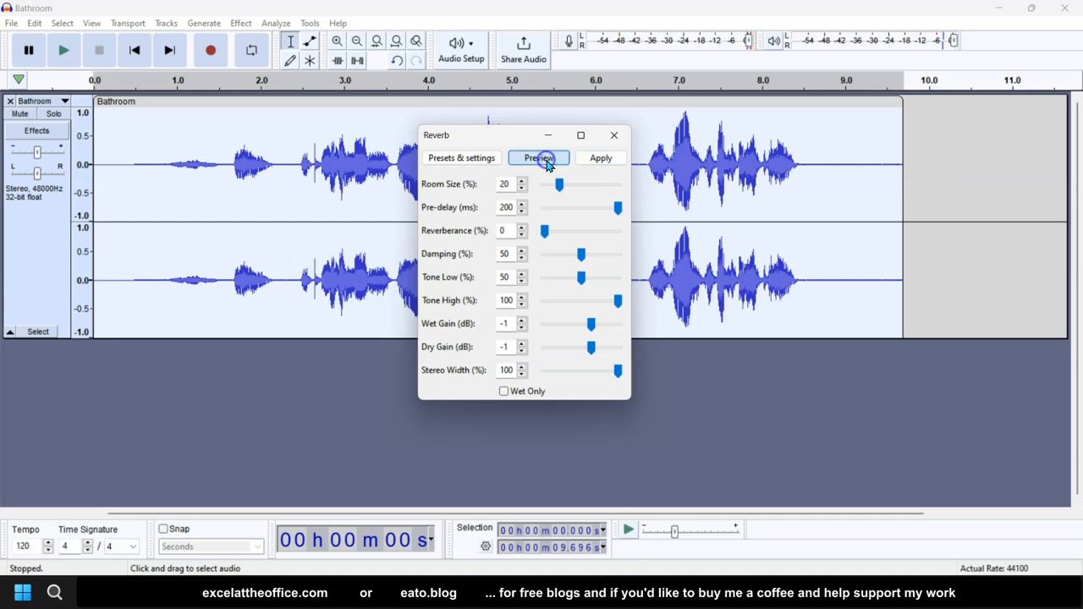
pyautogui.click(539, 158)
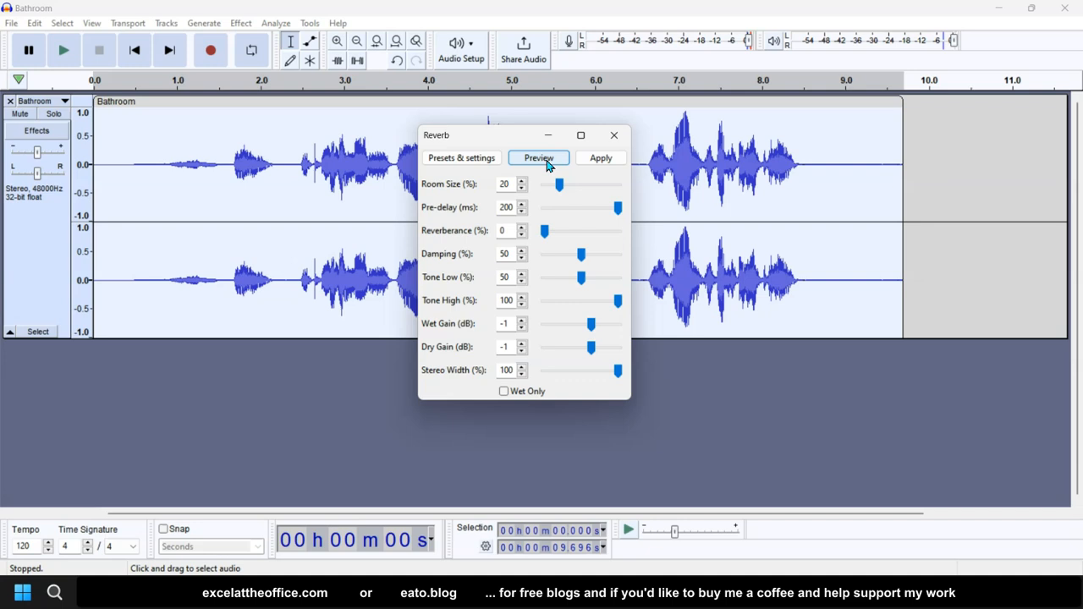
pyautogui.moveTo(618, 208); pyautogui.dragTo(616, 208)
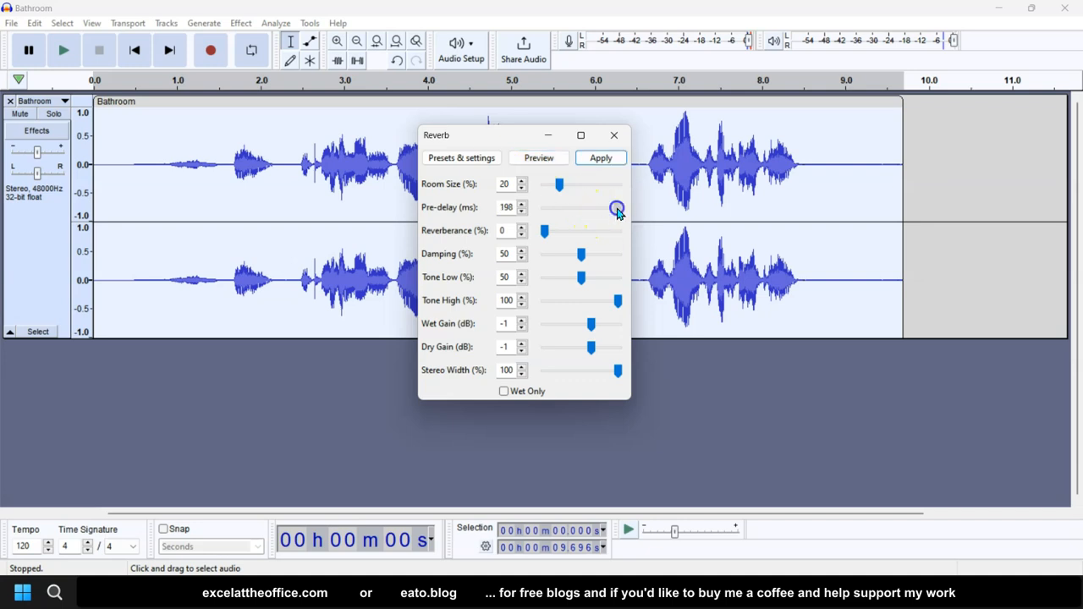
# - Drag the Reverb pre-delay all the way down, leaving a 20% room with no reverberance
pyautogui.moveTo(617, 206); pyautogui.dragTo(545, 207)
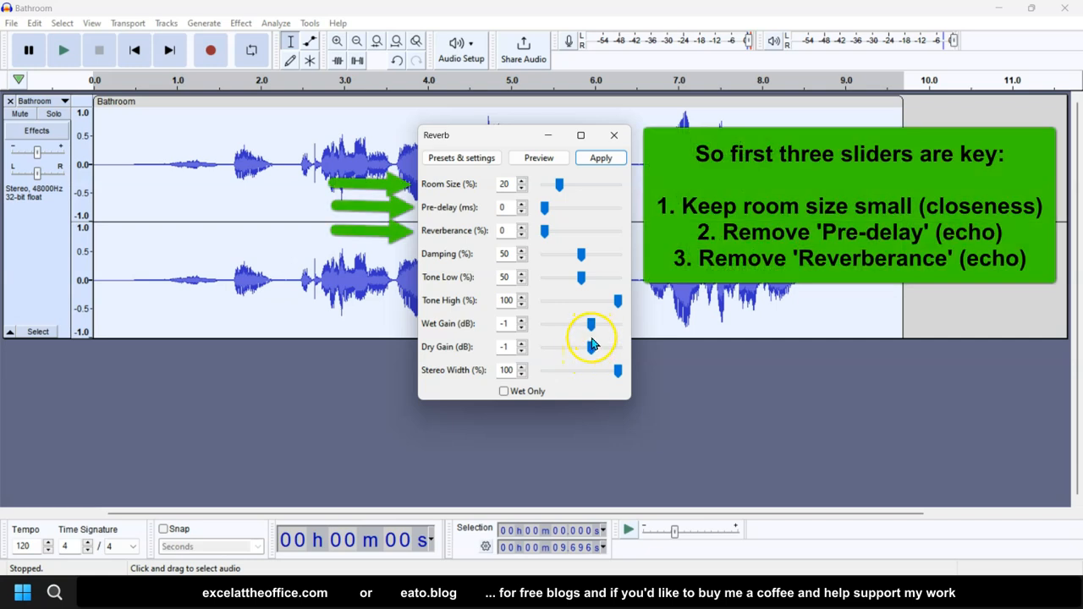
pyautogui.moveTo(592, 347)
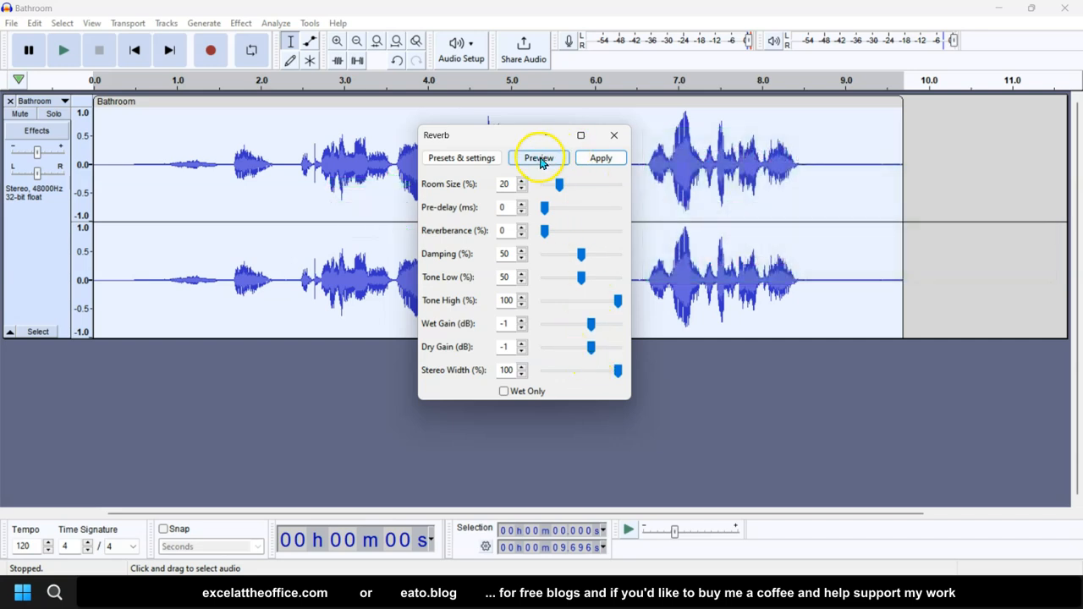
# - Preview the reverb at room size 20 with pre-delay and reverberance both 0
pyautogui.click(538, 158)
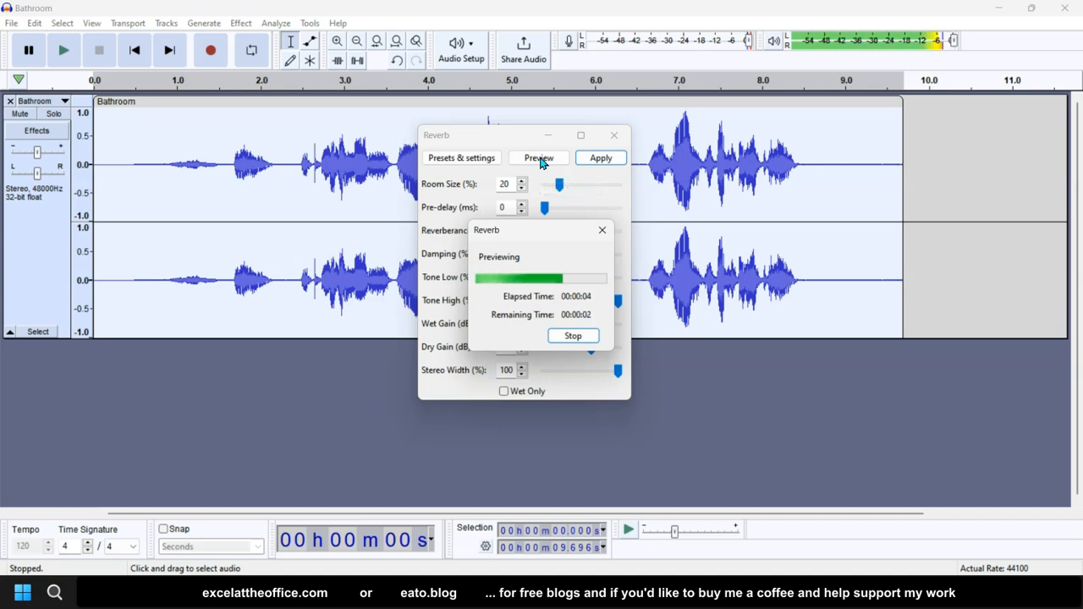
pyautogui.click(538, 157)
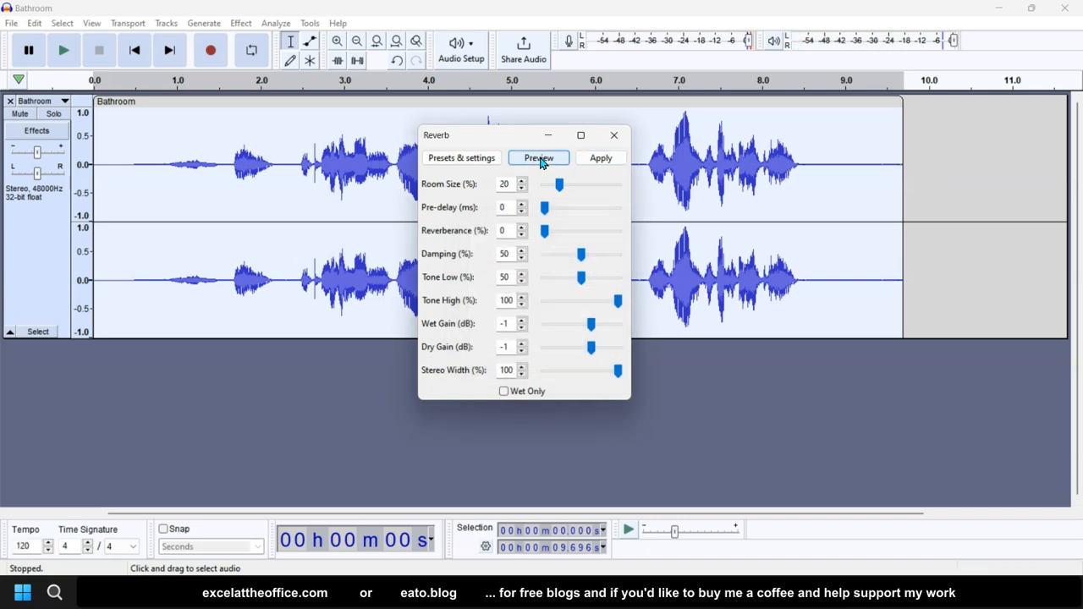
pyautogui.moveTo(538, 159)
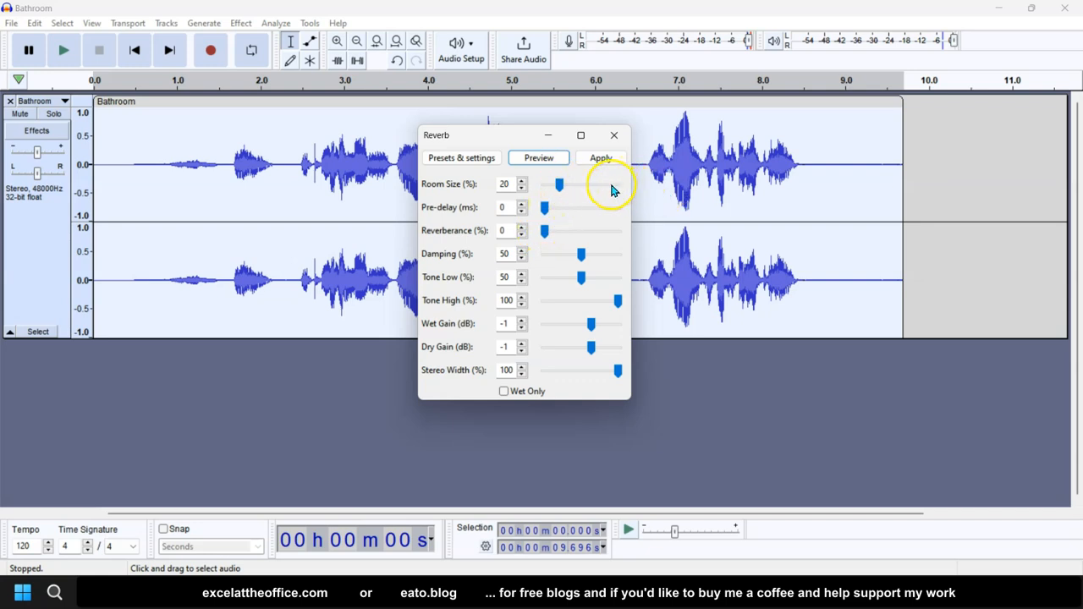
pyautogui.moveTo(613, 188)
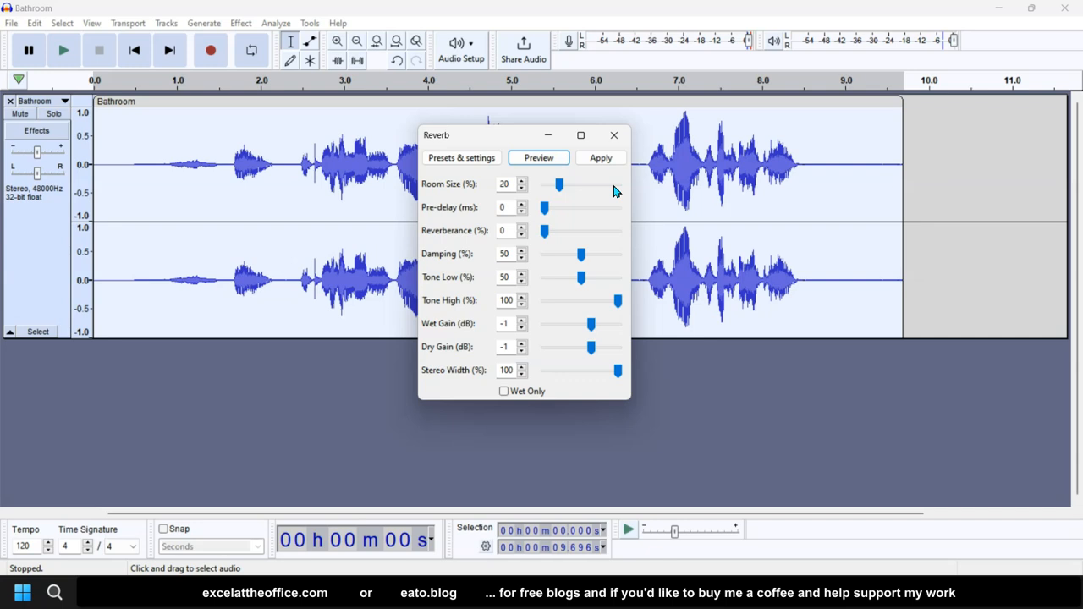
pyautogui.moveTo(647, 207)
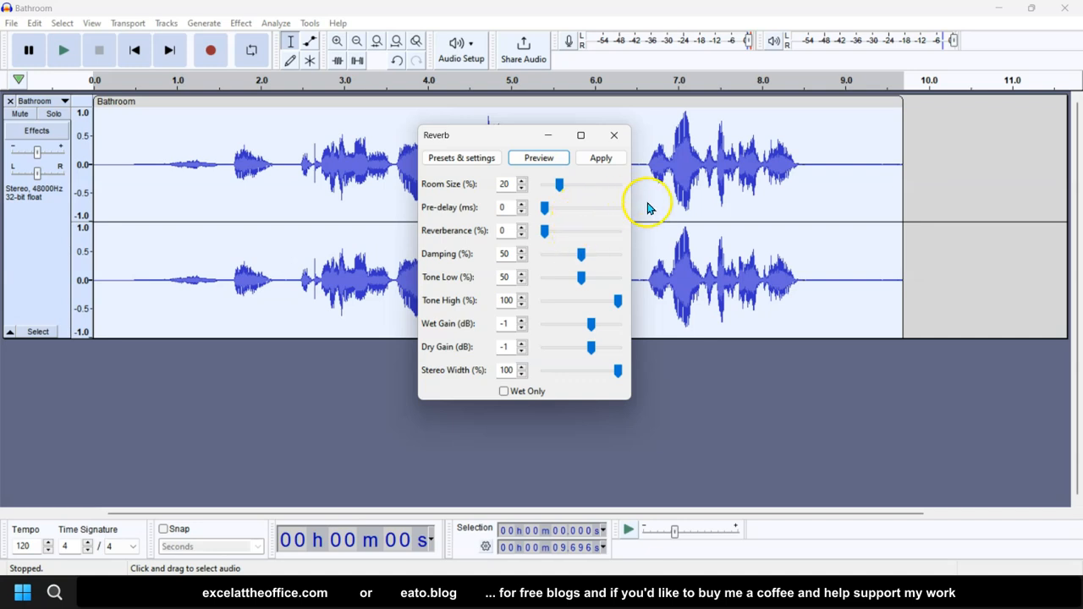
pyautogui.moveTo(622, 240)
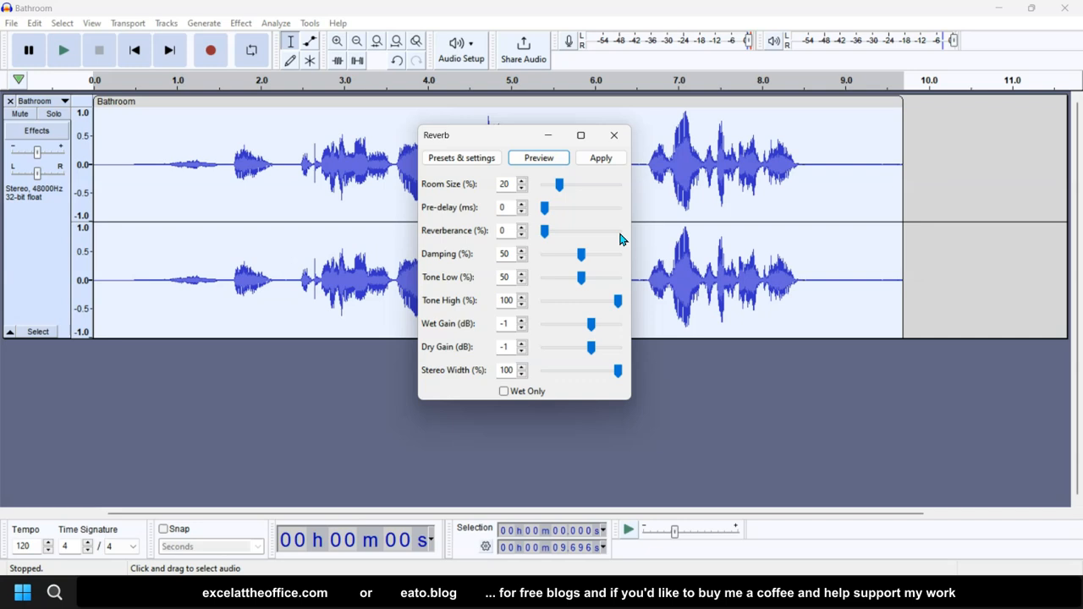
pyautogui.moveTo(606, 207)
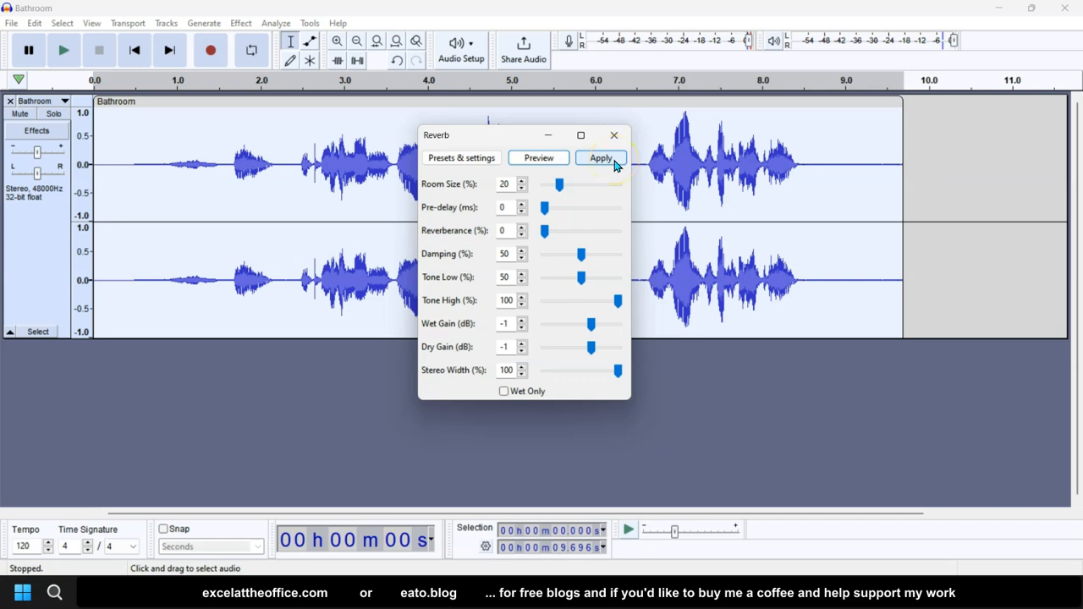
# - Apply the reverb (room size 20%, no pre-delay or reverberance) to the bathroom recording
pyautogui.click(600, 157)
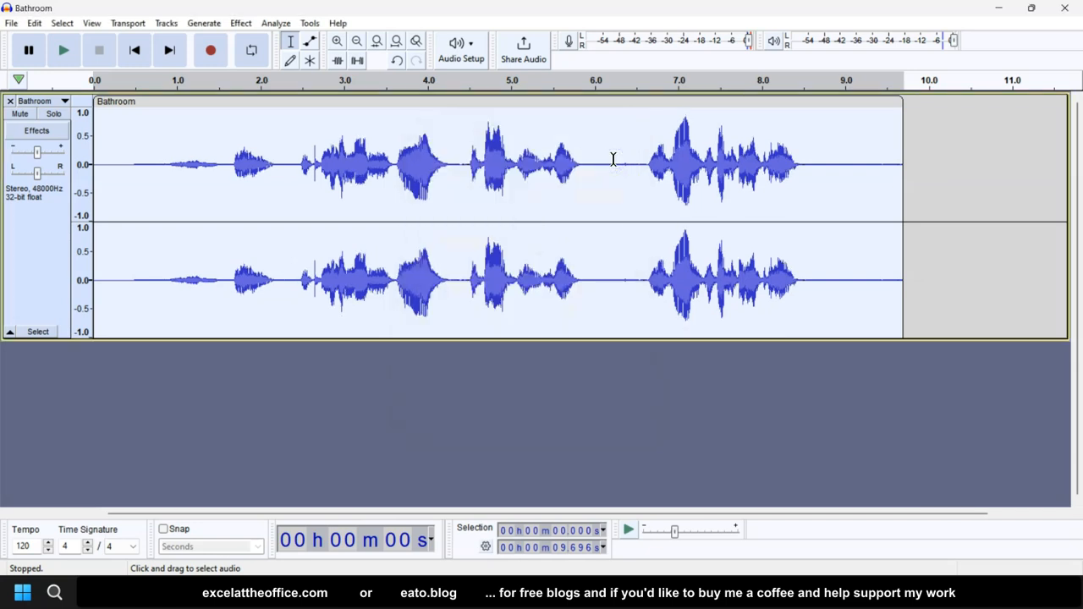
pyautogui.moveTo(518, 122)
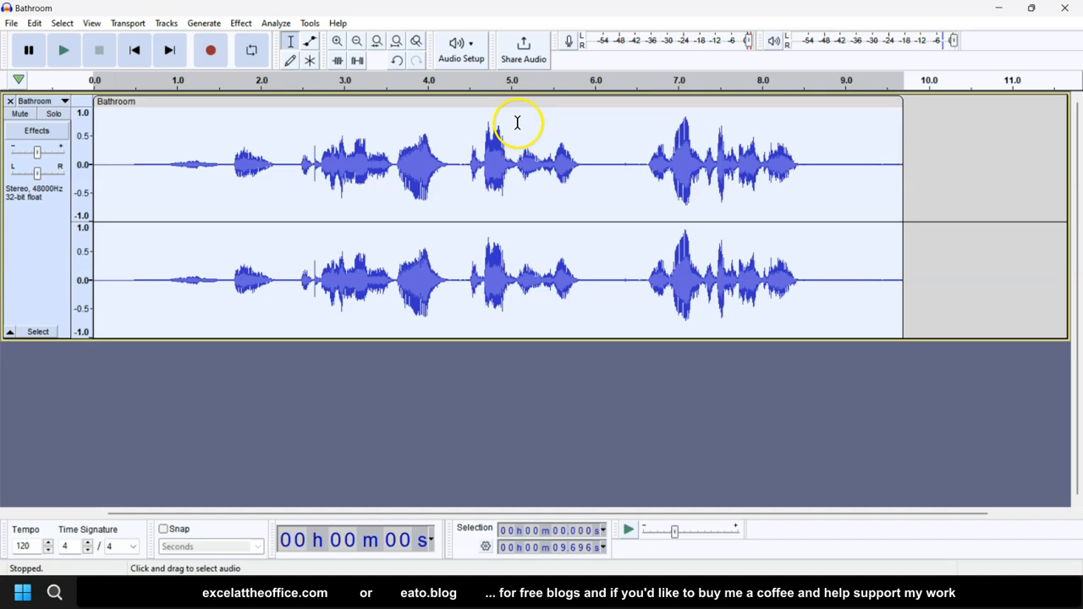
pyautogui.moveTo(650, 167)
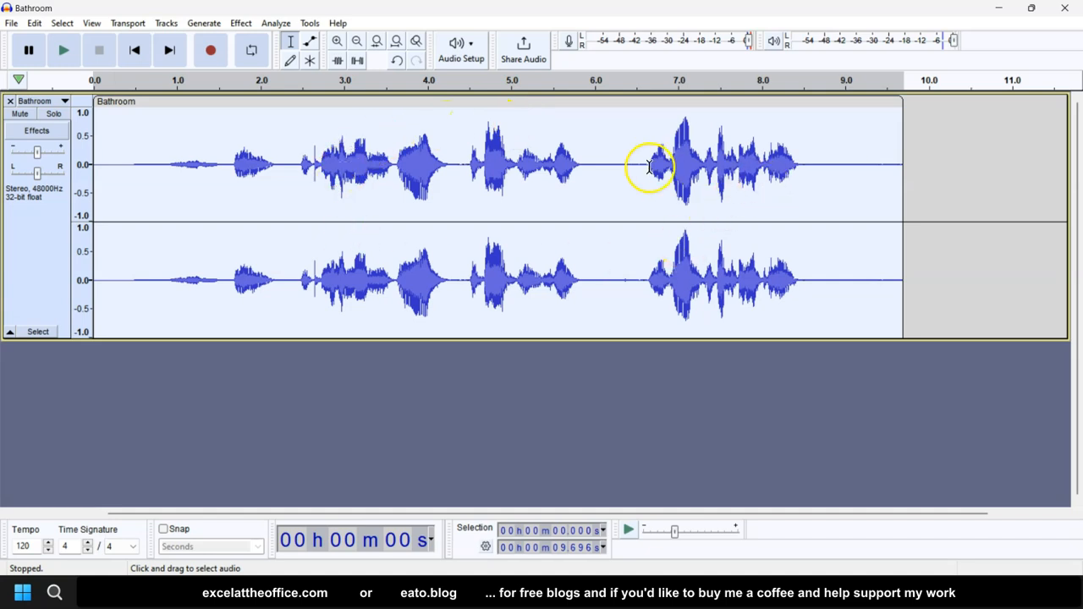
pyautogui.moveTo(592, 170)
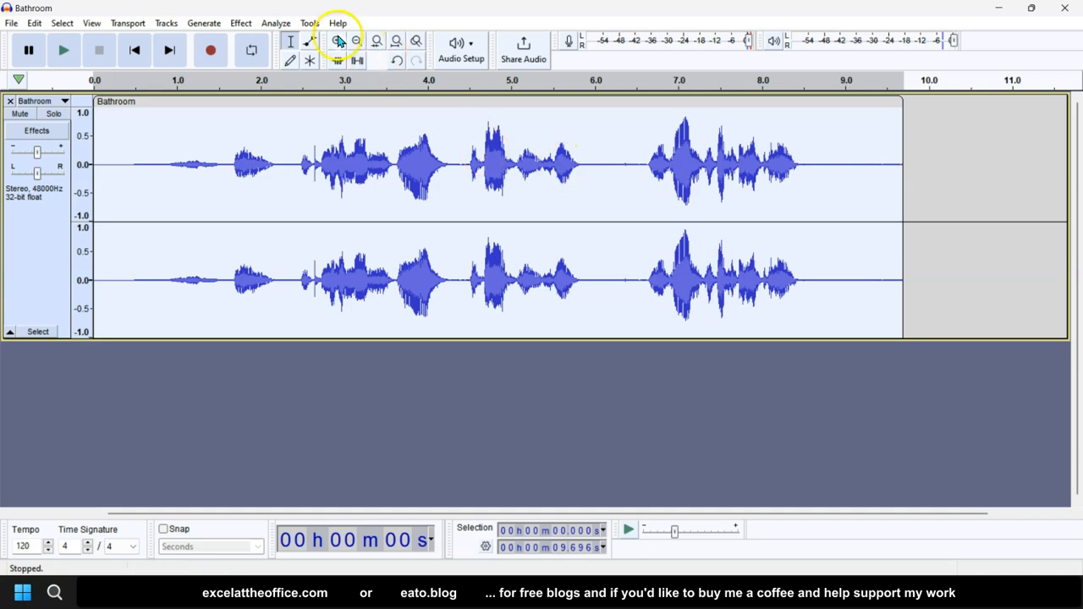
# - Zoom into the speech and mark the quiet stretch from about 5.76 to 5.84 seconds
pyautogui.click(337, 41)
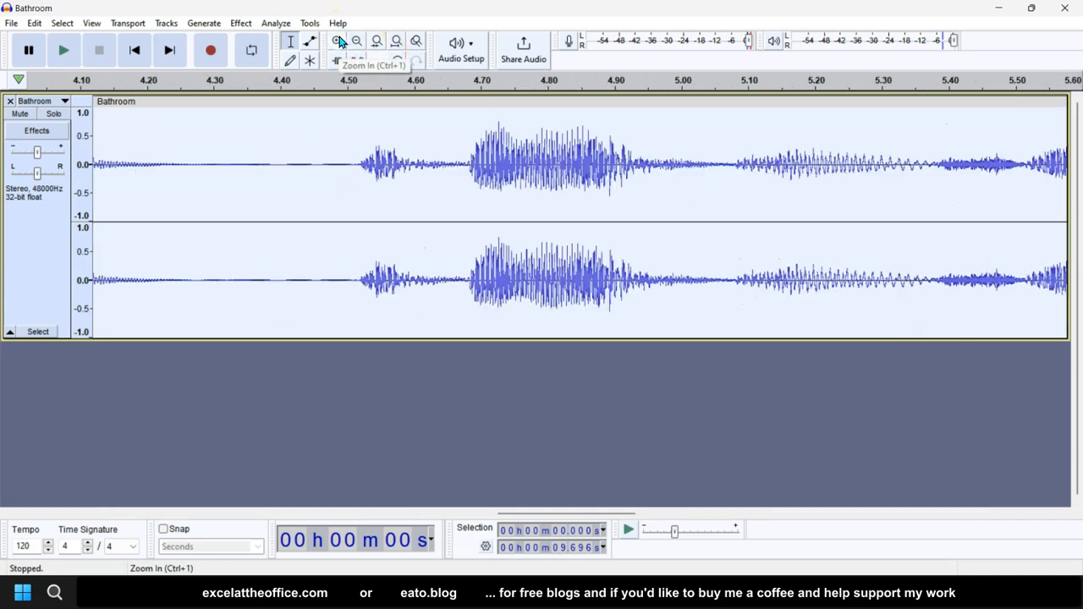
pyautogui.click(336, 41)
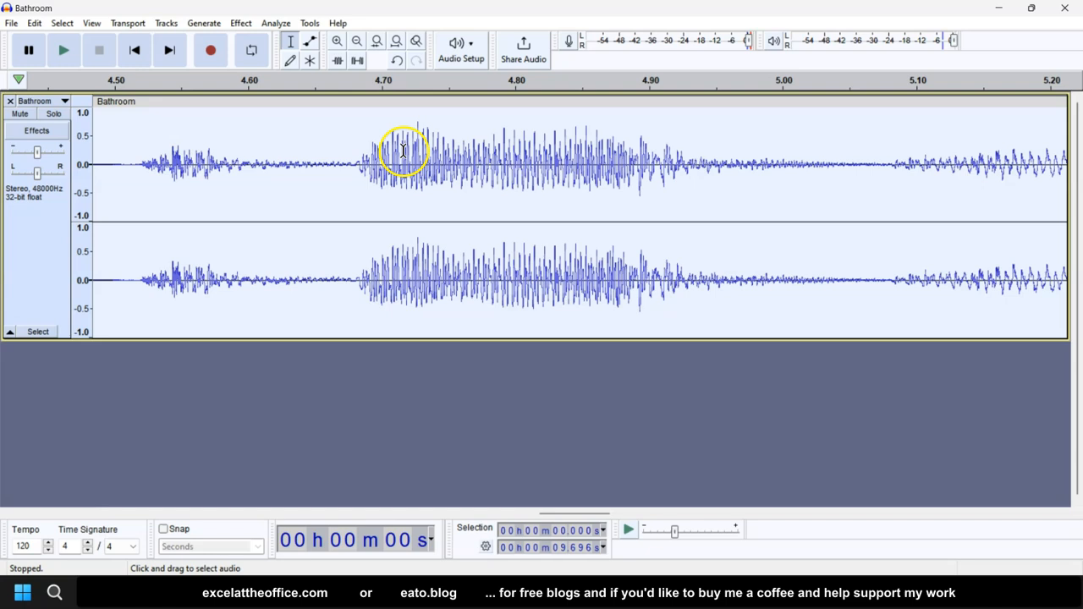
pyautogui.hscroll(3)
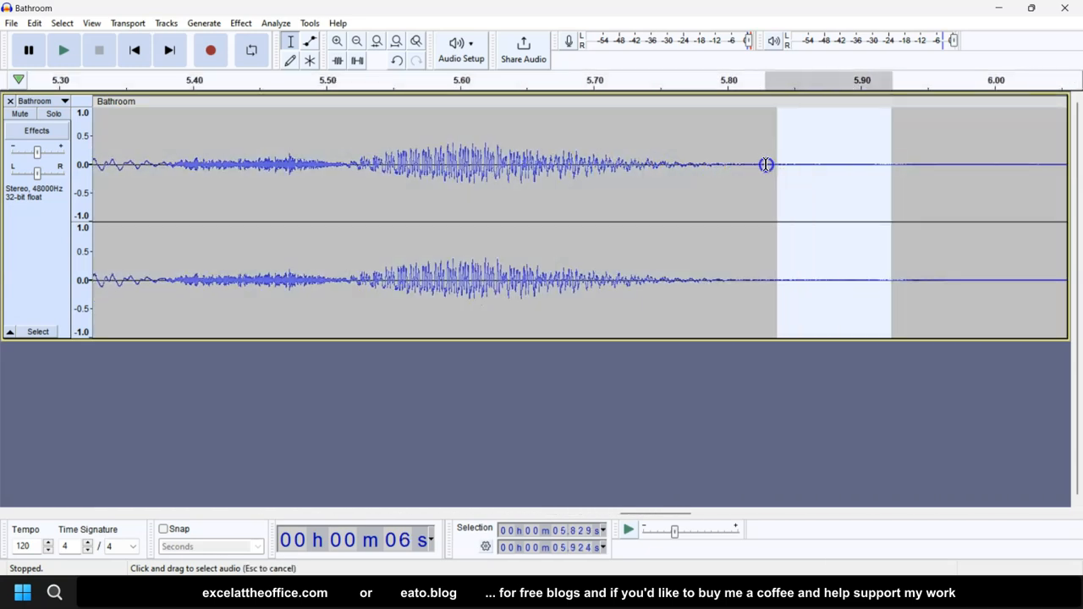
pyautogui.moveTo(765, 166); pyautogui.dragTo(685, 173)
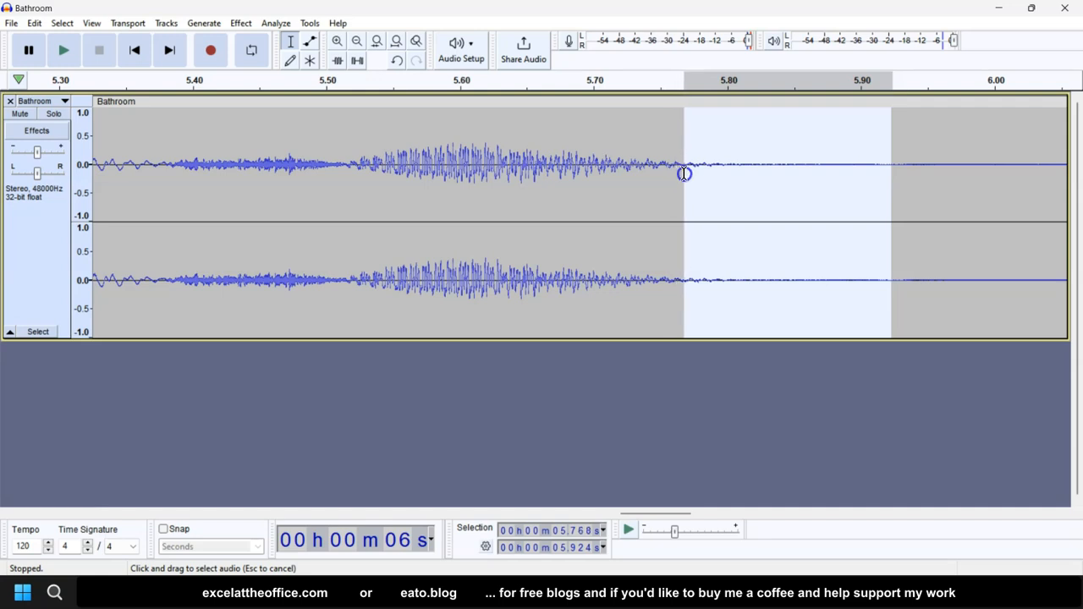
pyautogui.moveTo(685, 173); pyautogui.dragTo(652, 172)
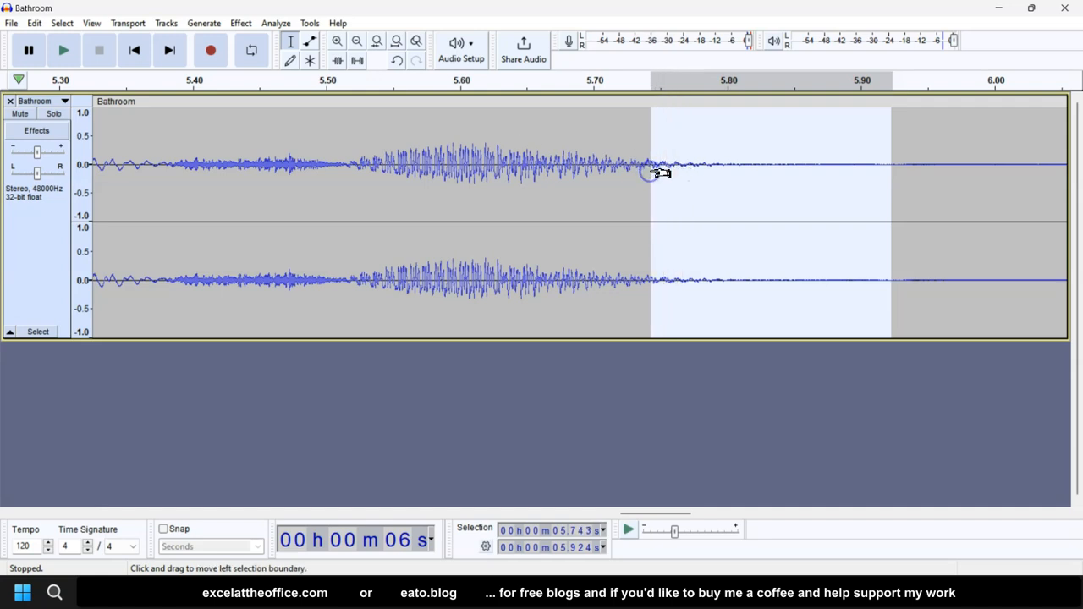
pyautogui.moveTo(389, 159)
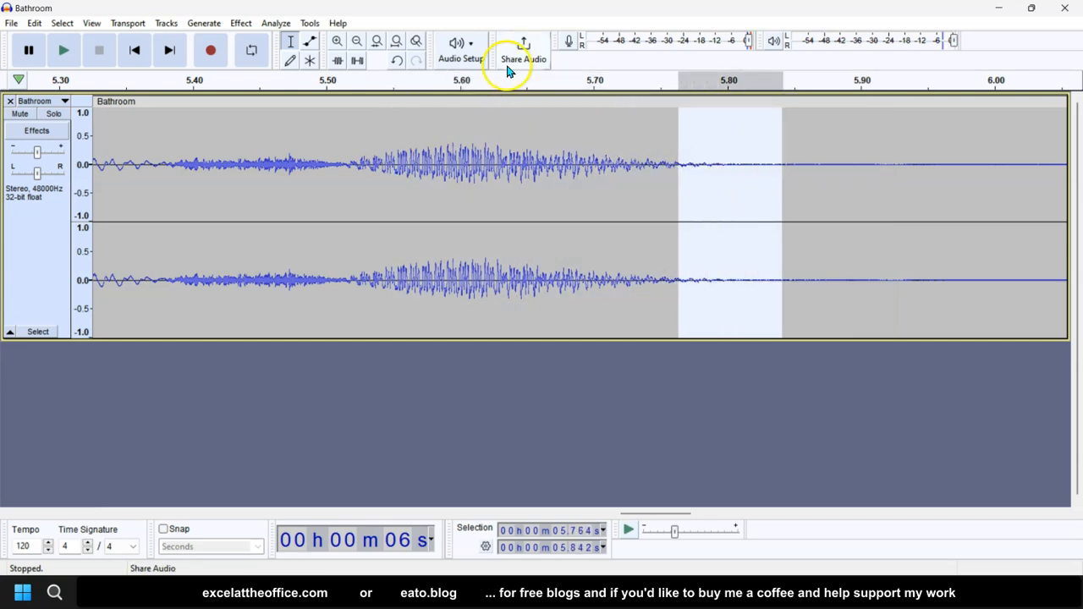
pyautogui.click(398, 41)
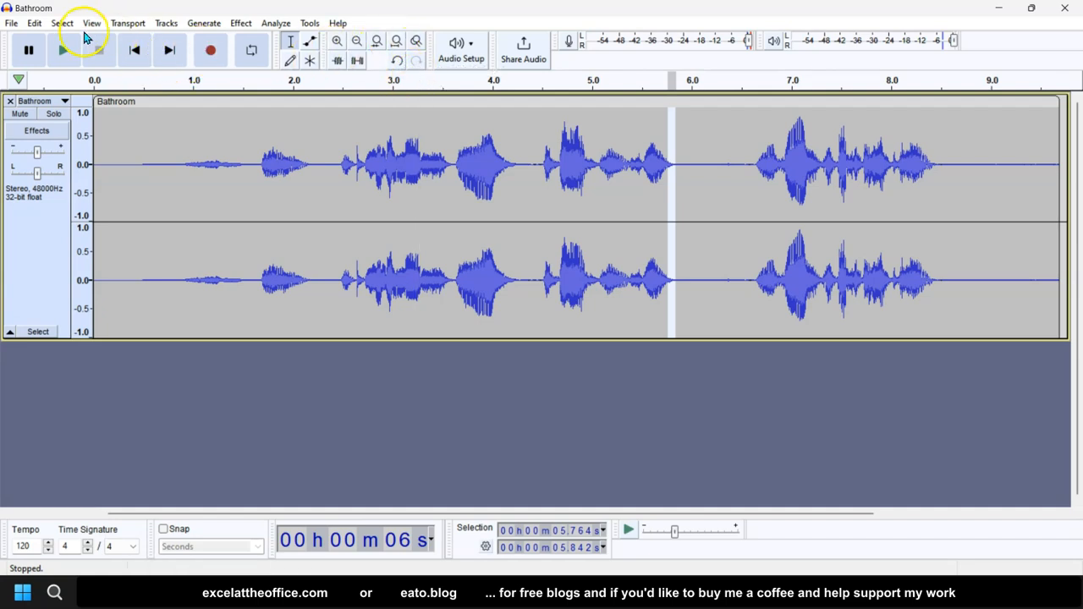
# - Select the whole 0–9.7 s recording and start Export Audio in MP3 format
pyautogui.click(61, 24)
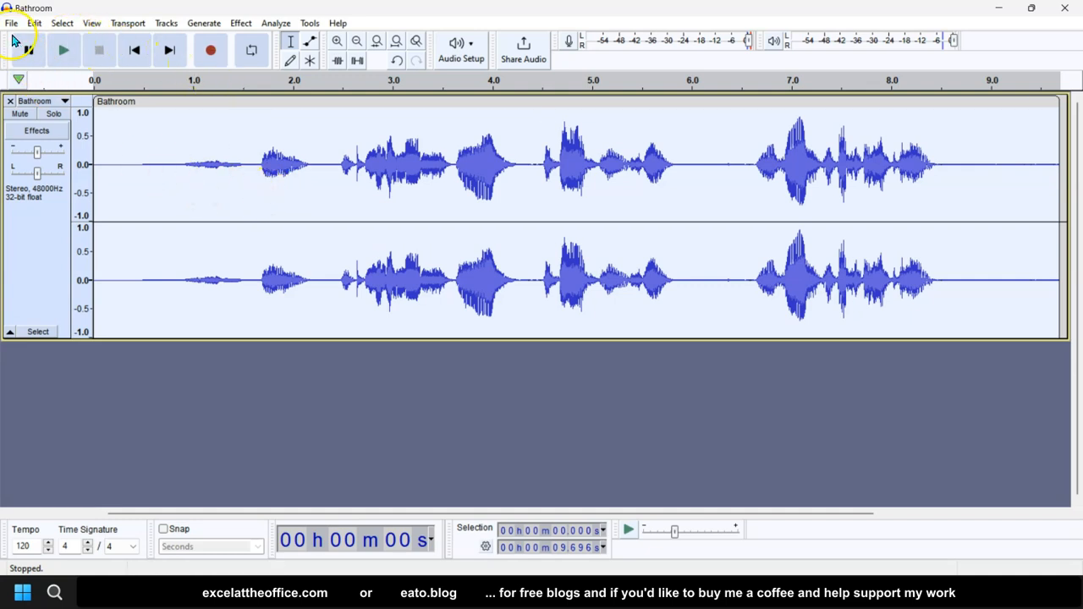
pyautogui.click(12, 24)
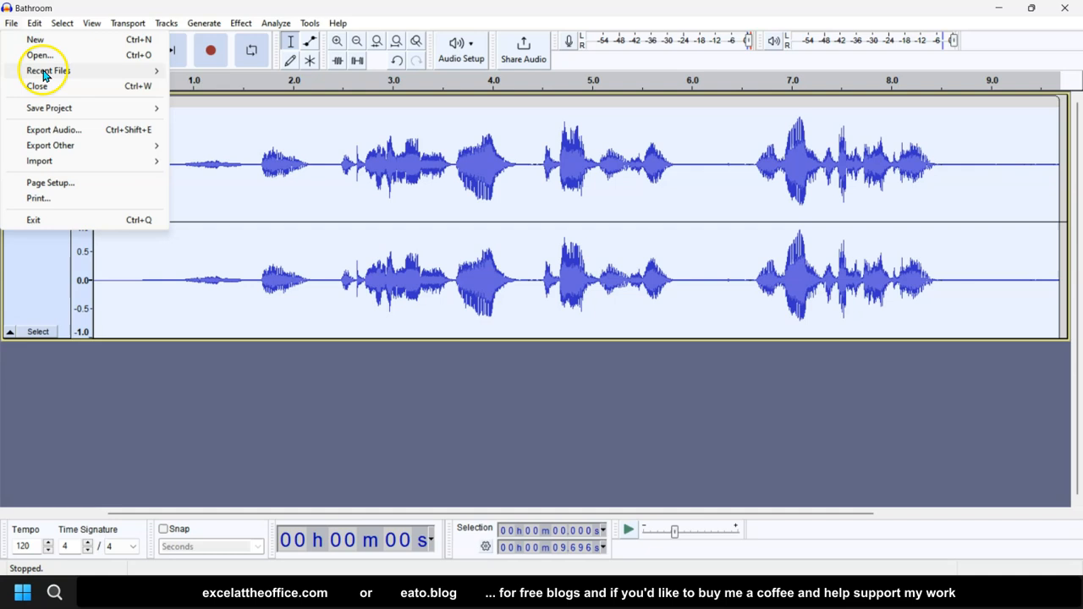
pyautogui.moveTo(71, 135)
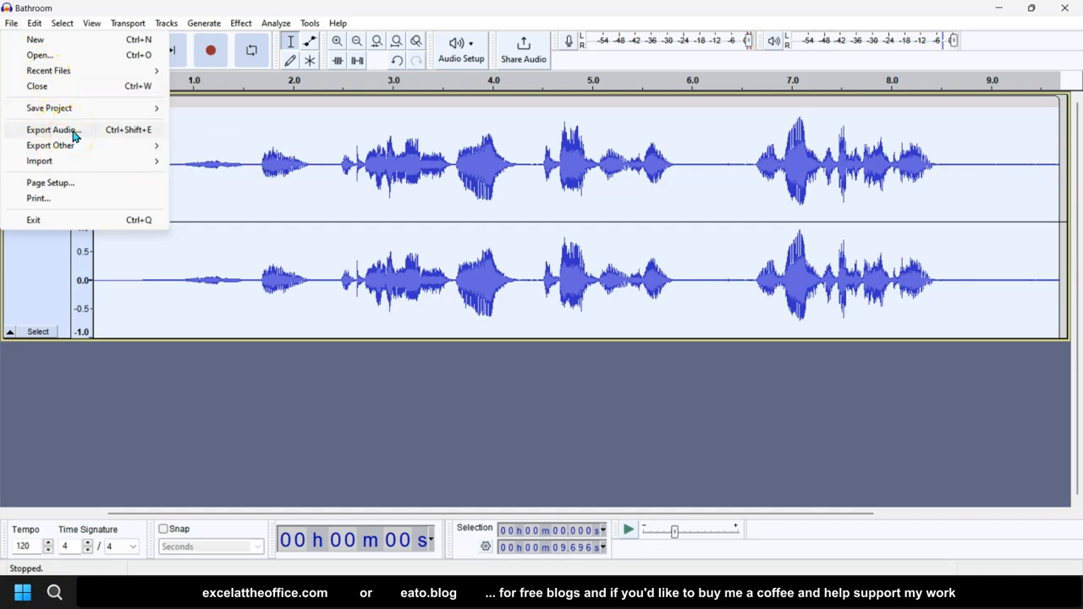
pyautogui.click(203, 24)
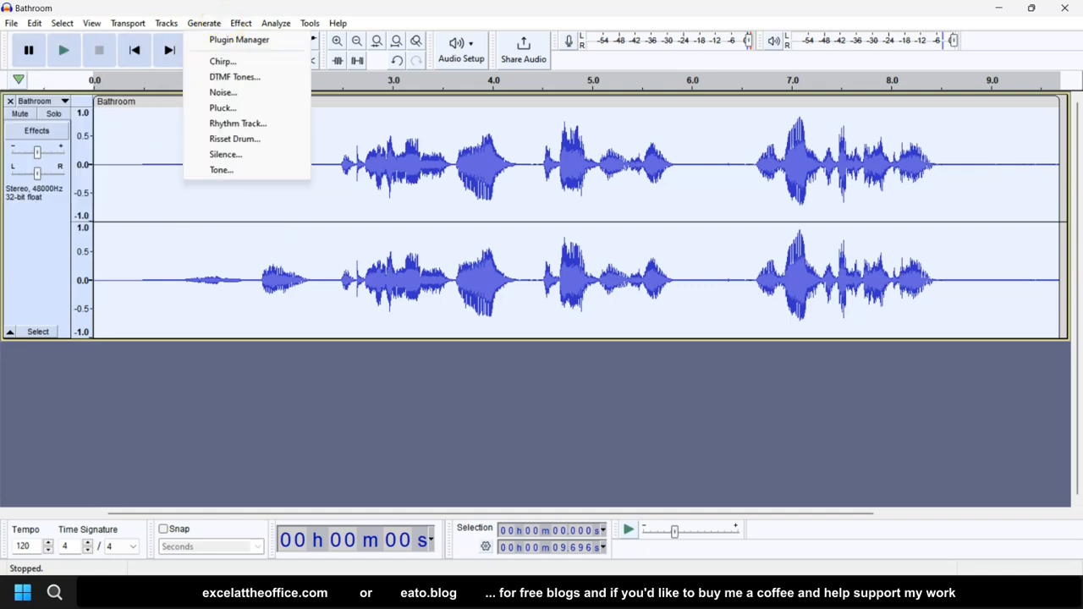
pyautogui.click(95, 50)
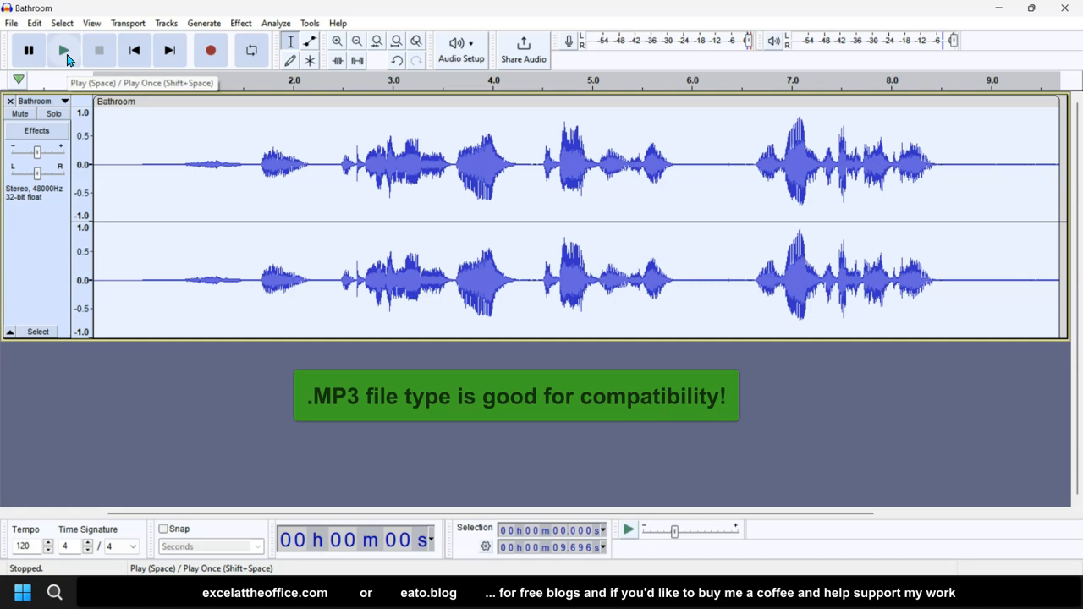
pyautogui.click(64, 51)
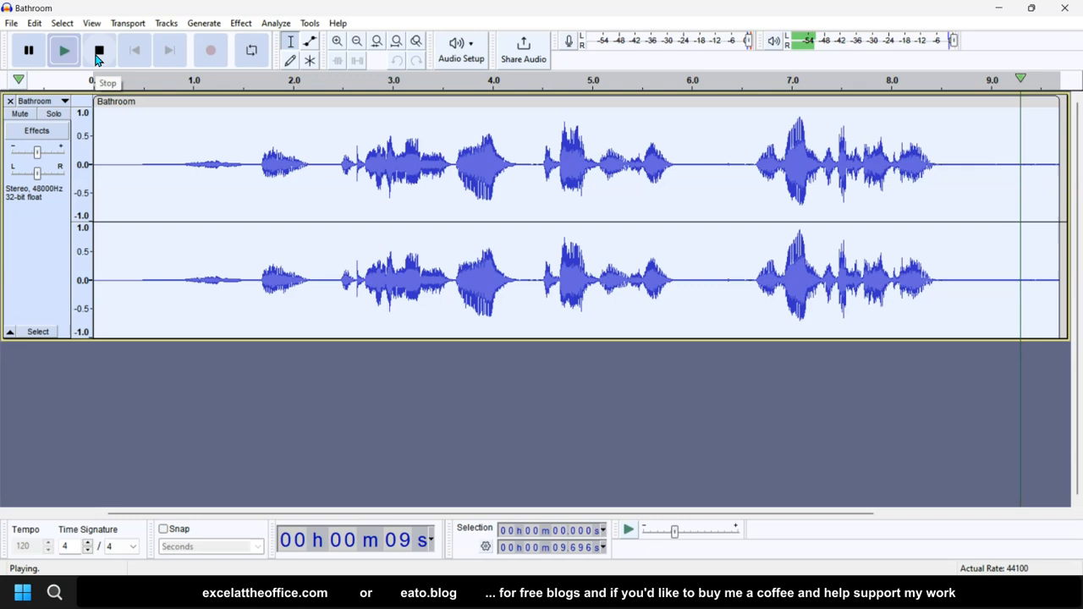
pyautogui.click(98, 51)
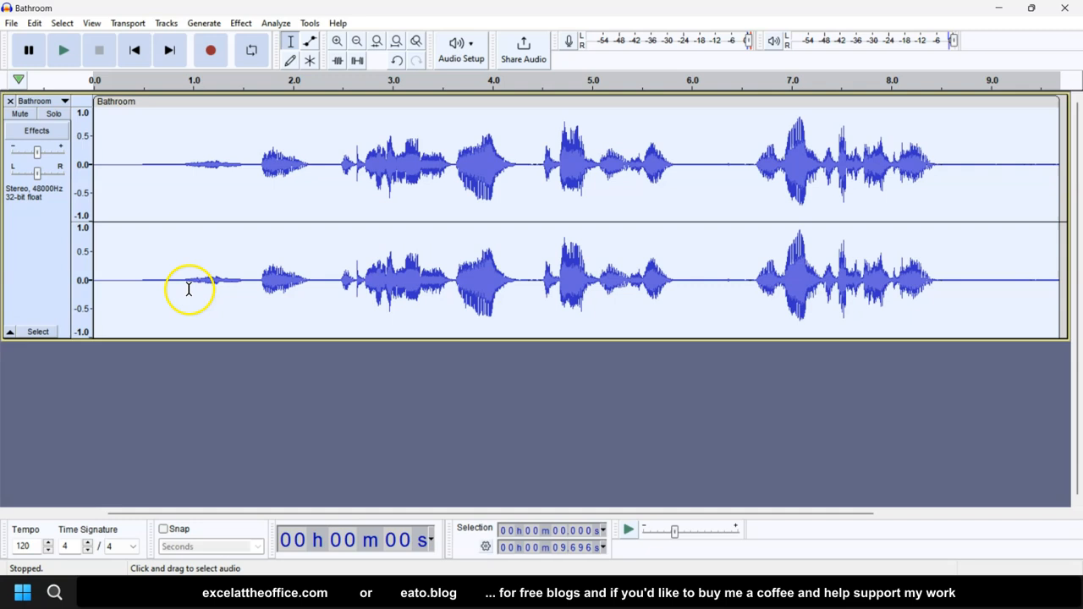
pyautogui.moveTo(178, 497)
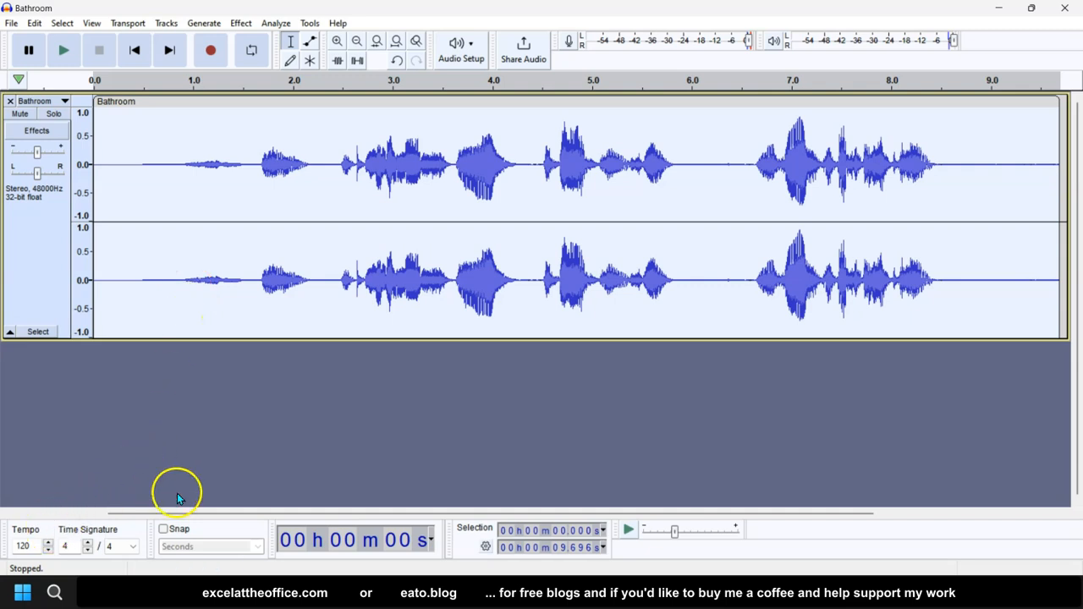
pyautogui.moveTo(247, 487)
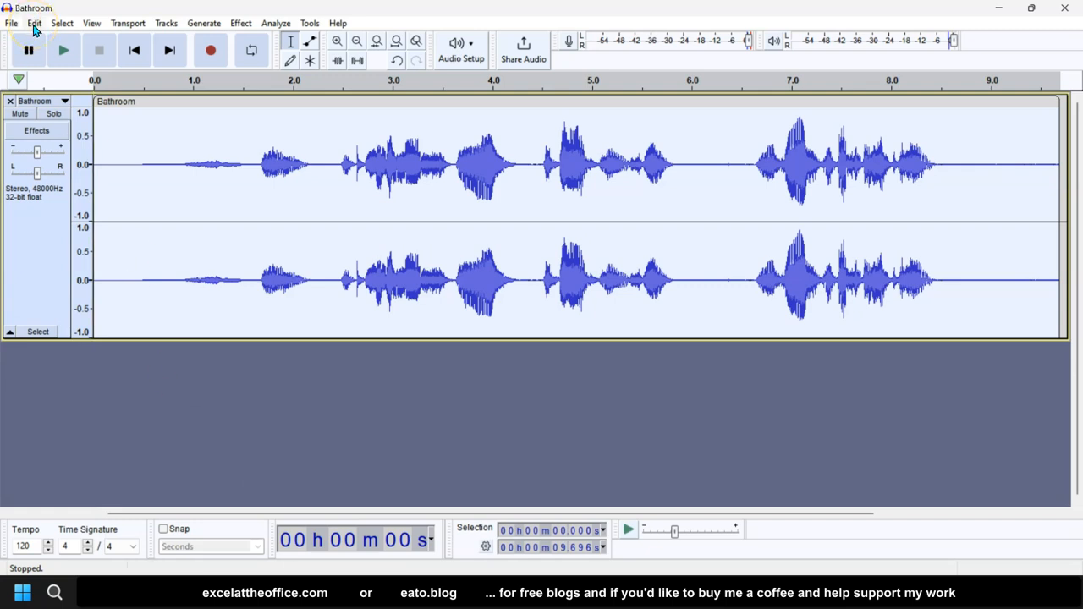
pyautogui.moveTo(535, 154)
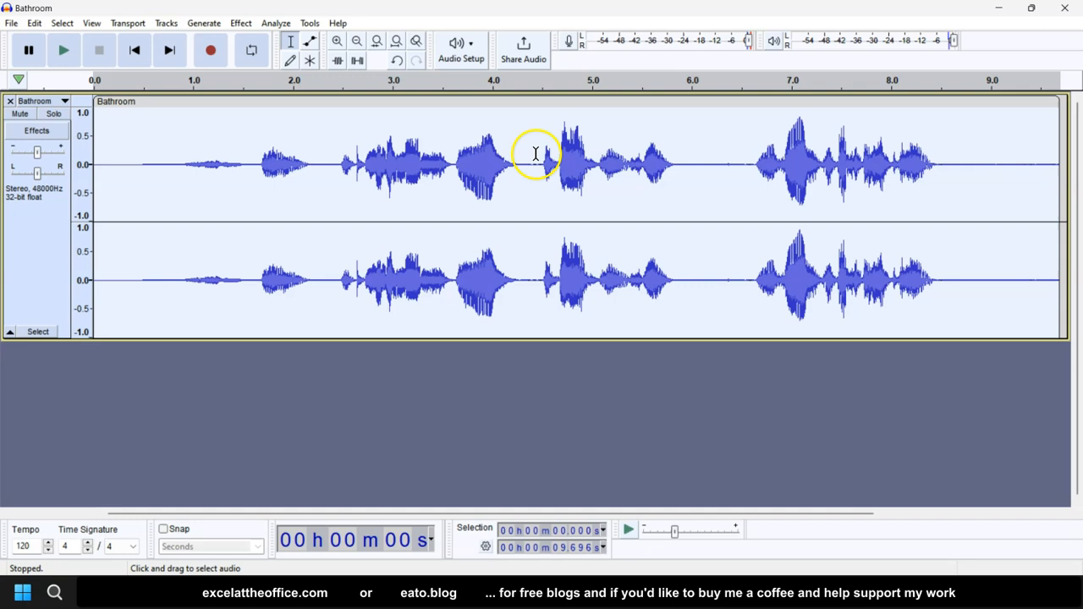
pyautogui.moveTo(625, 183)
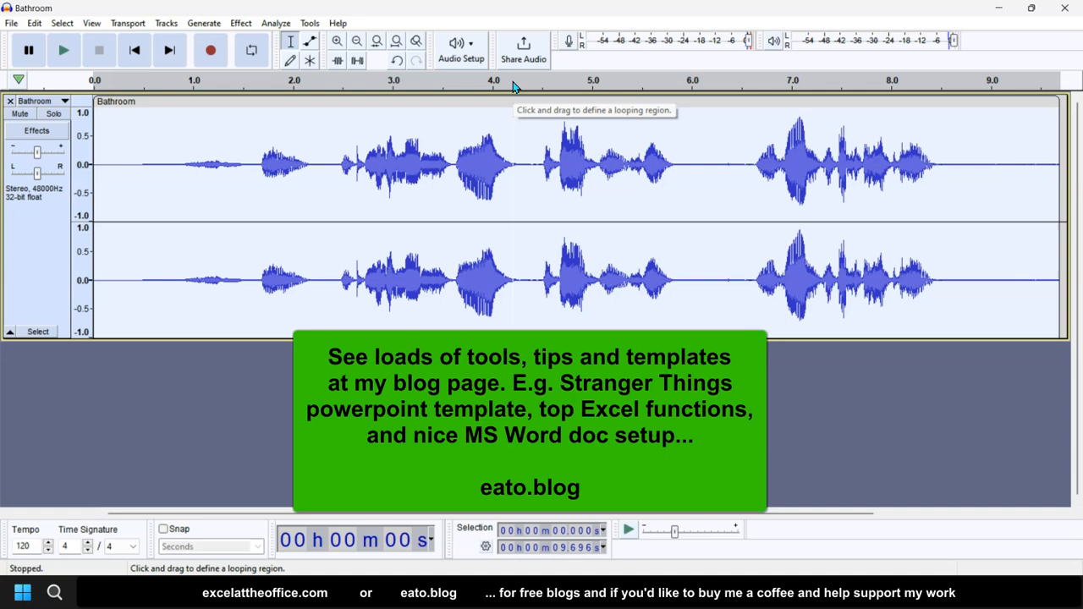
pyautogui.moveTo(474, 196)
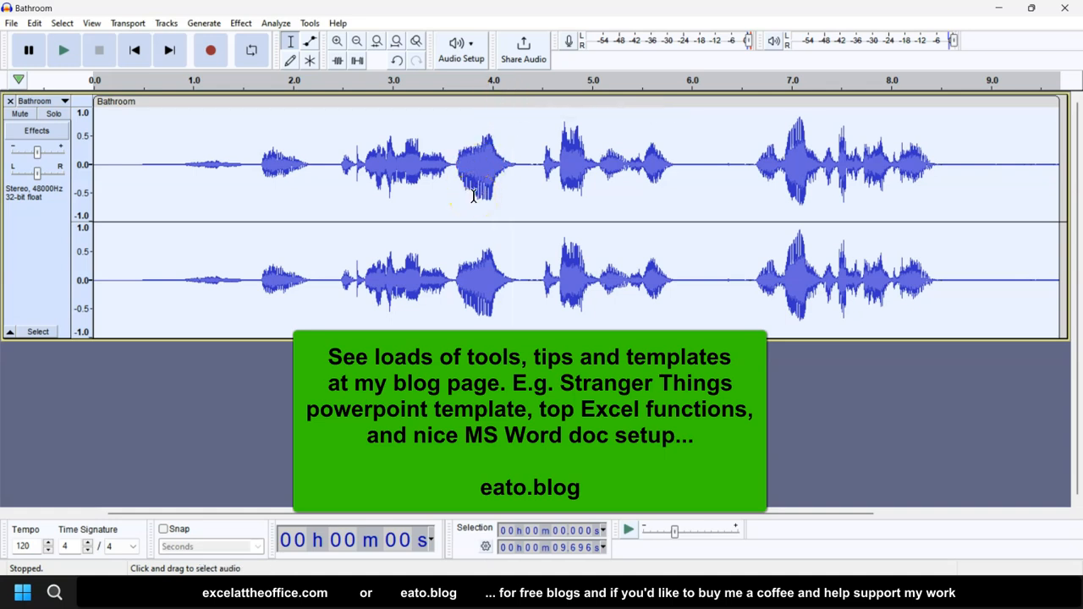